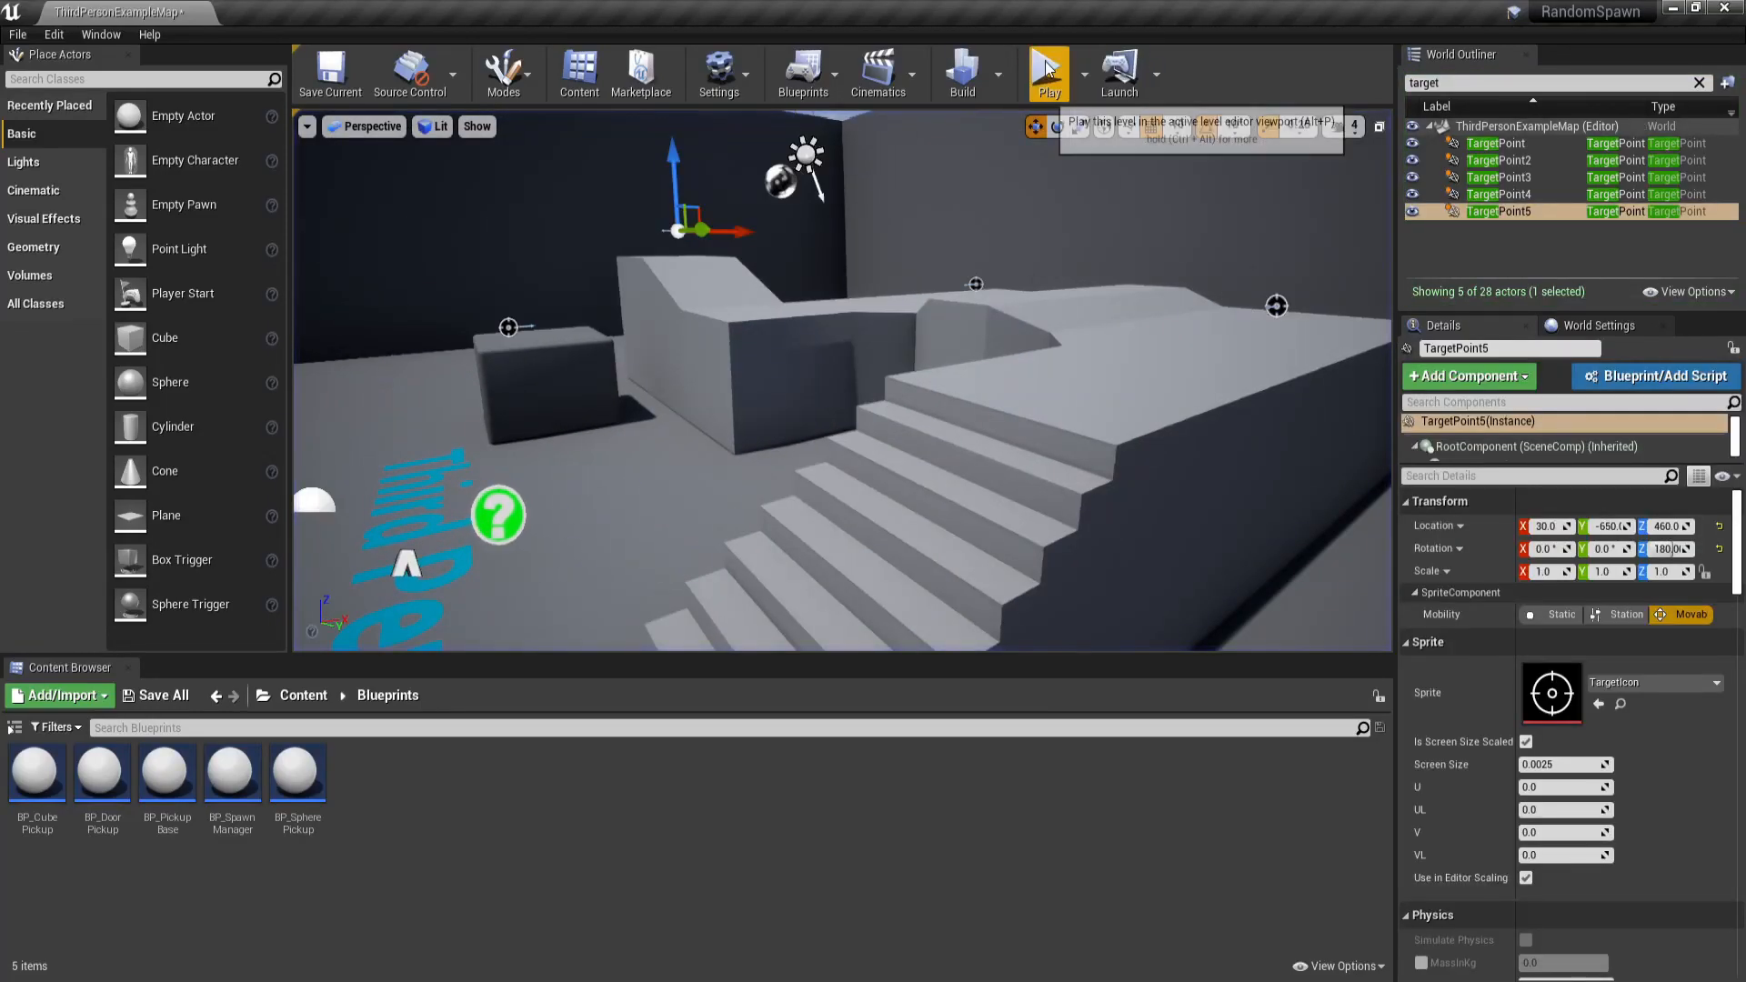
- Inspect BP_PickupBase, BP_CubePickup and BP_DoorPickup, then bring up BP_SpawnManager's Event Graph
click(1047, 74)
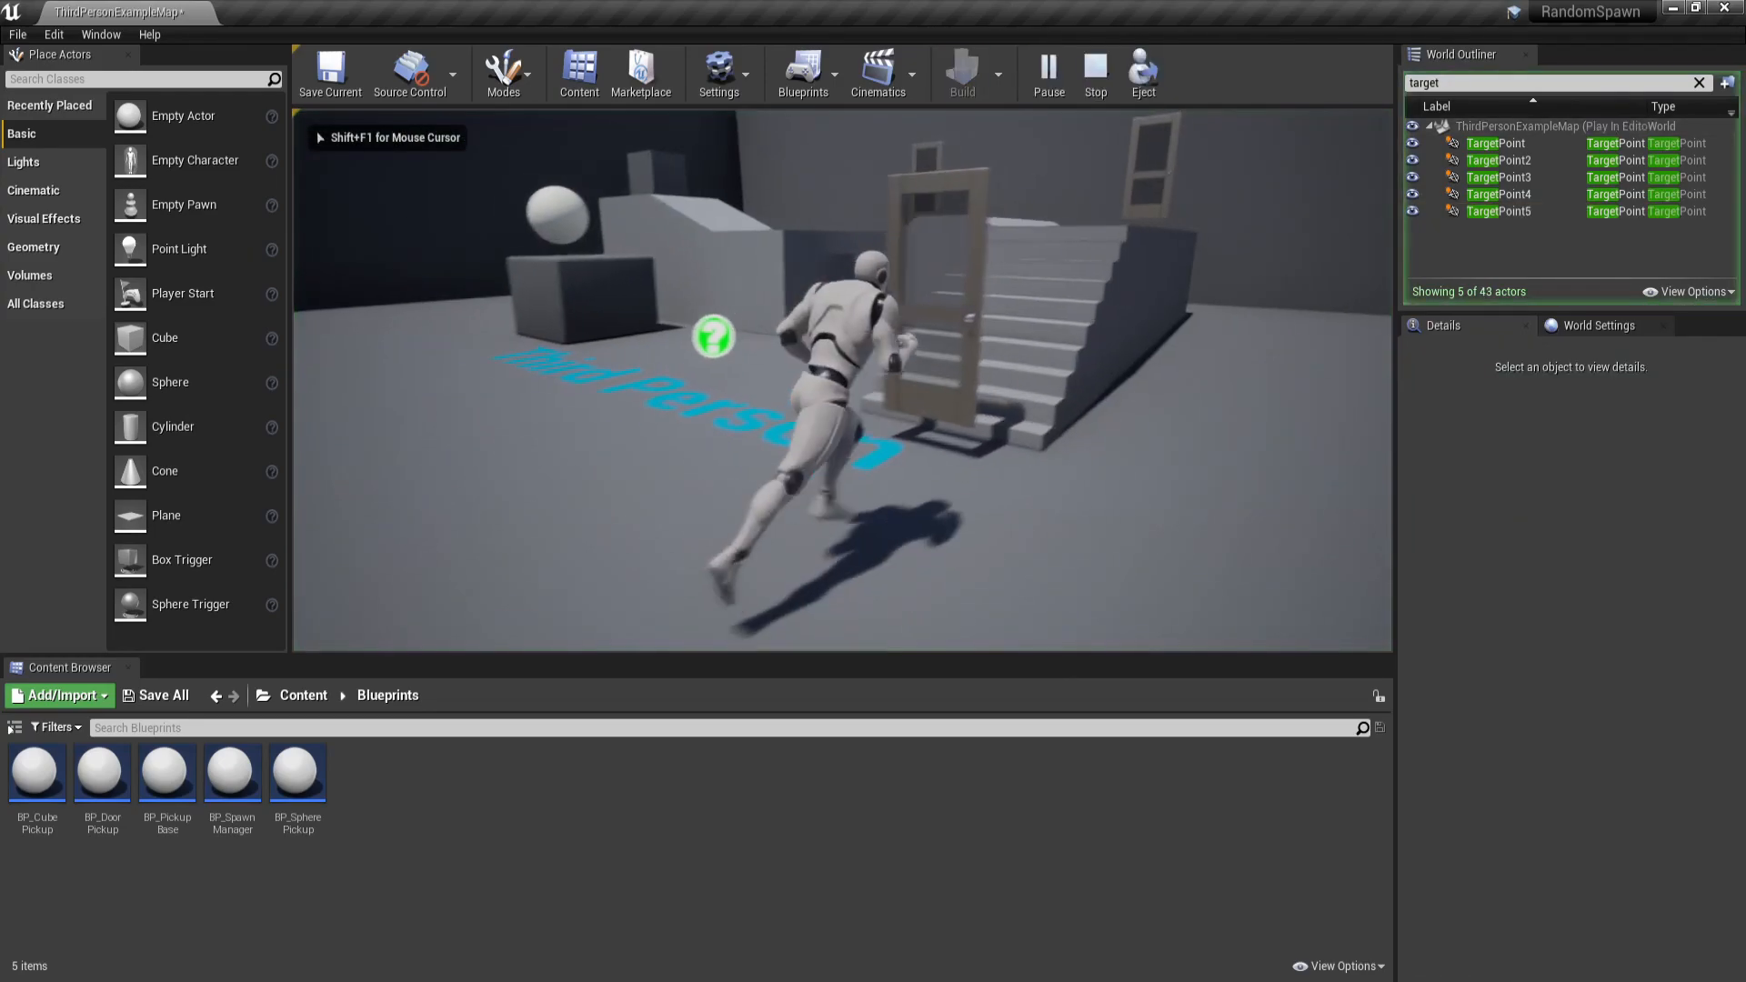
click(1093, 75)
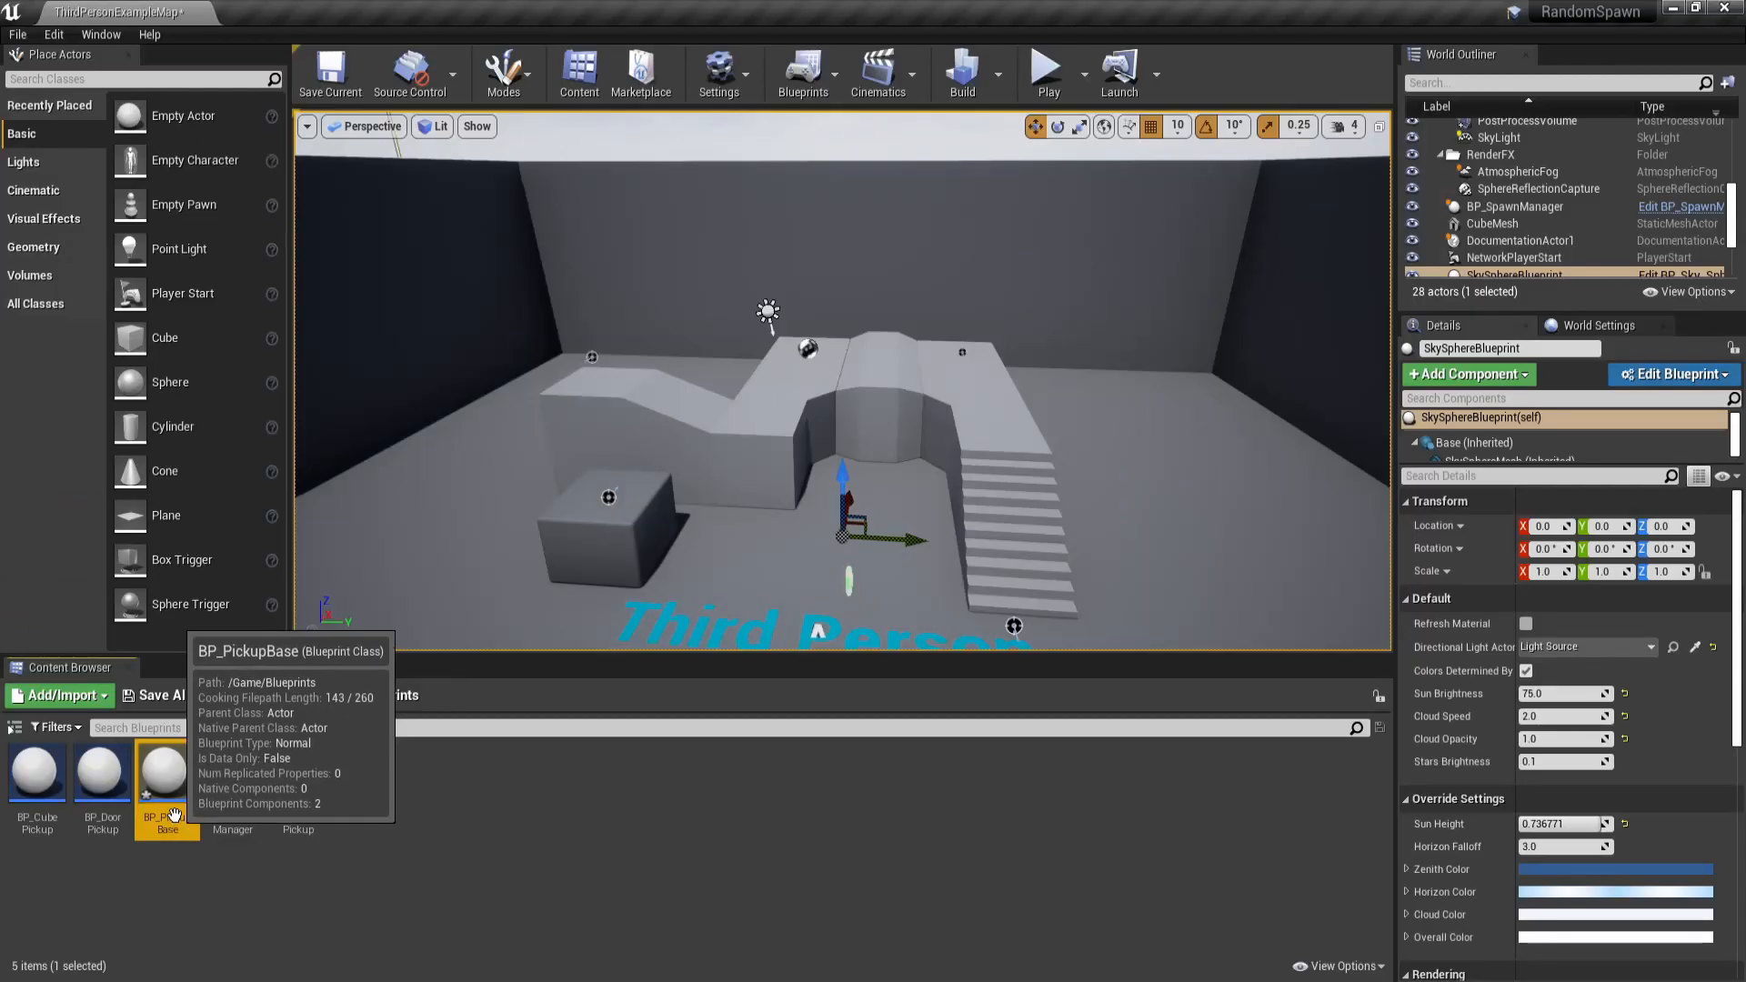
right_click(164, 768)
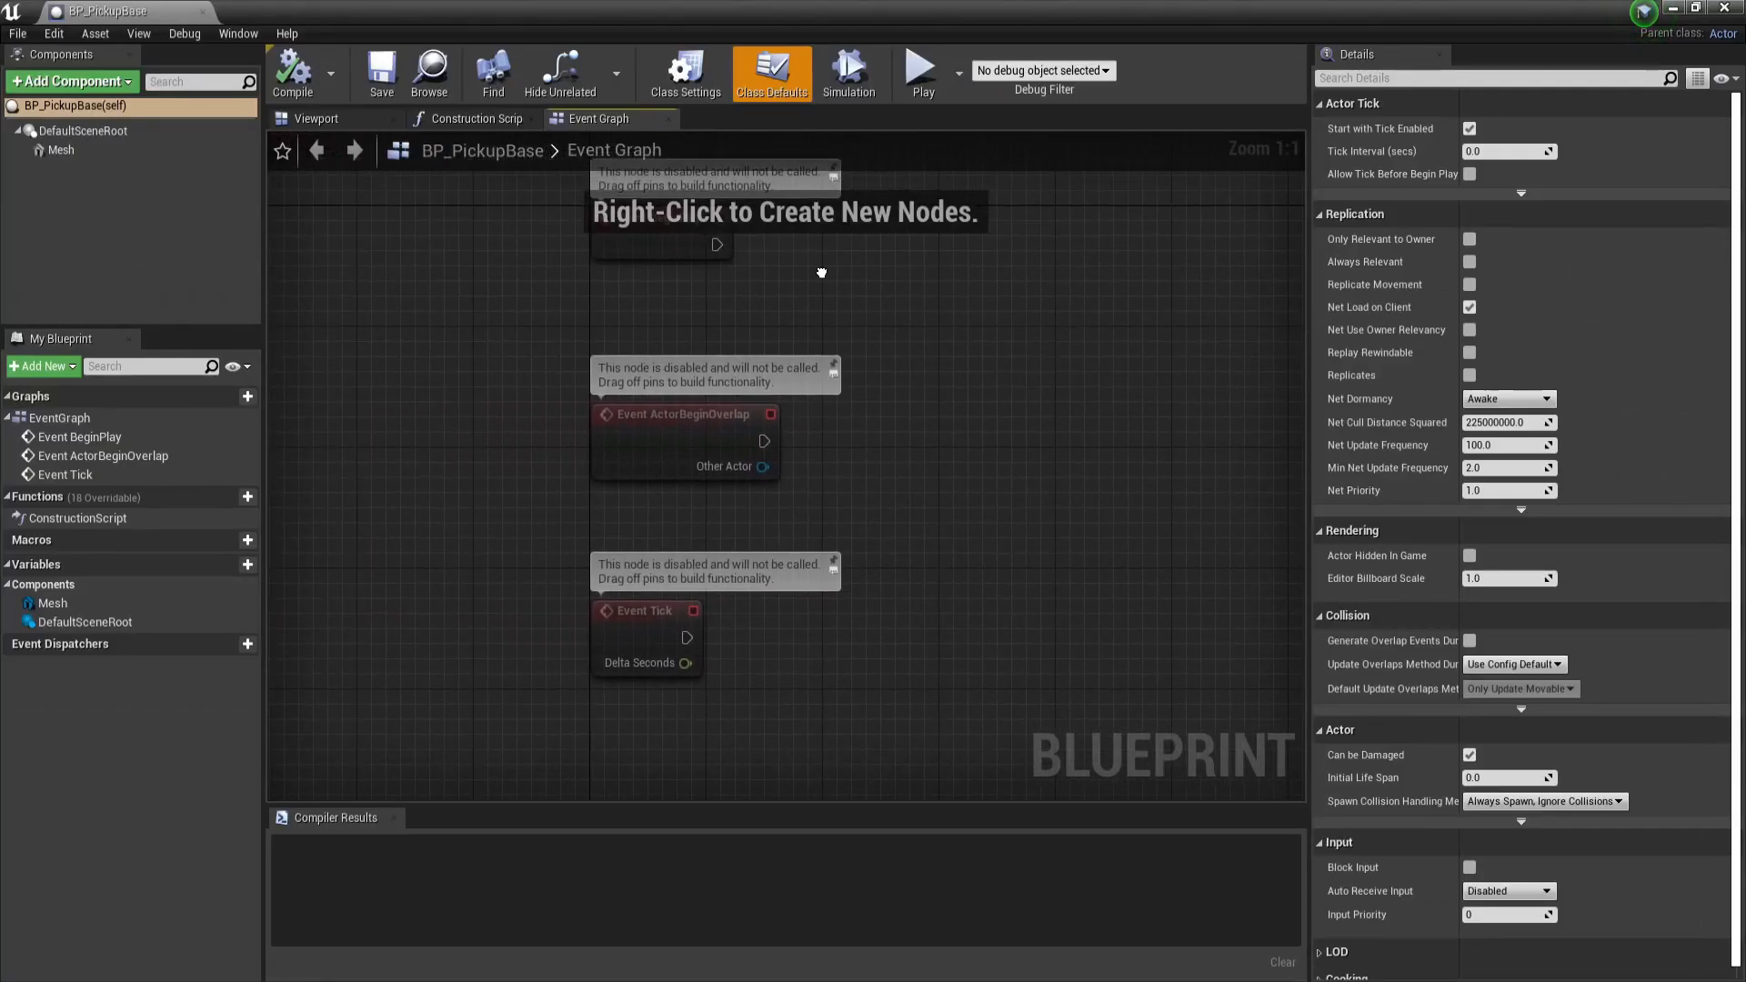
click(60, 149)
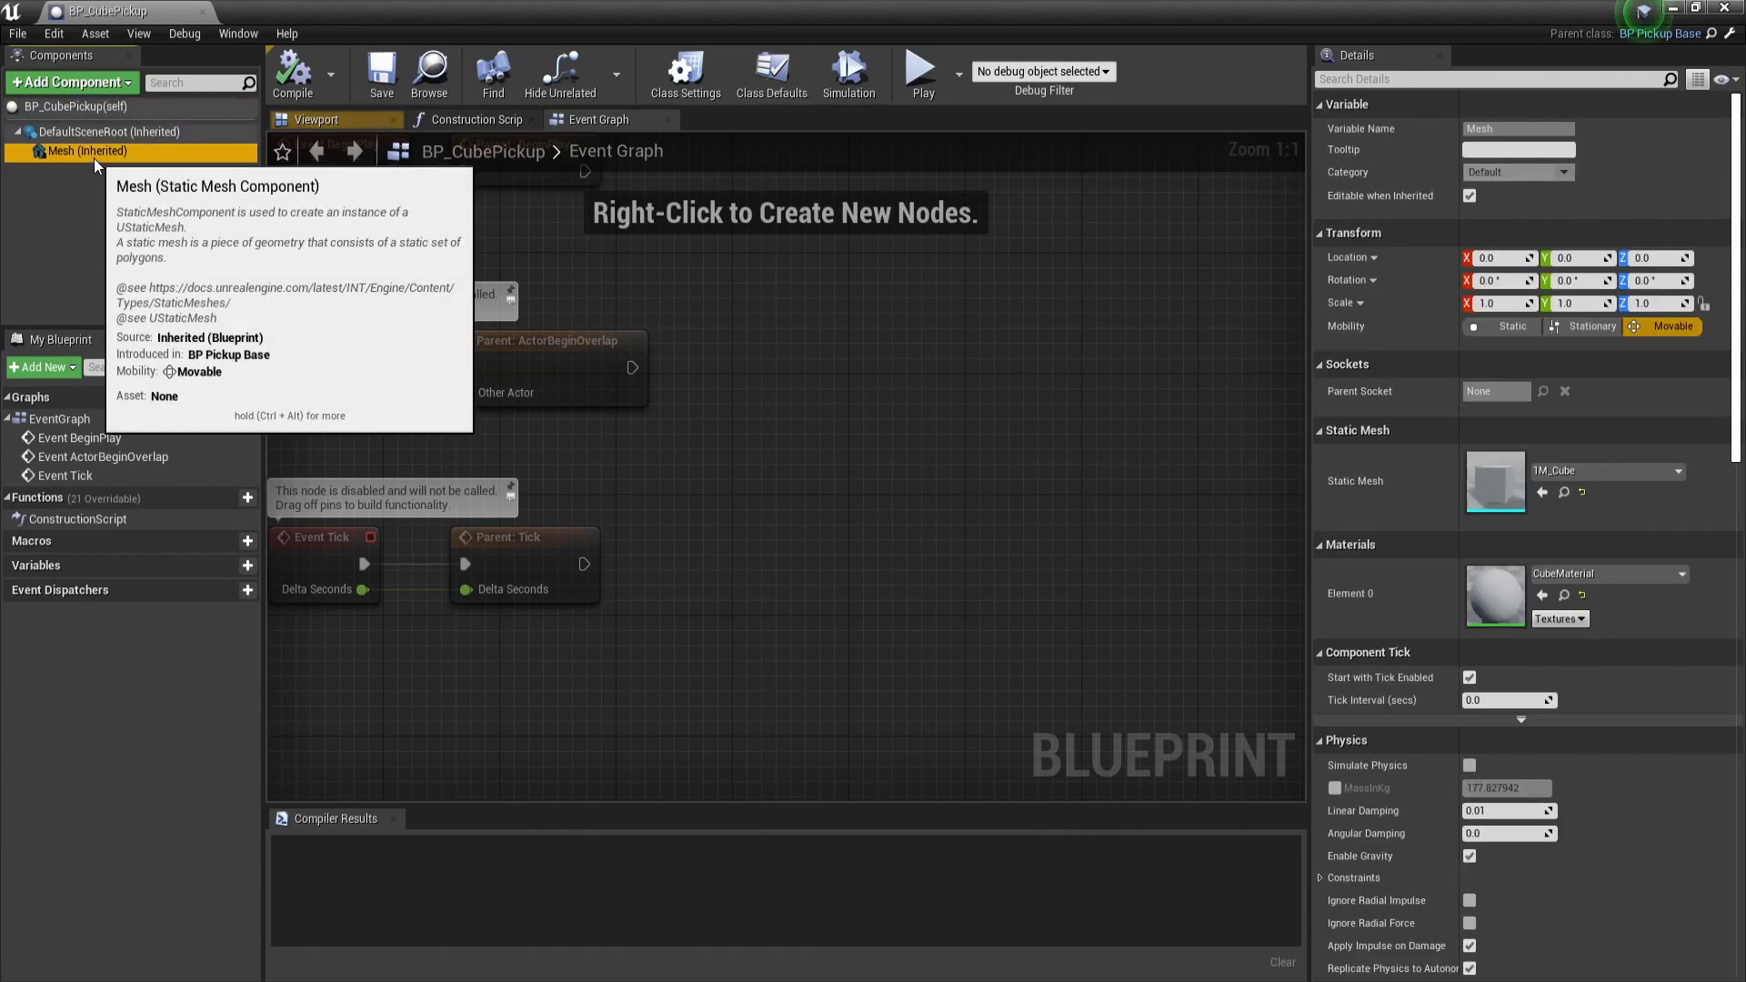
click(316, 119)
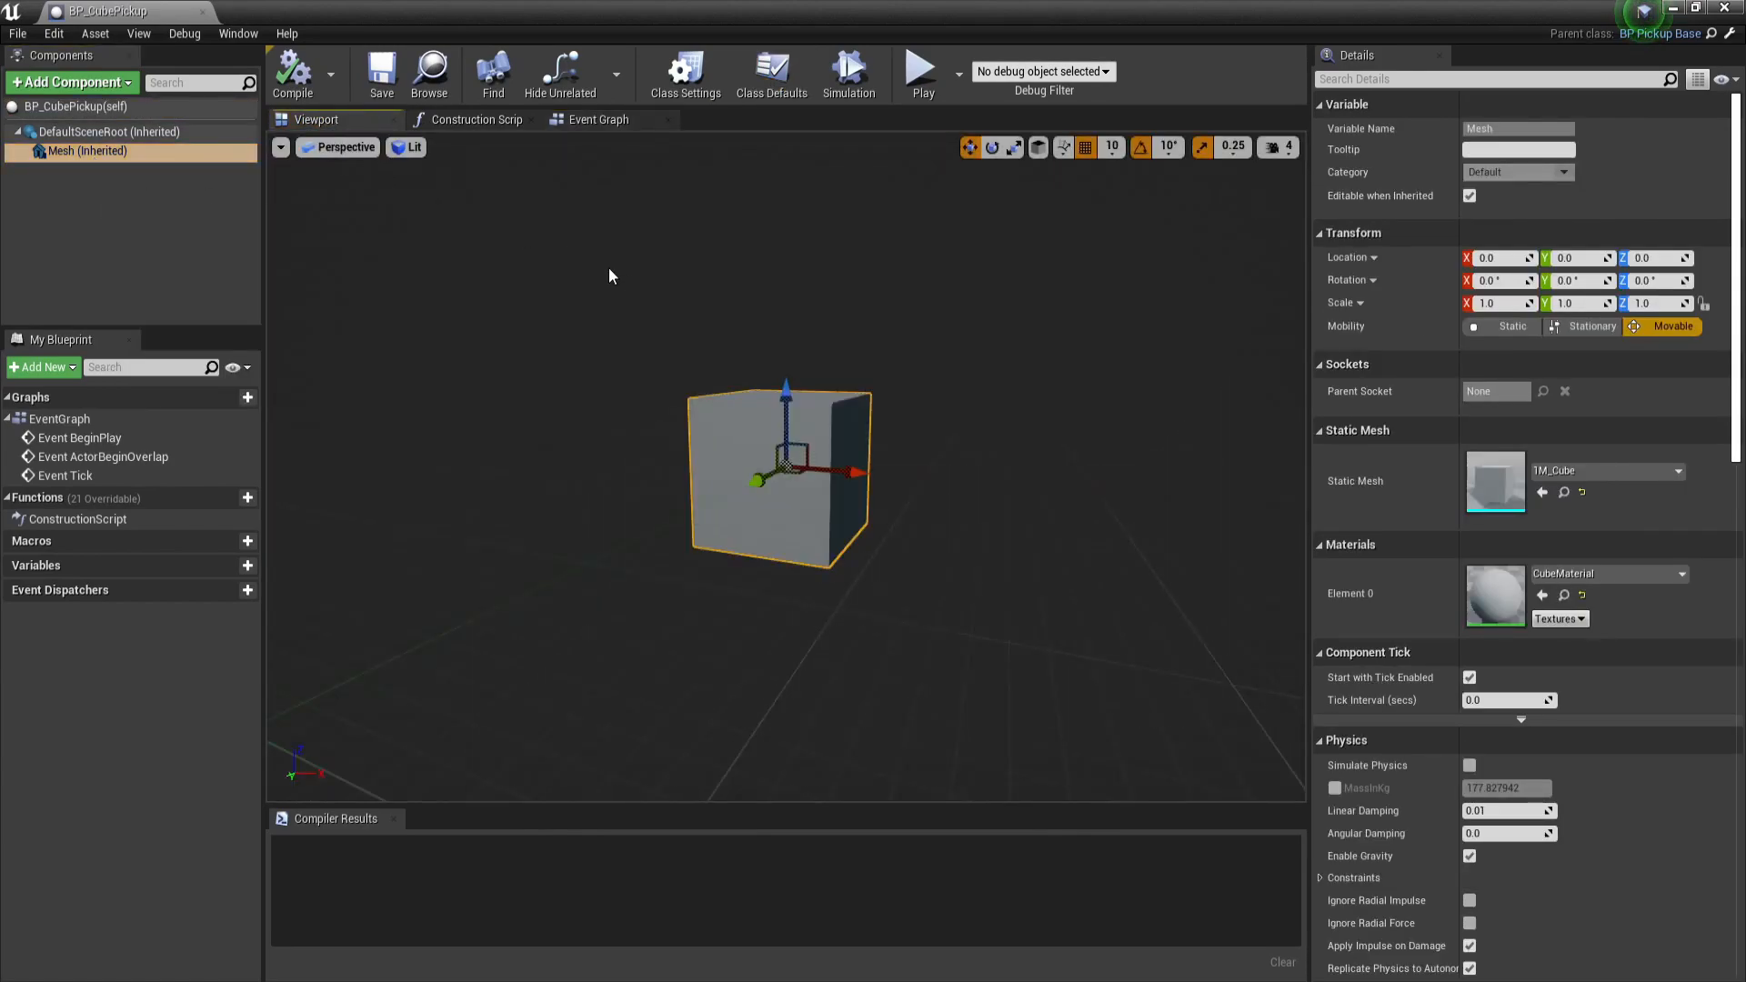
click(771, 69)
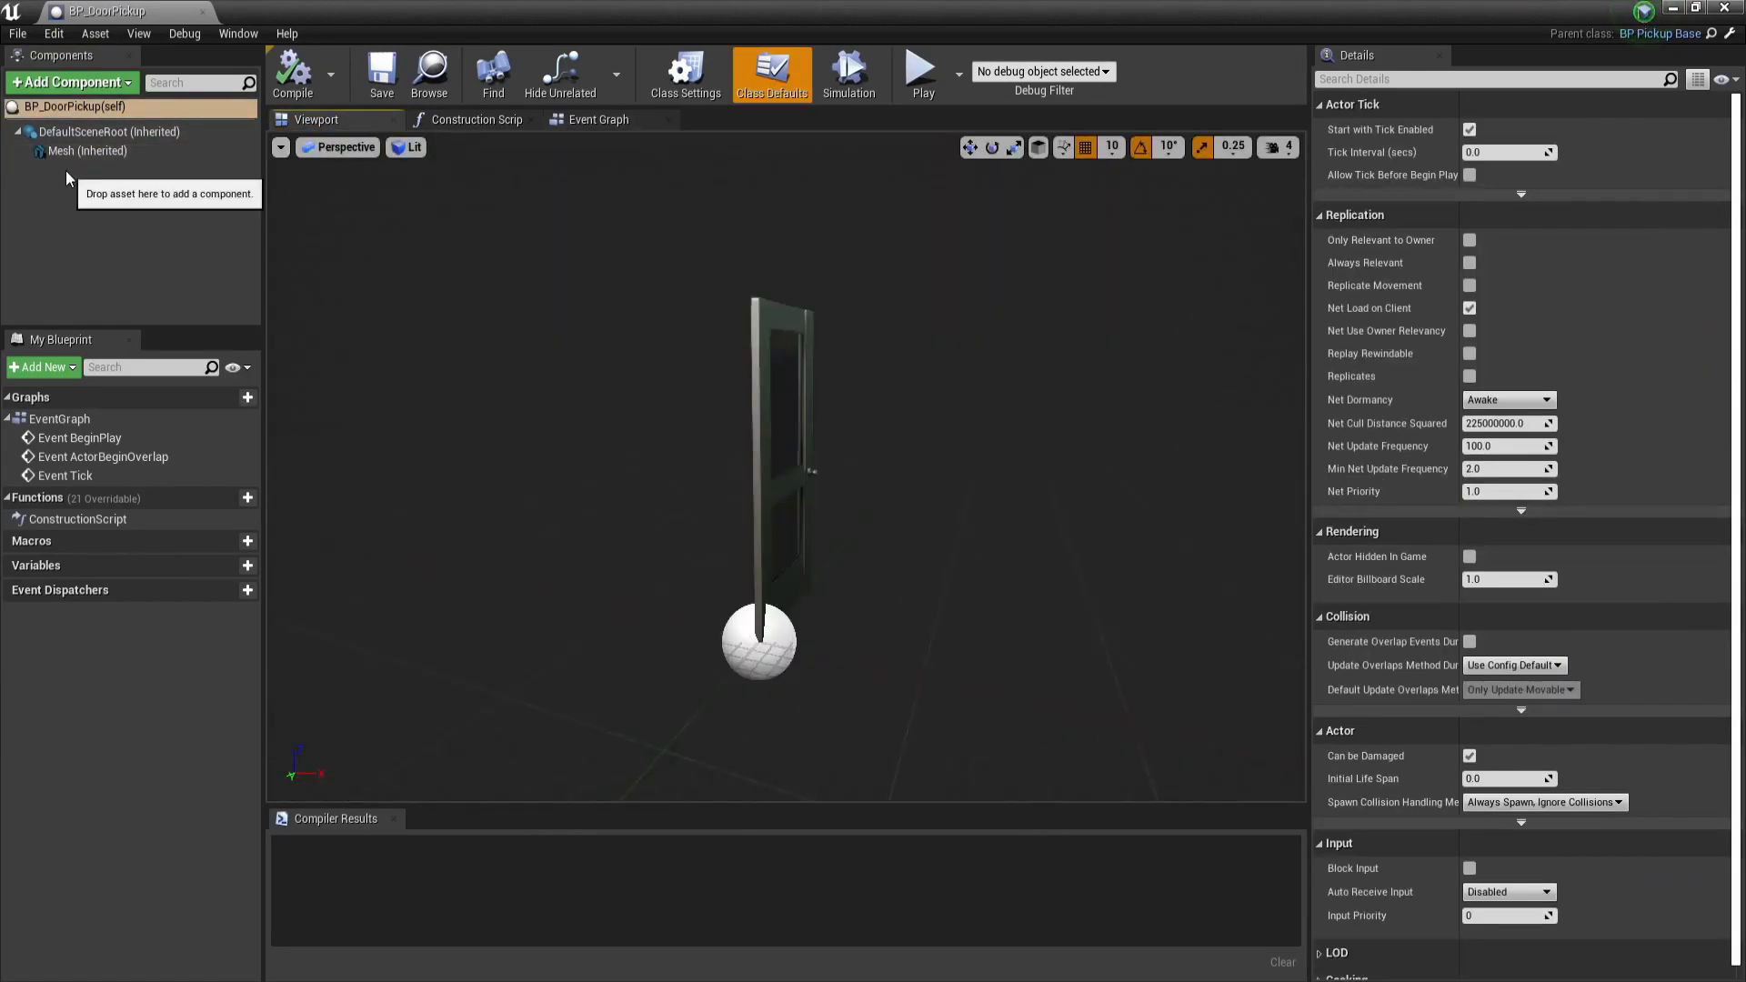
click(88, 150)
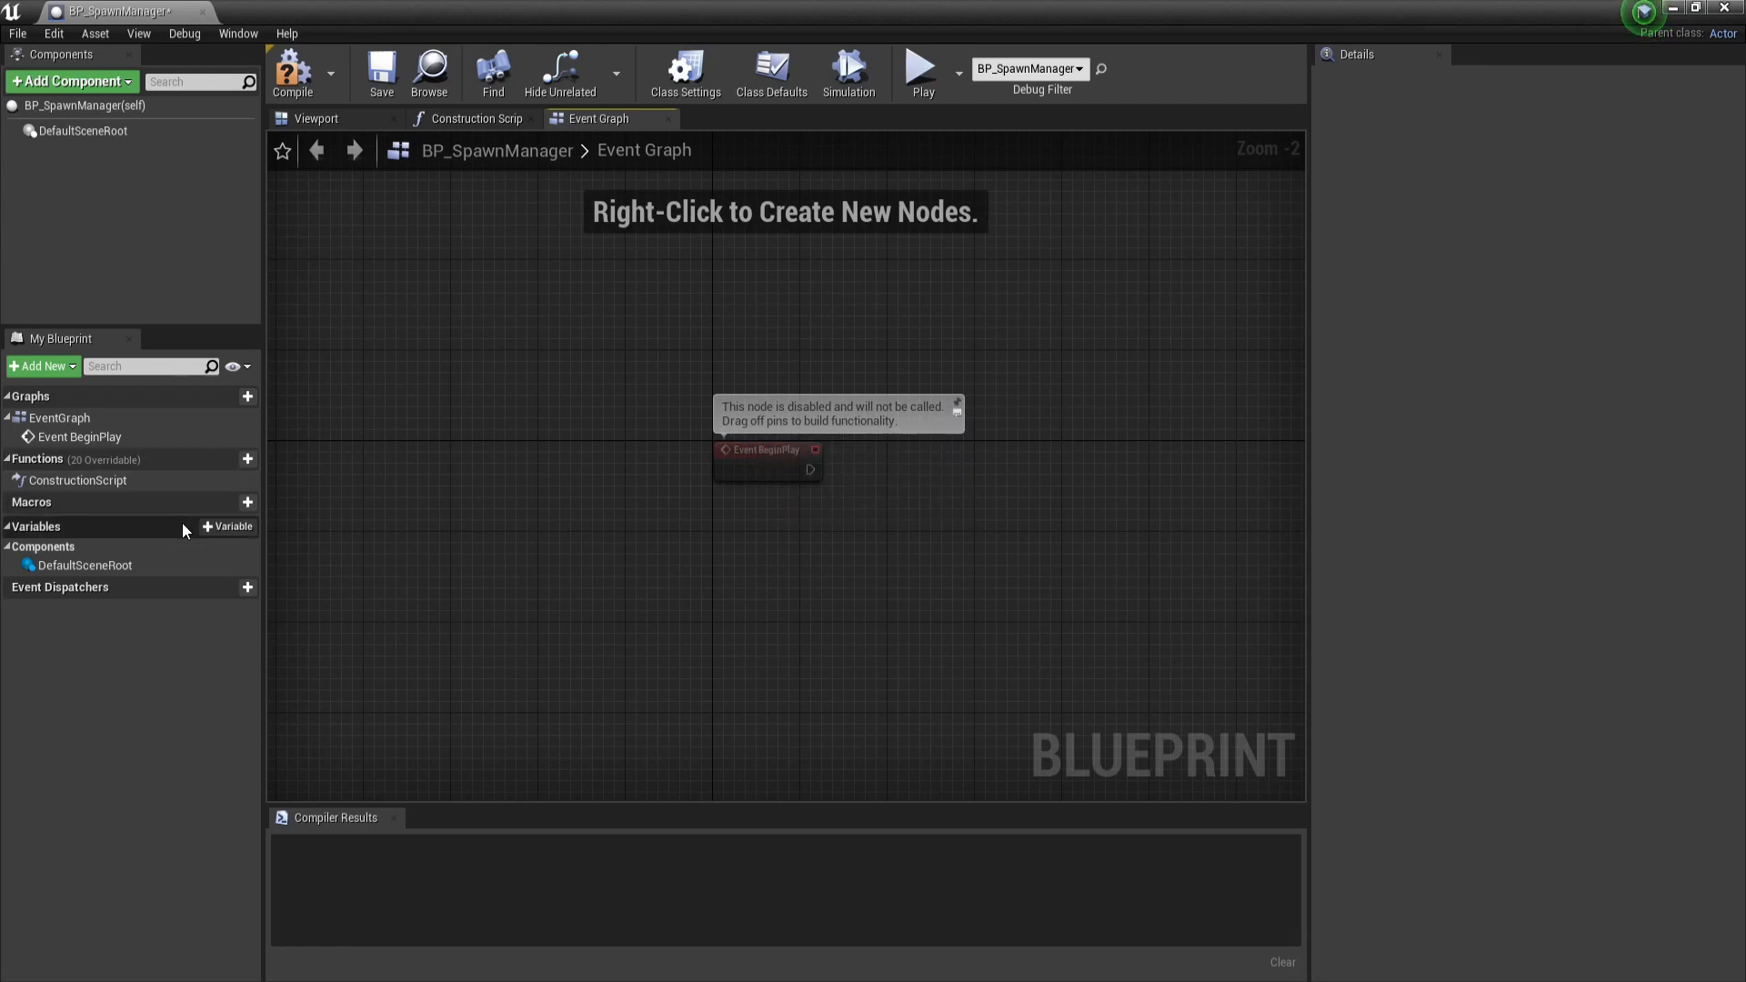
- Add actorToSpawn as a BP Pickup Base class reference and placesToSpawn of Target Point type
click(226, 526)
text(bp pickup)
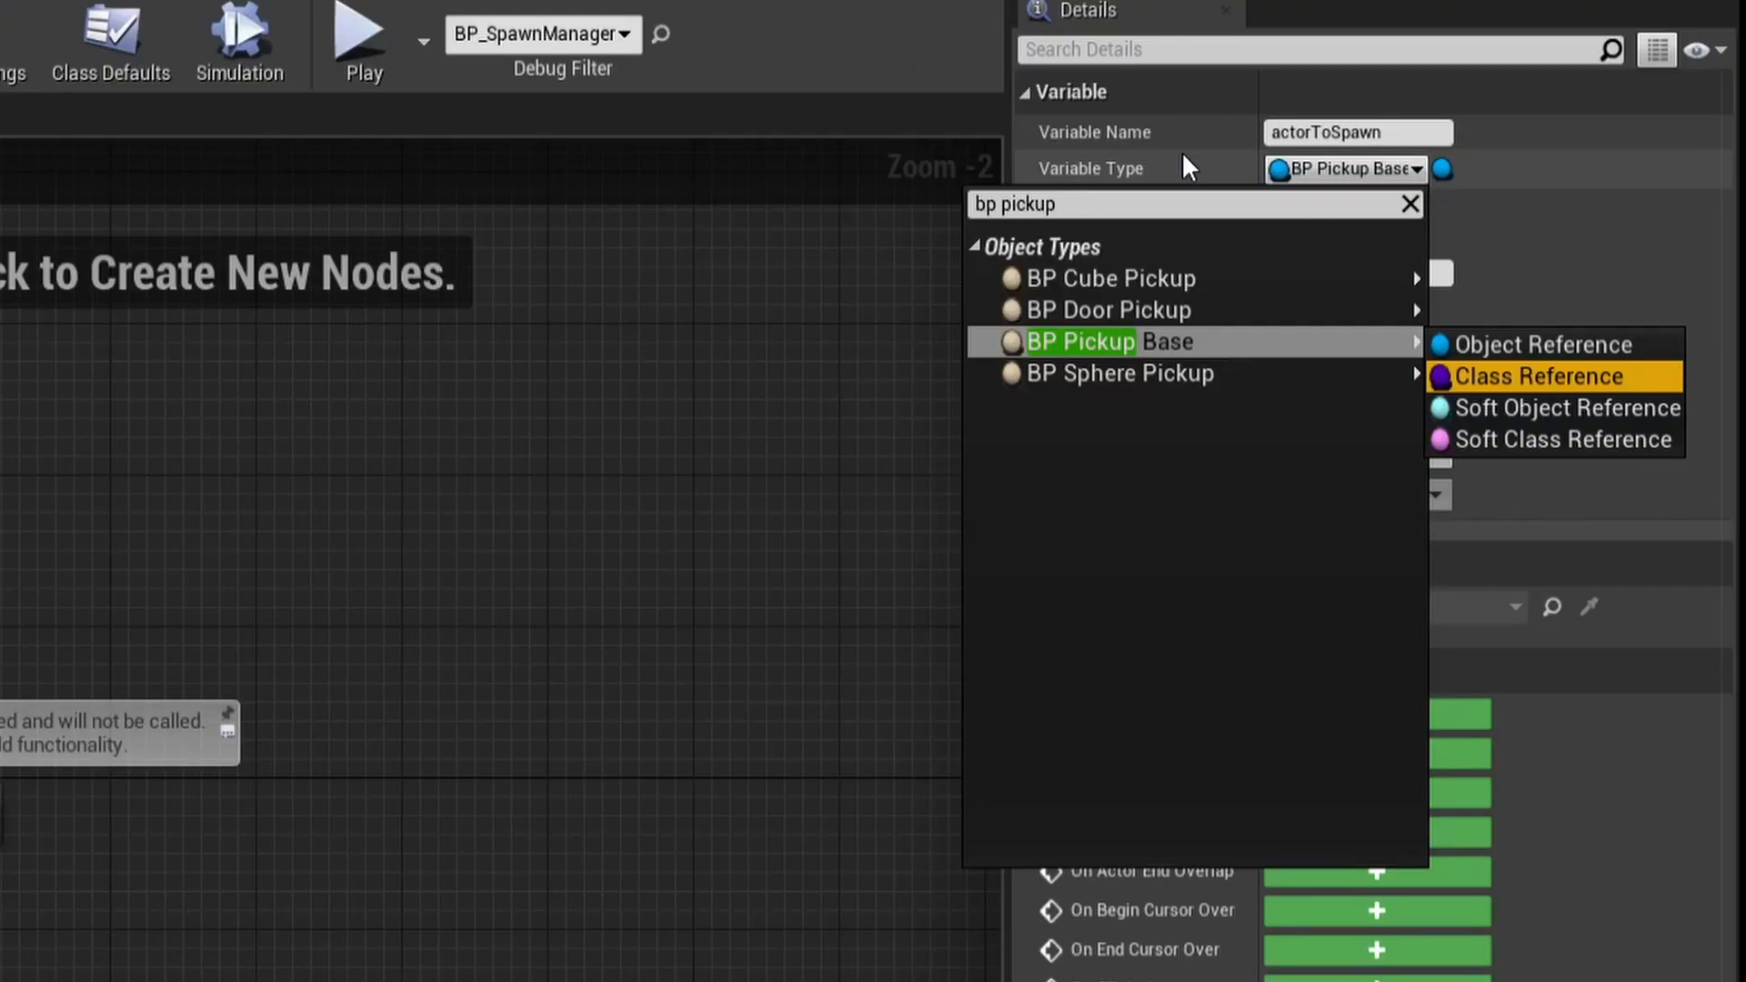
click(1542, 377)
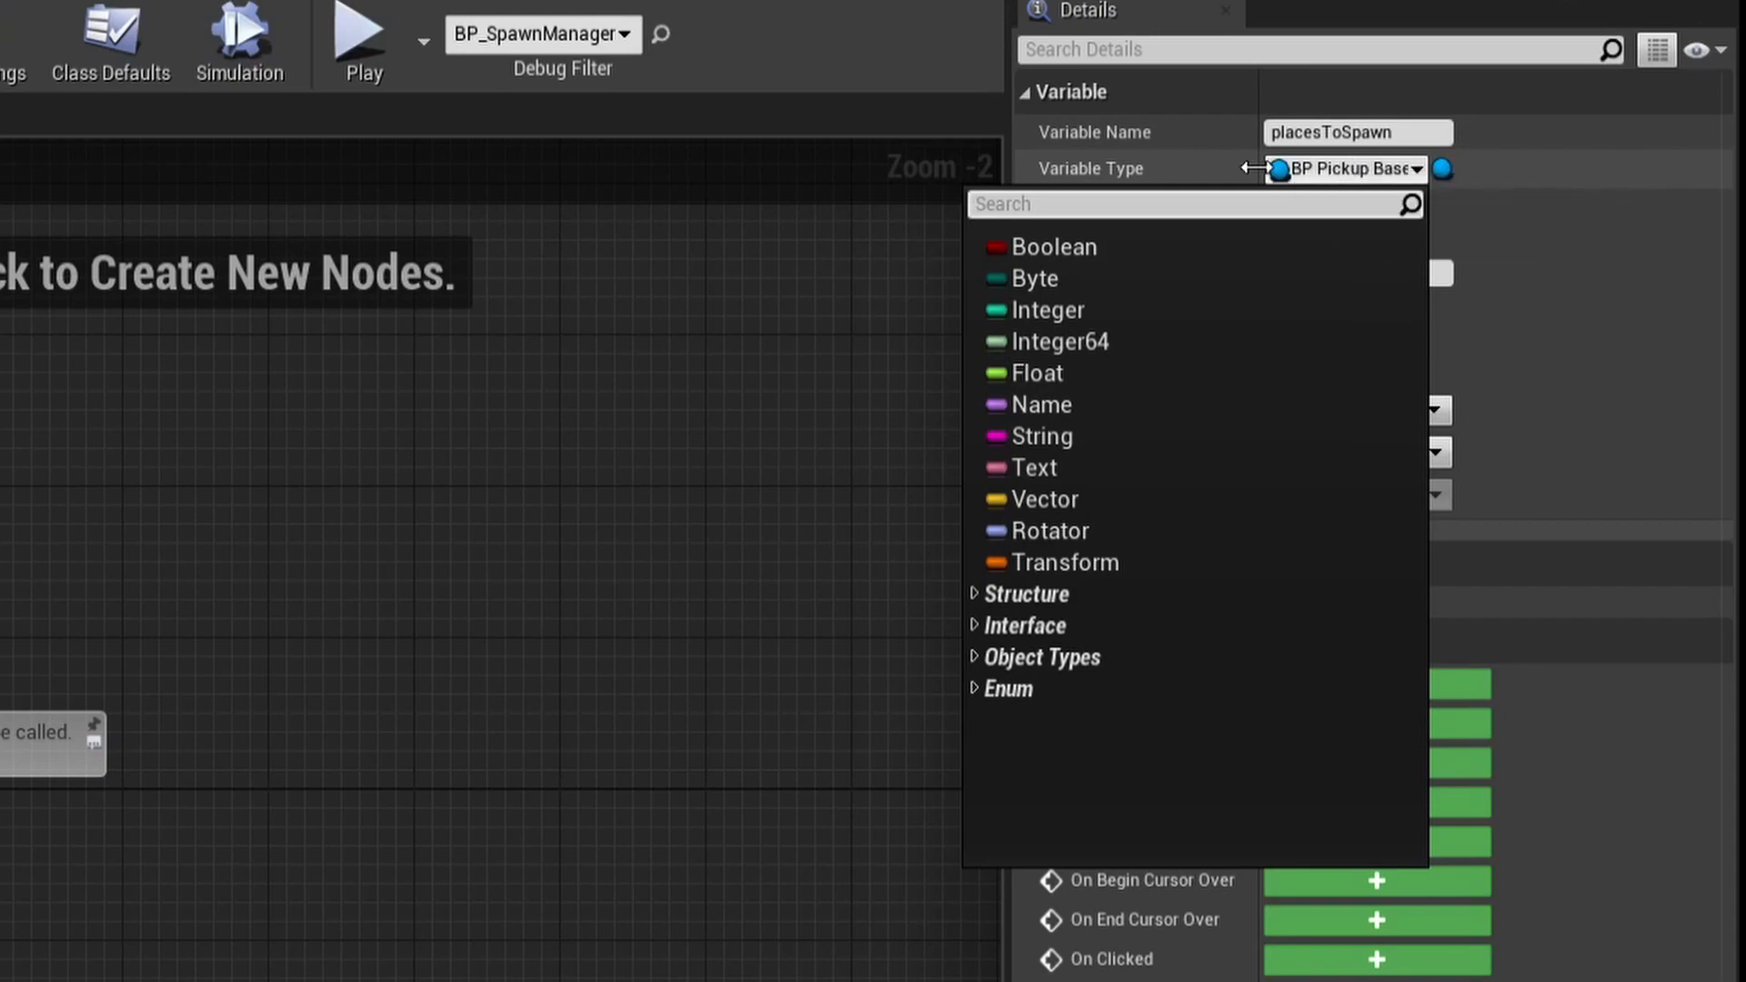
text(target point)
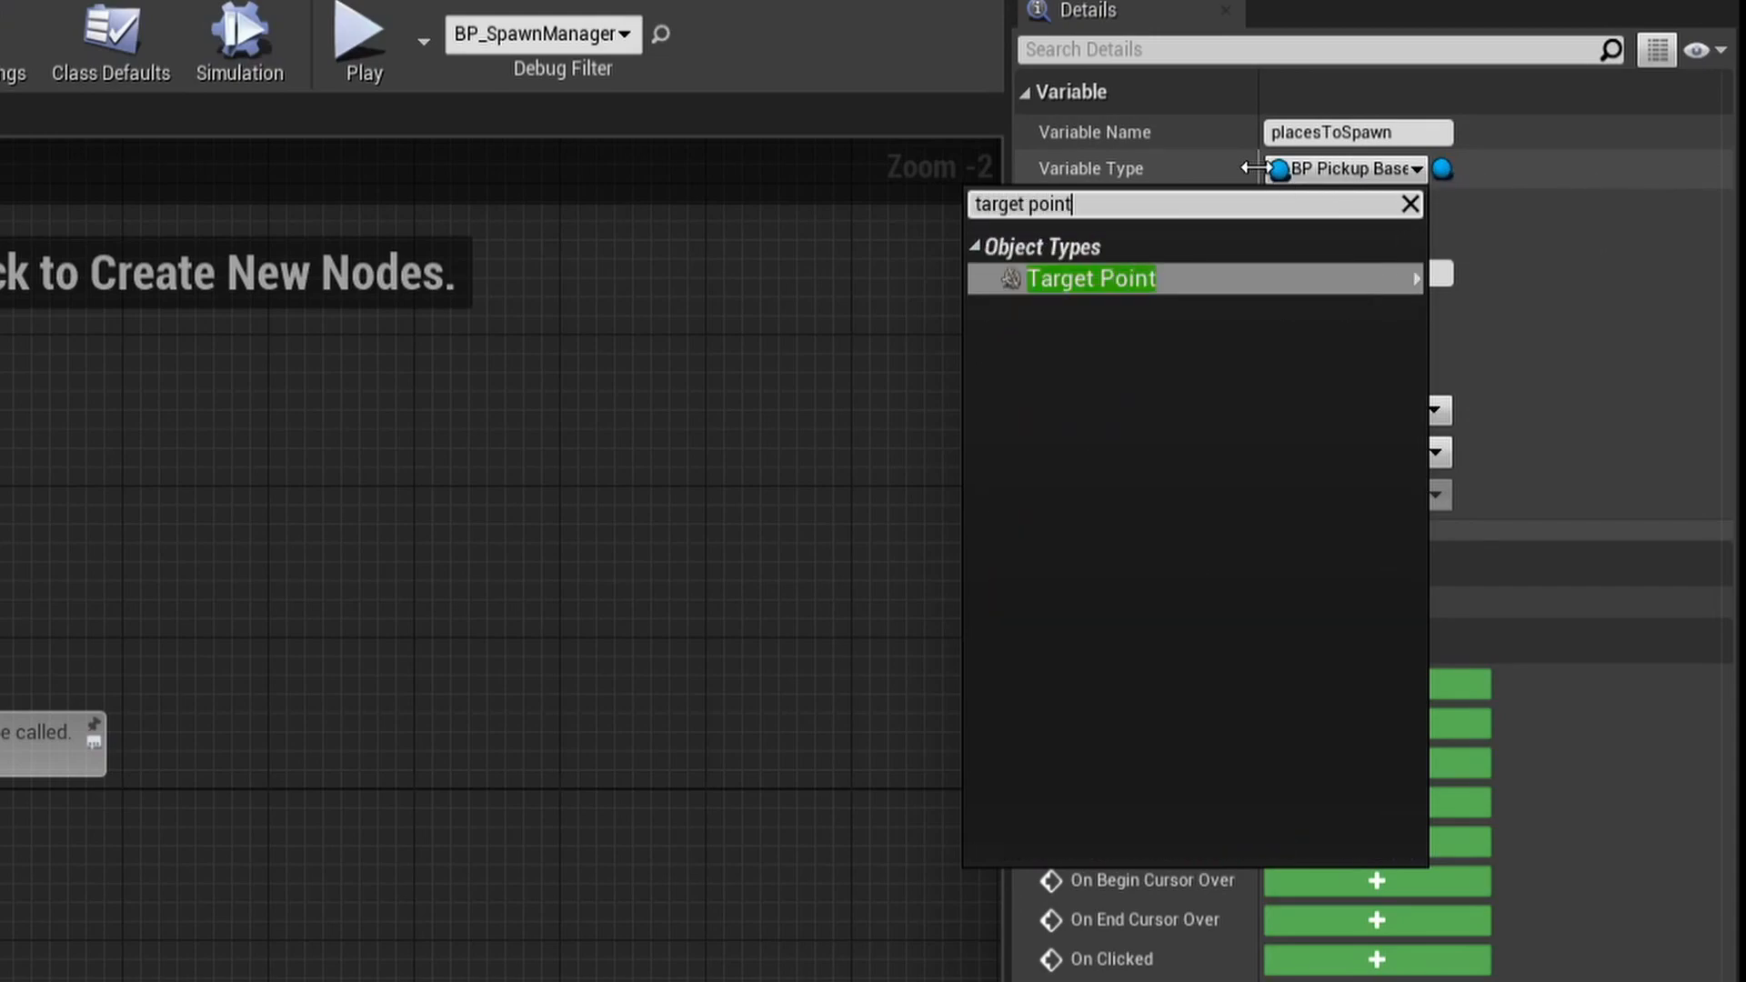
click(1090, 278)
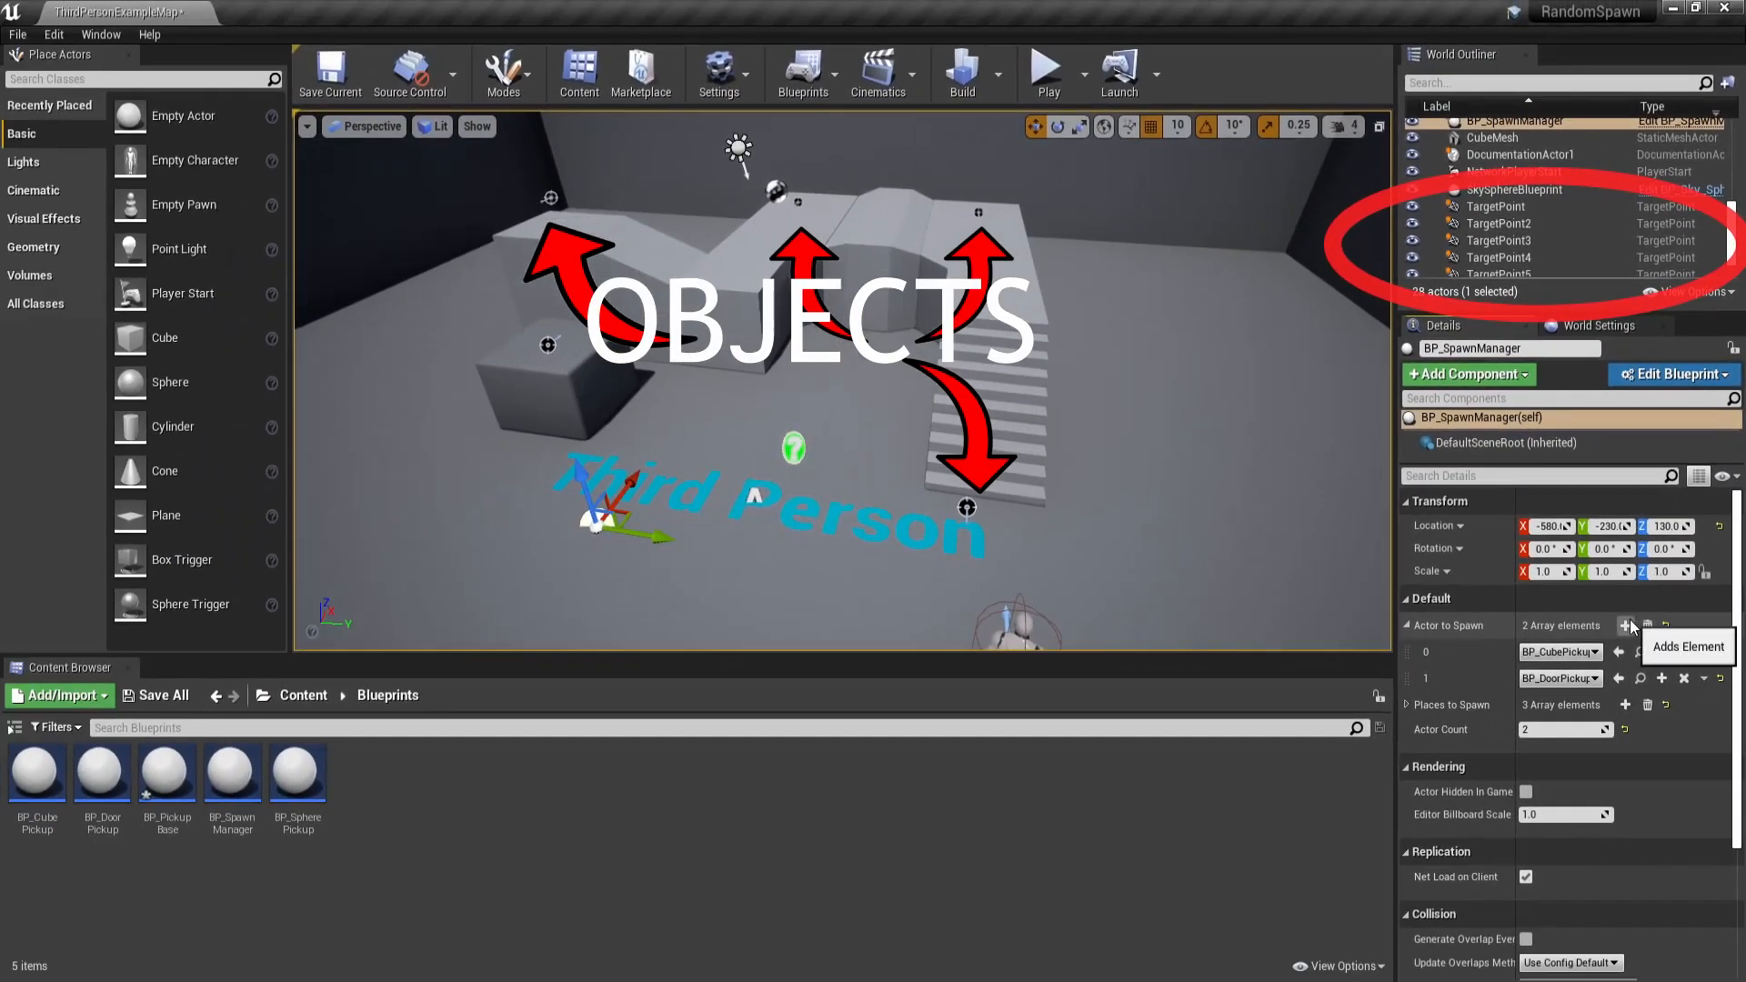
- Add an actorCount variable to BP_SpawnManager and compile successfully
click(1625, 625)
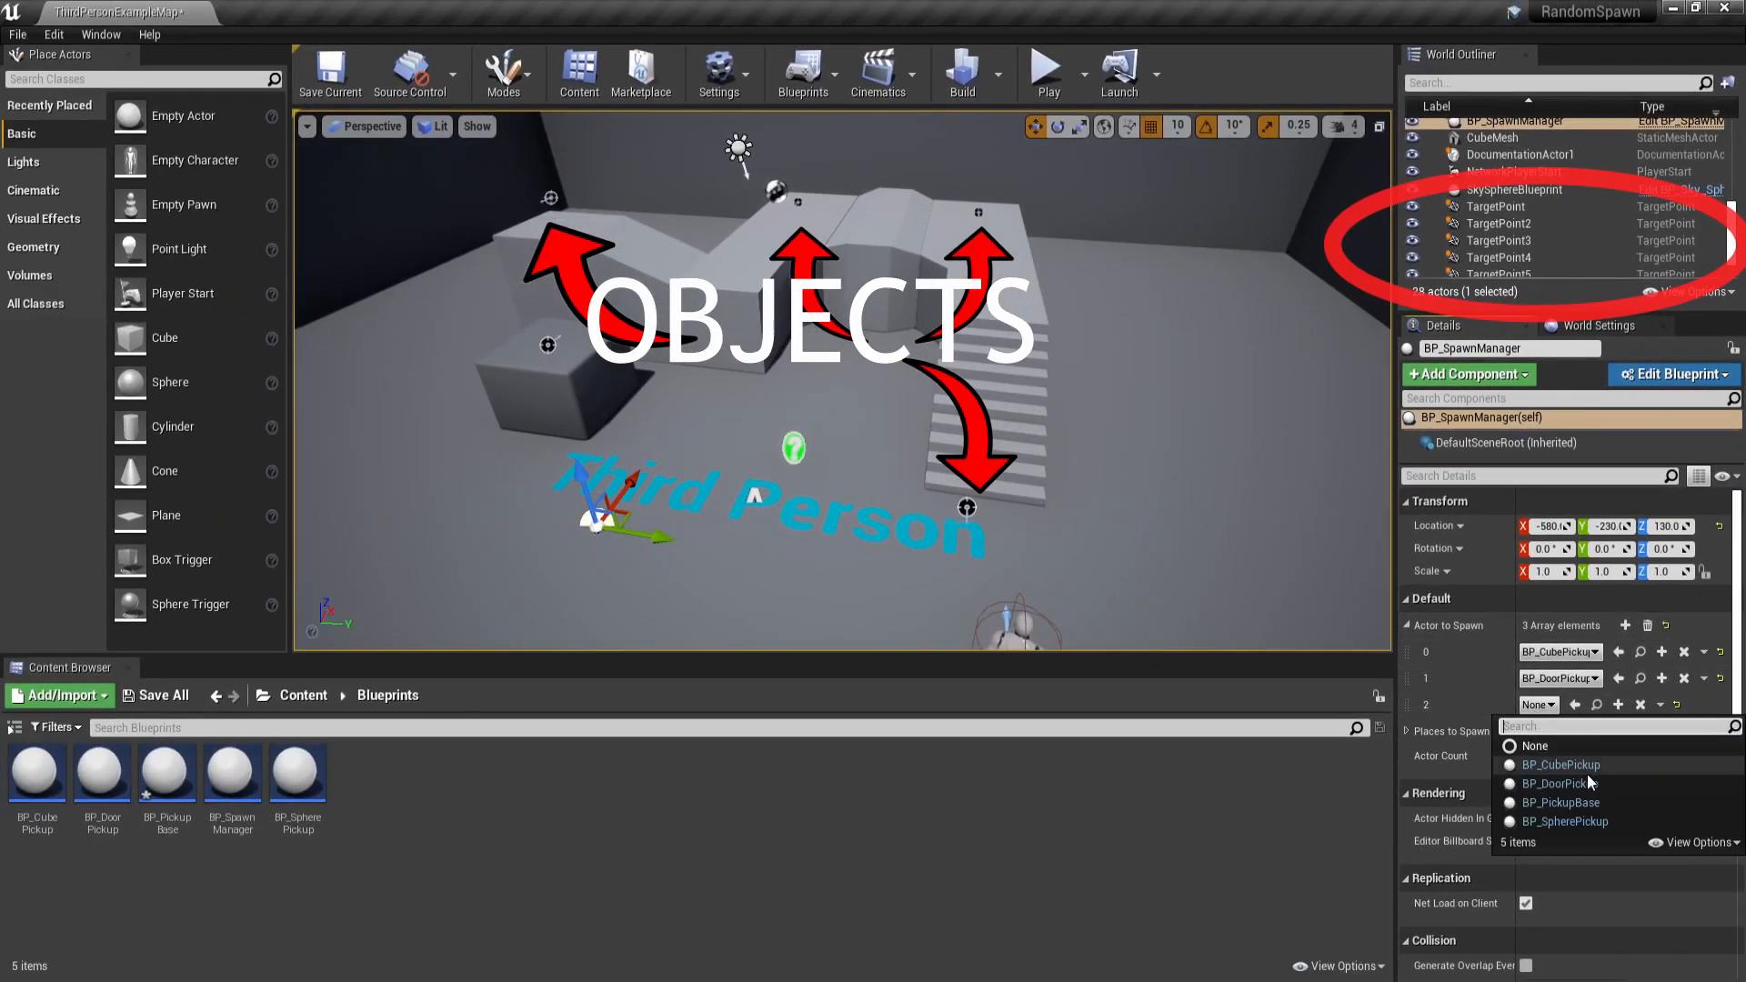
click(1564, 820)
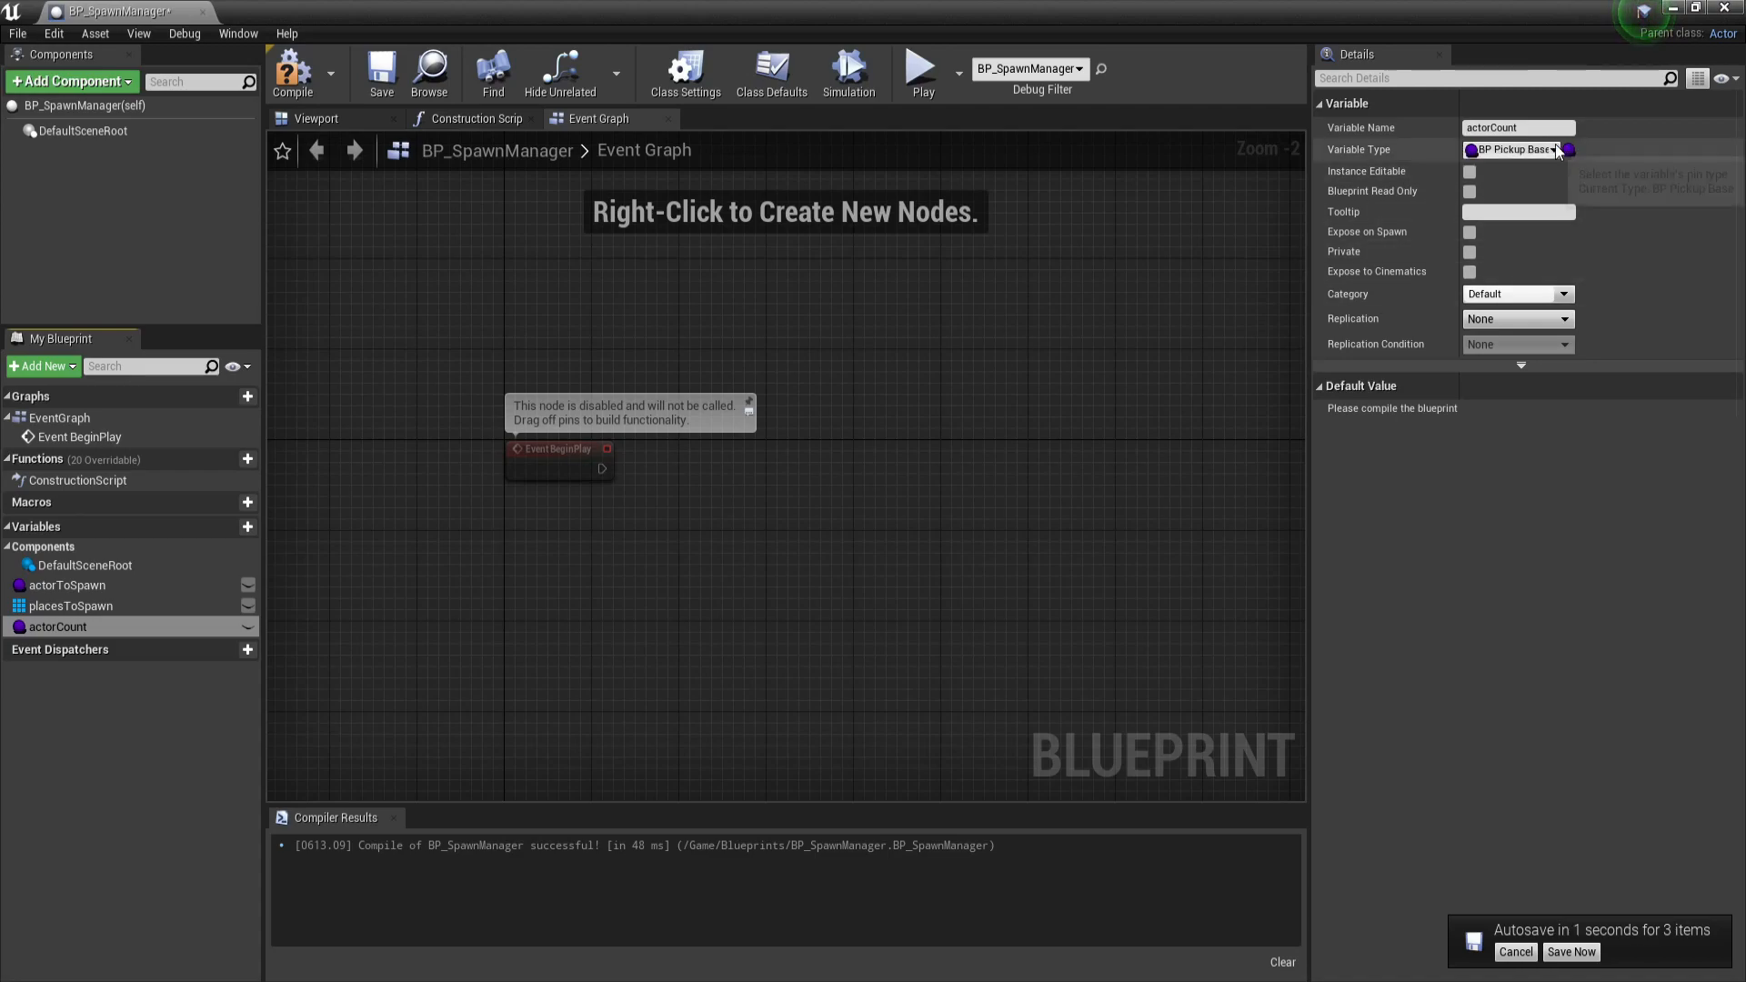
- Change actorCount to an Integer, then compile and save BP_SpawnManager
click(1514, 149)
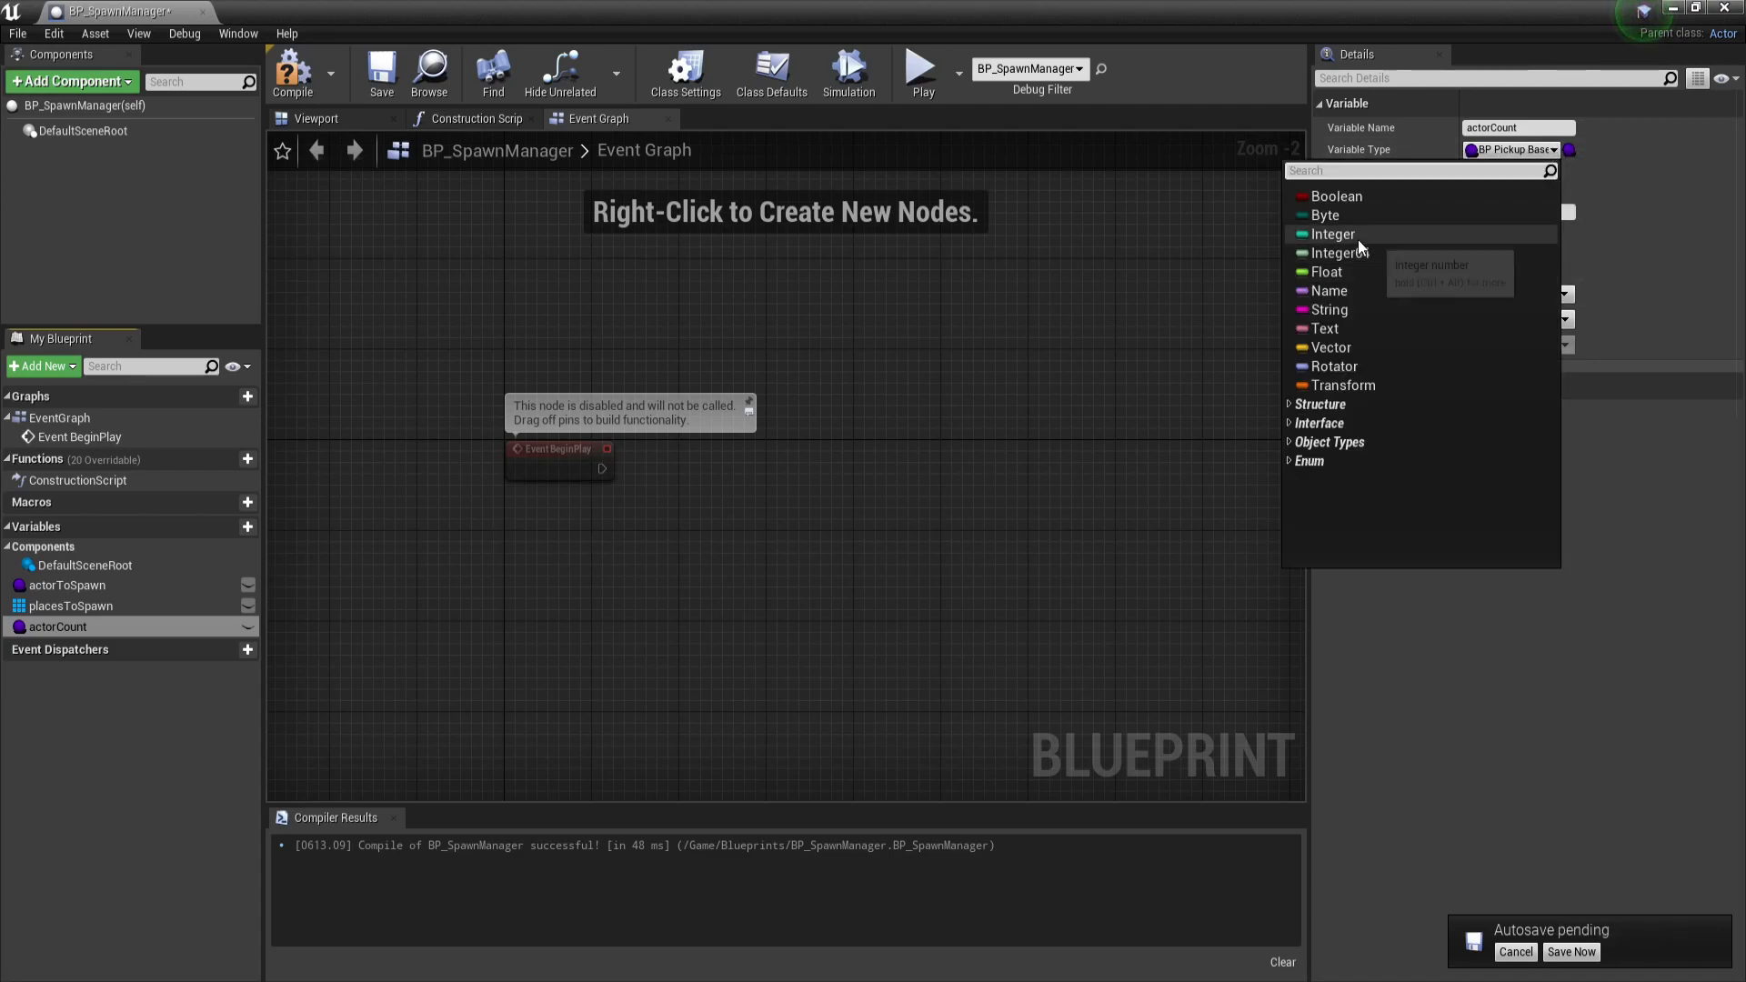
click(1333, 233)
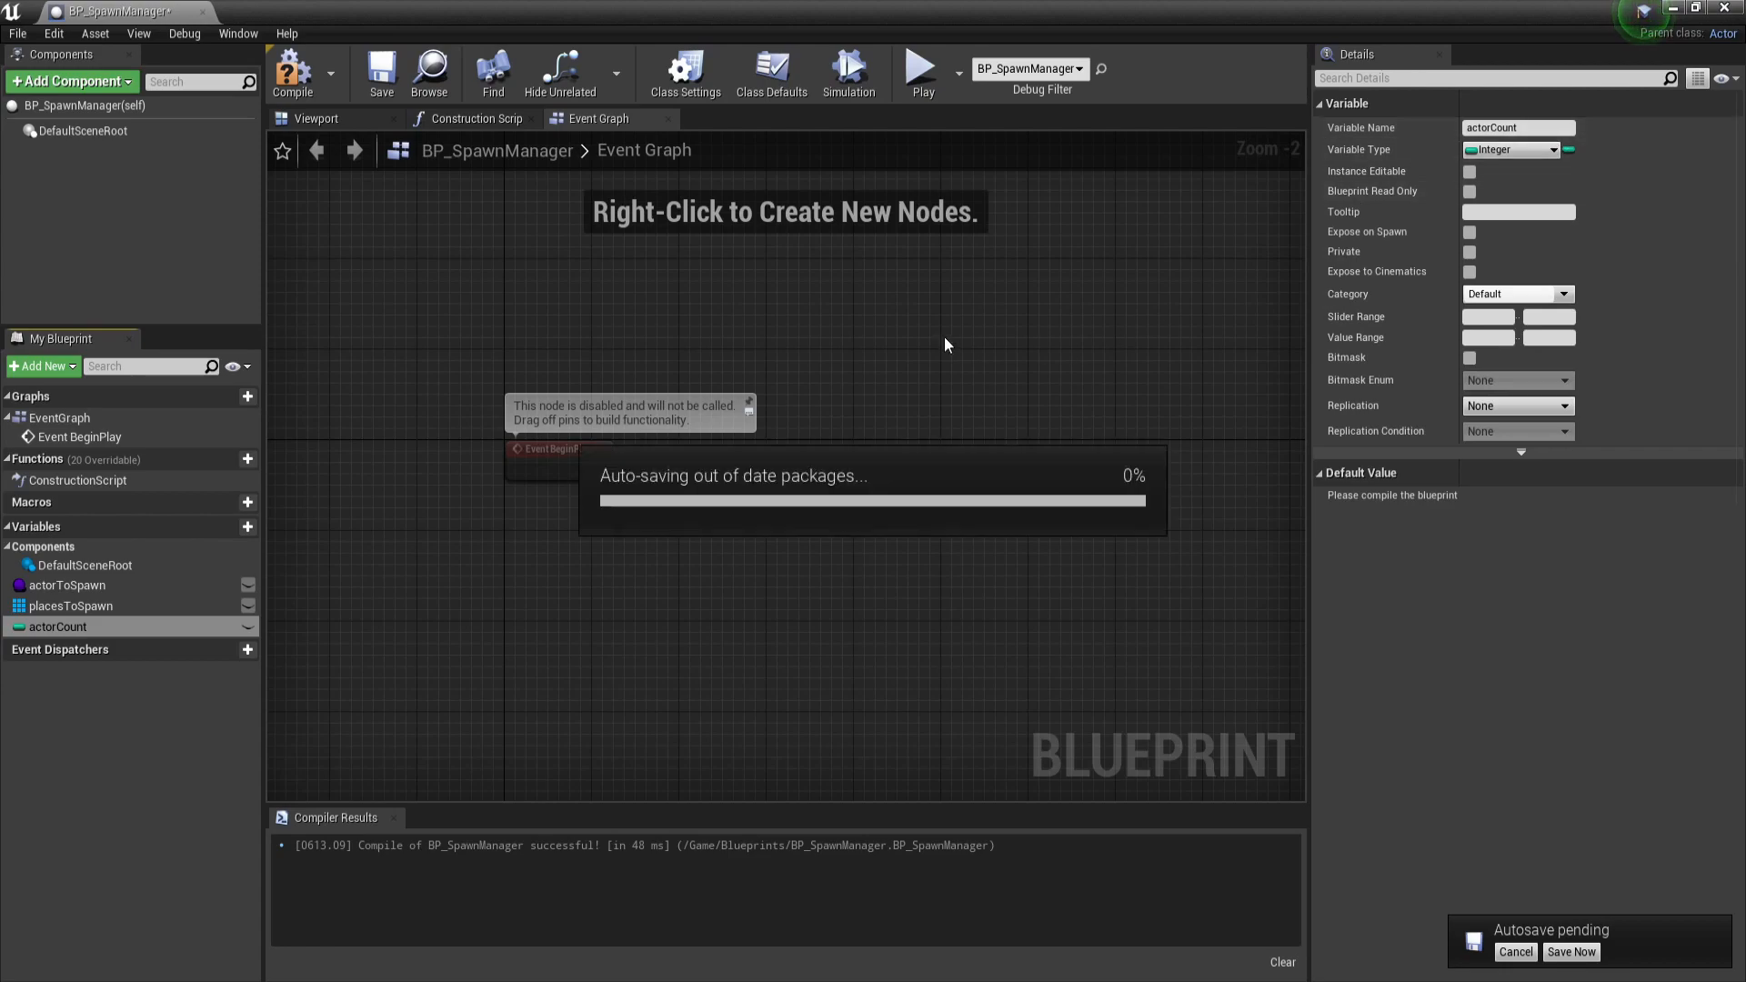
click(381, 73)
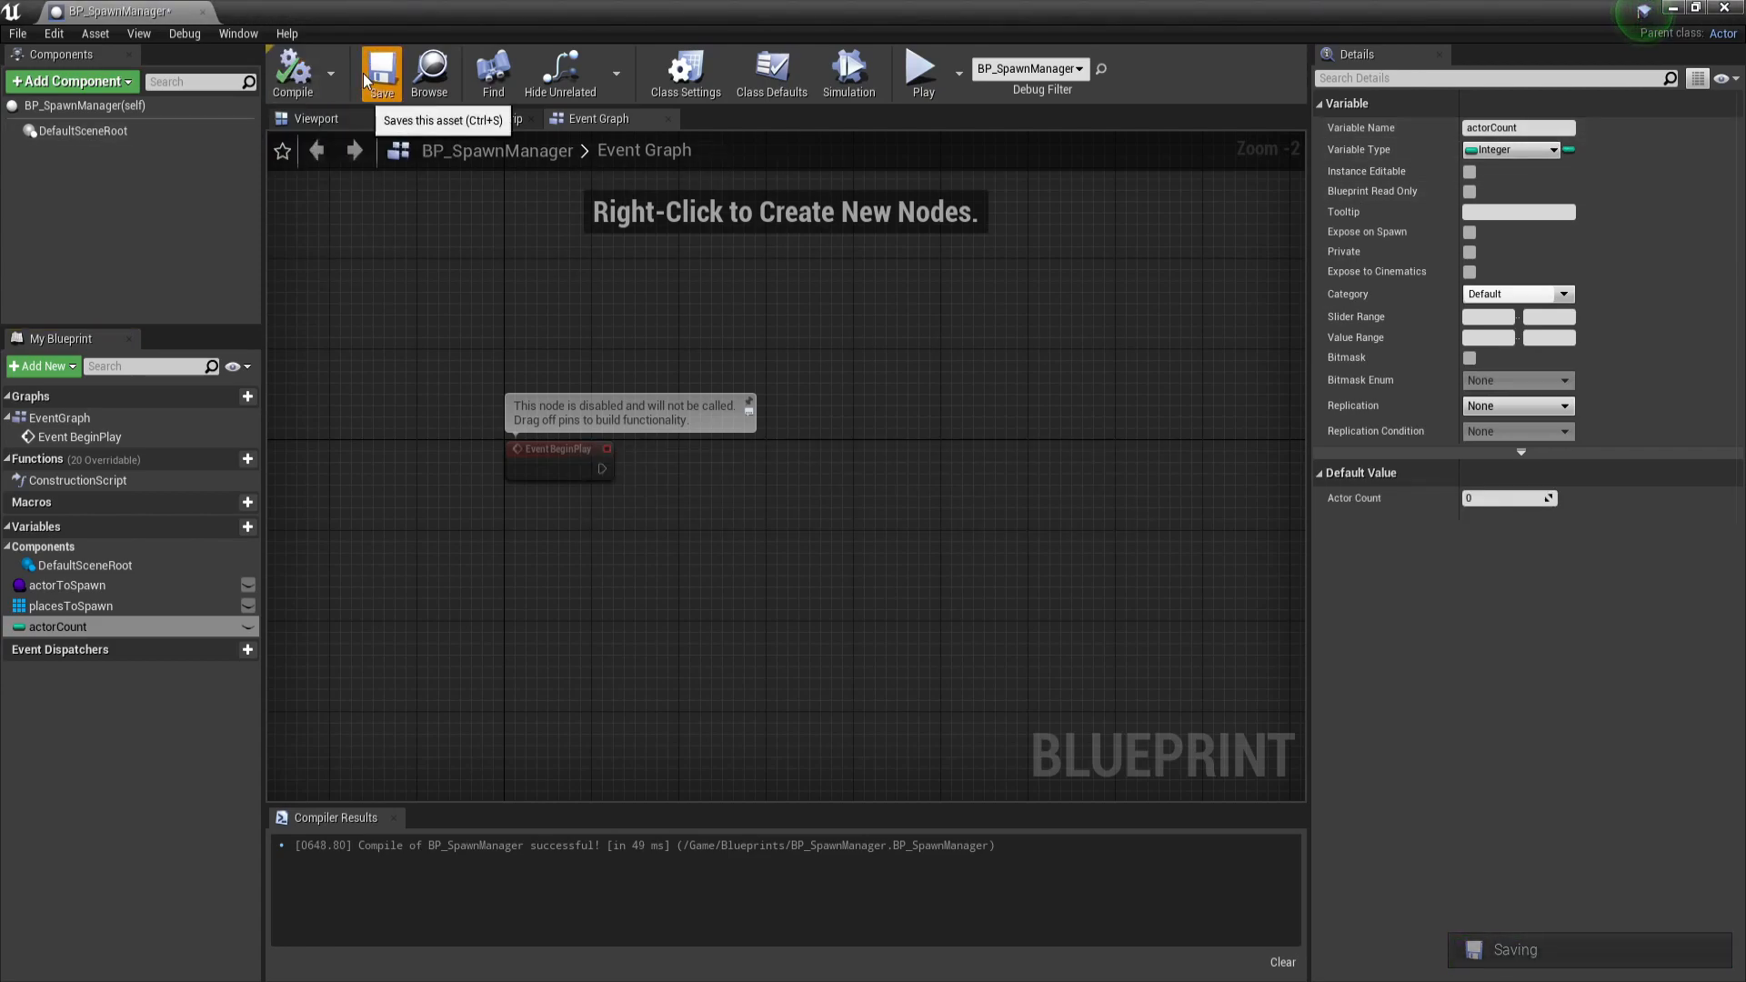
click(381, 73)
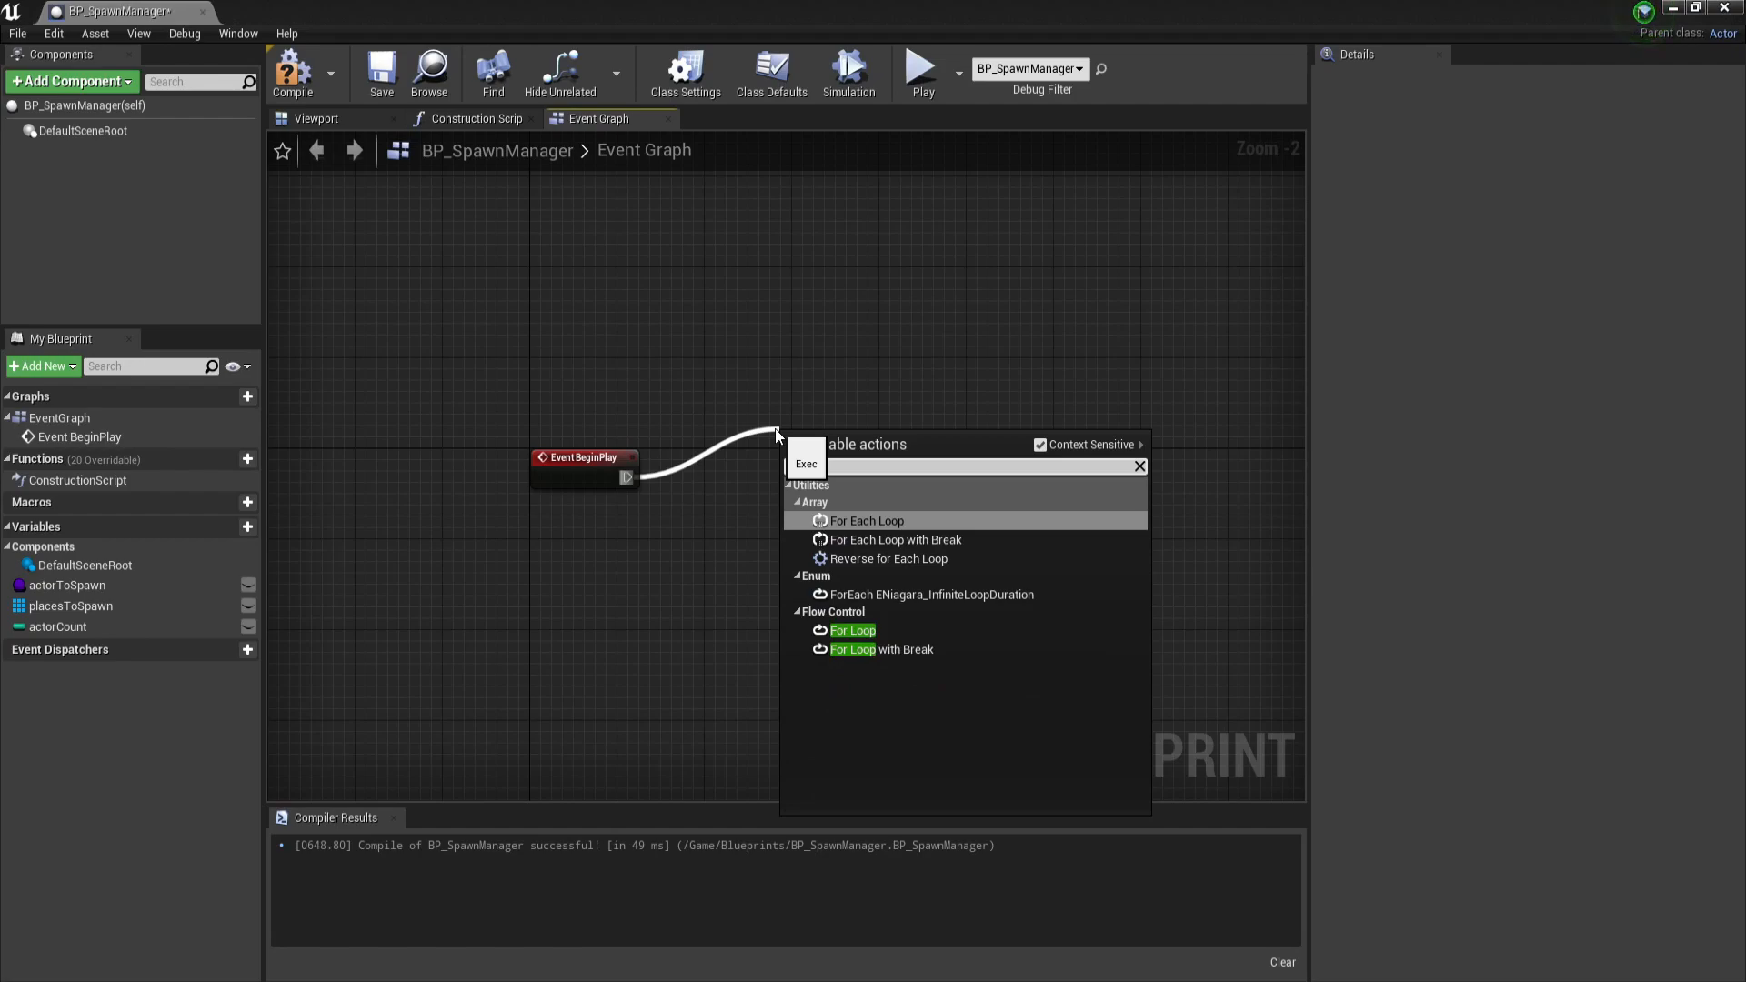
- Drive a For Loop from BeginPlay up to Actor Count, spawning an actor of Actor to Spawn each iteration
click(853, 630)
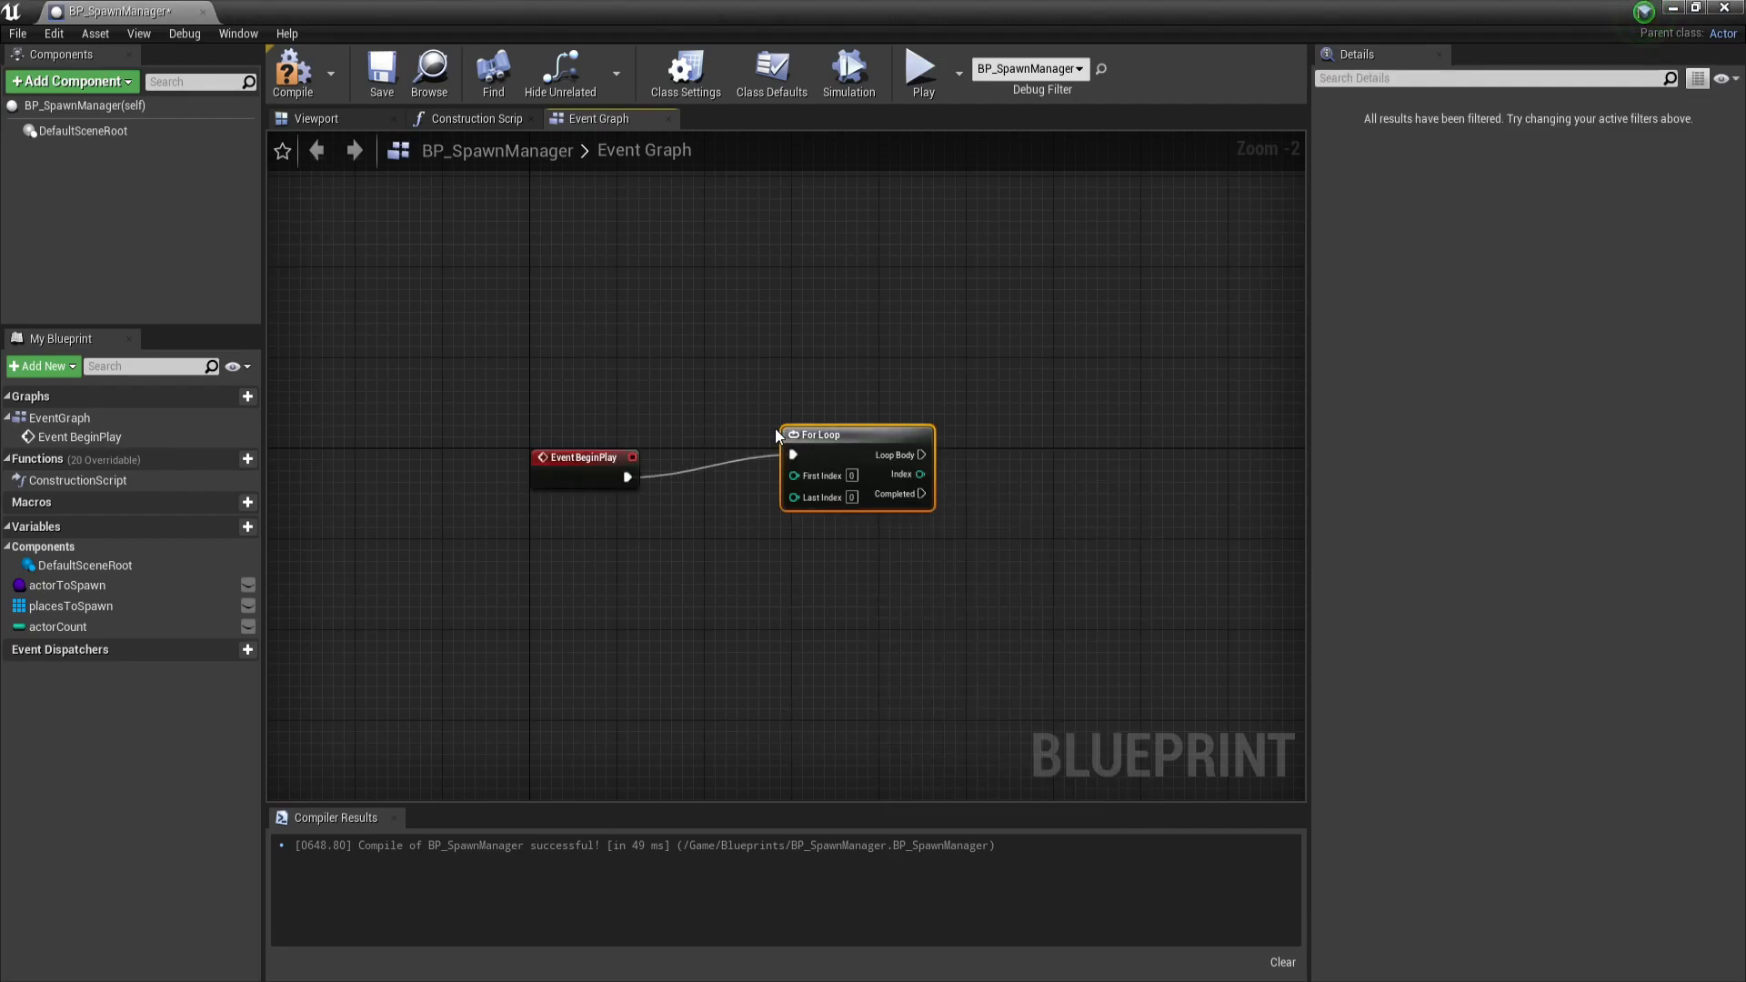
drag(827, 435, 891, 445)
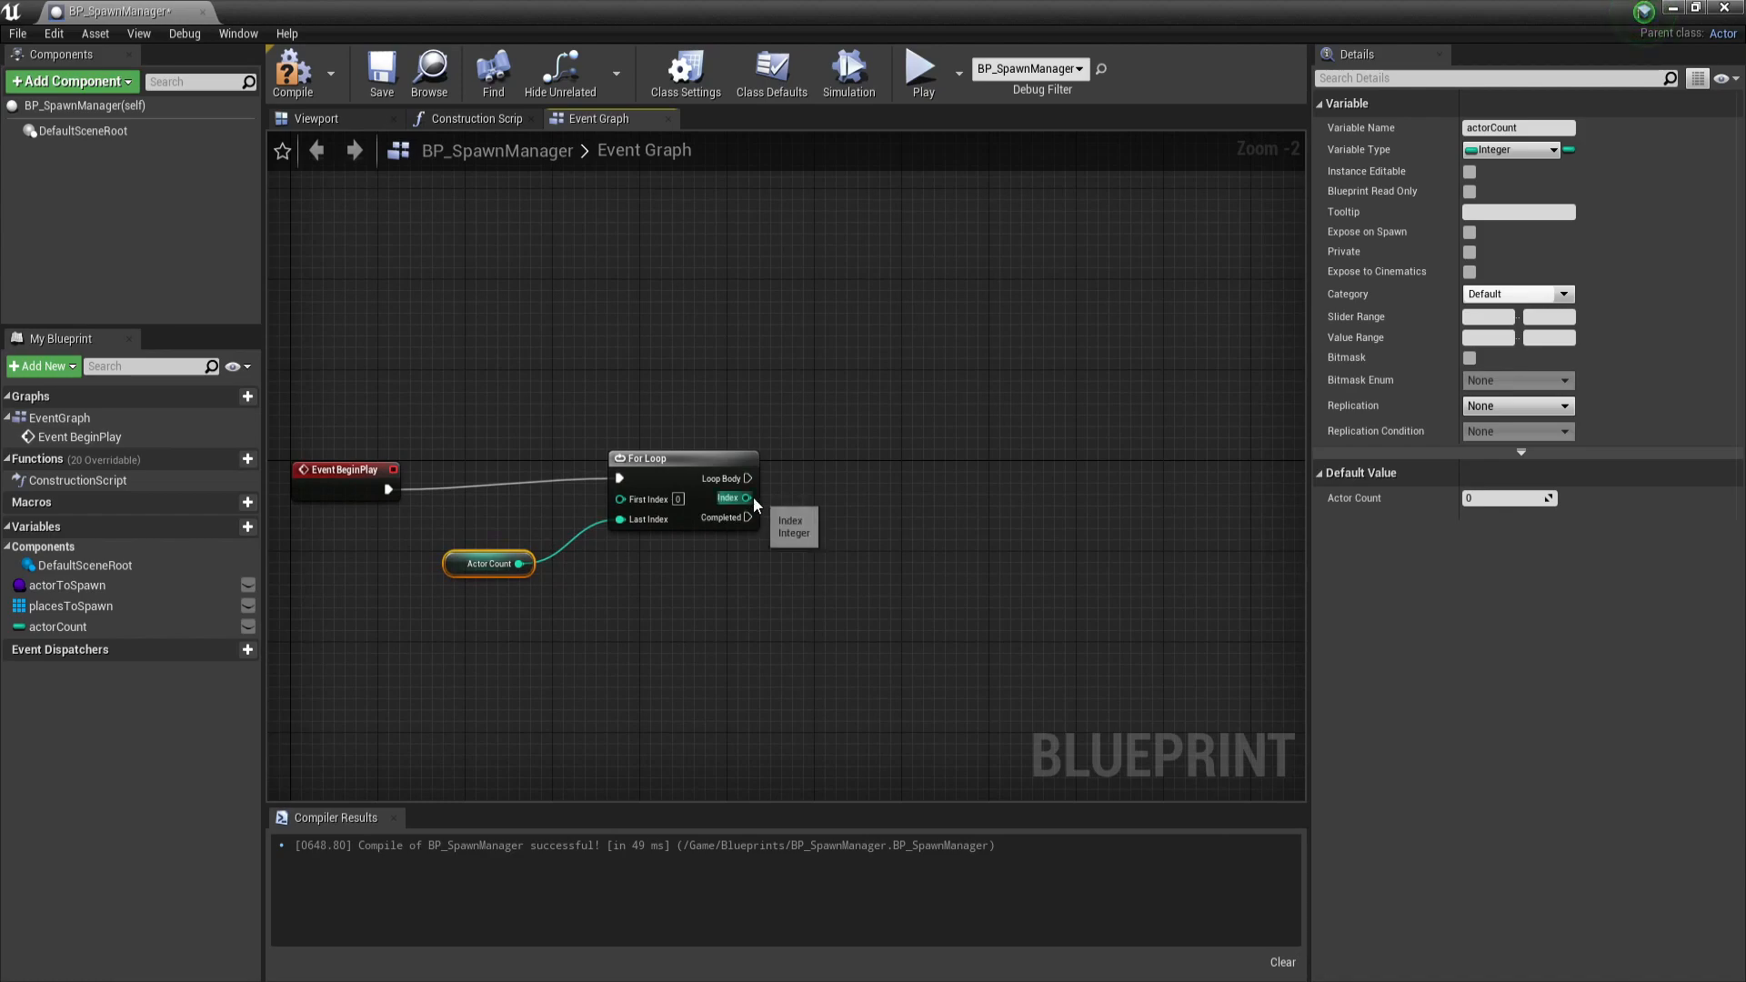
drag(750, 477, 891, 484)
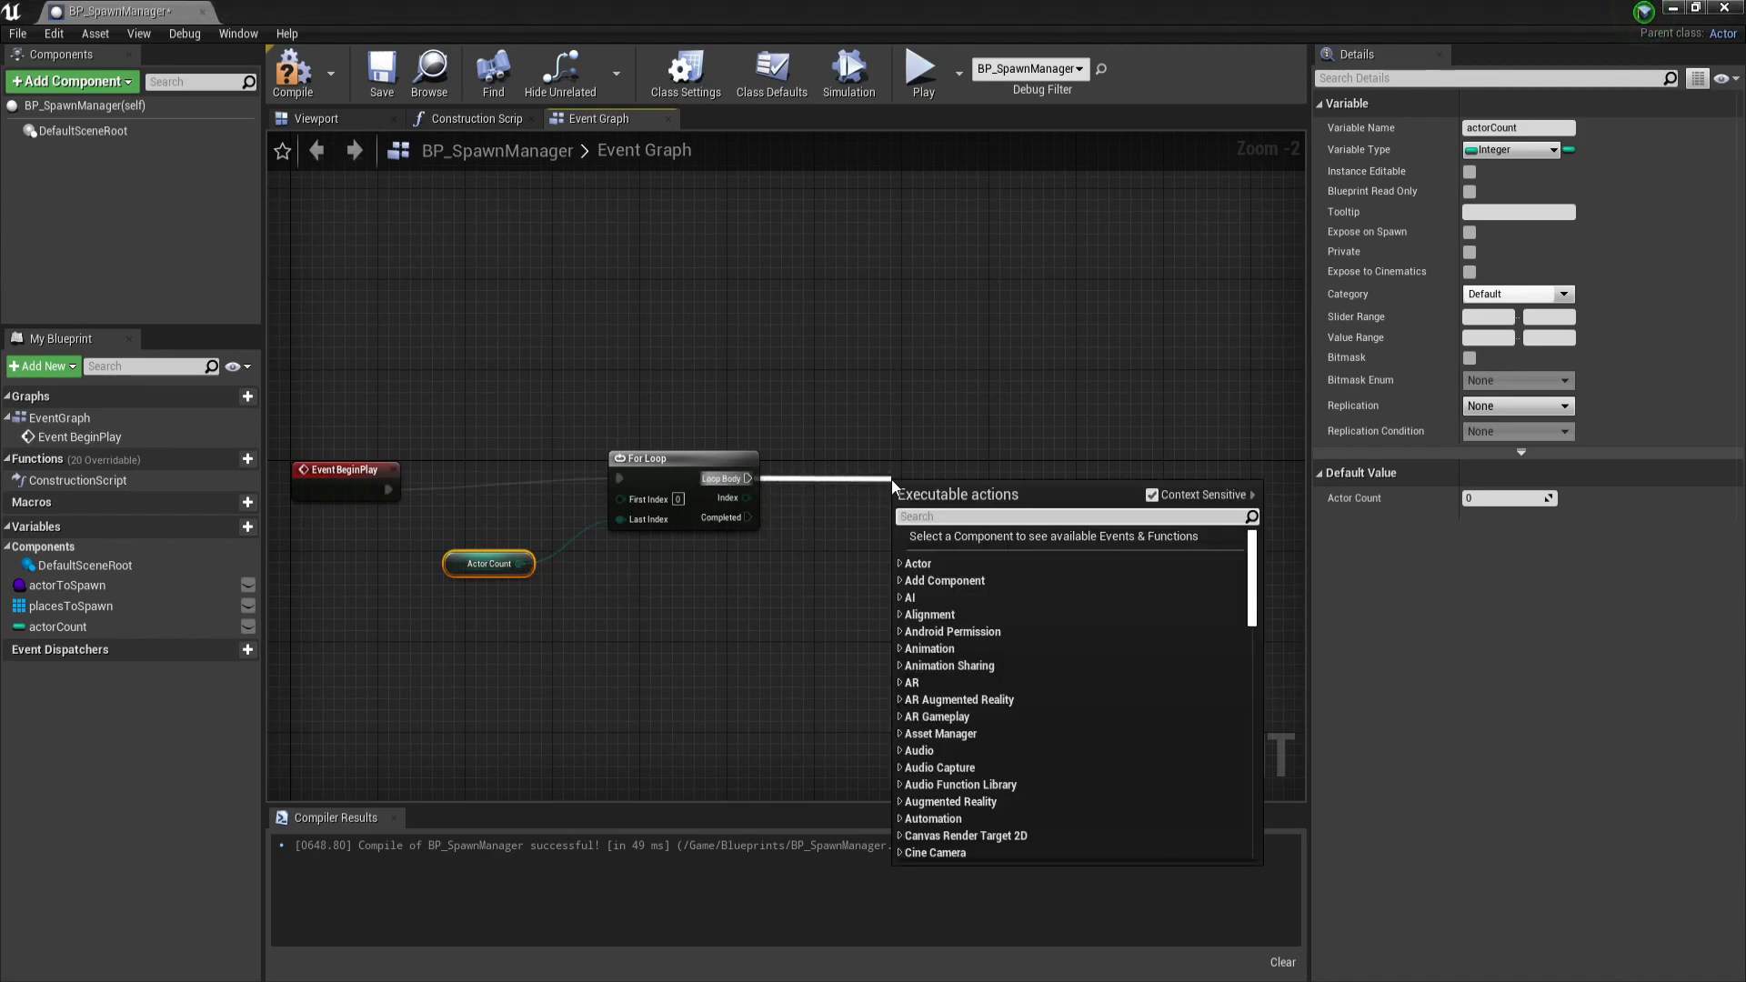
text(spawn a)
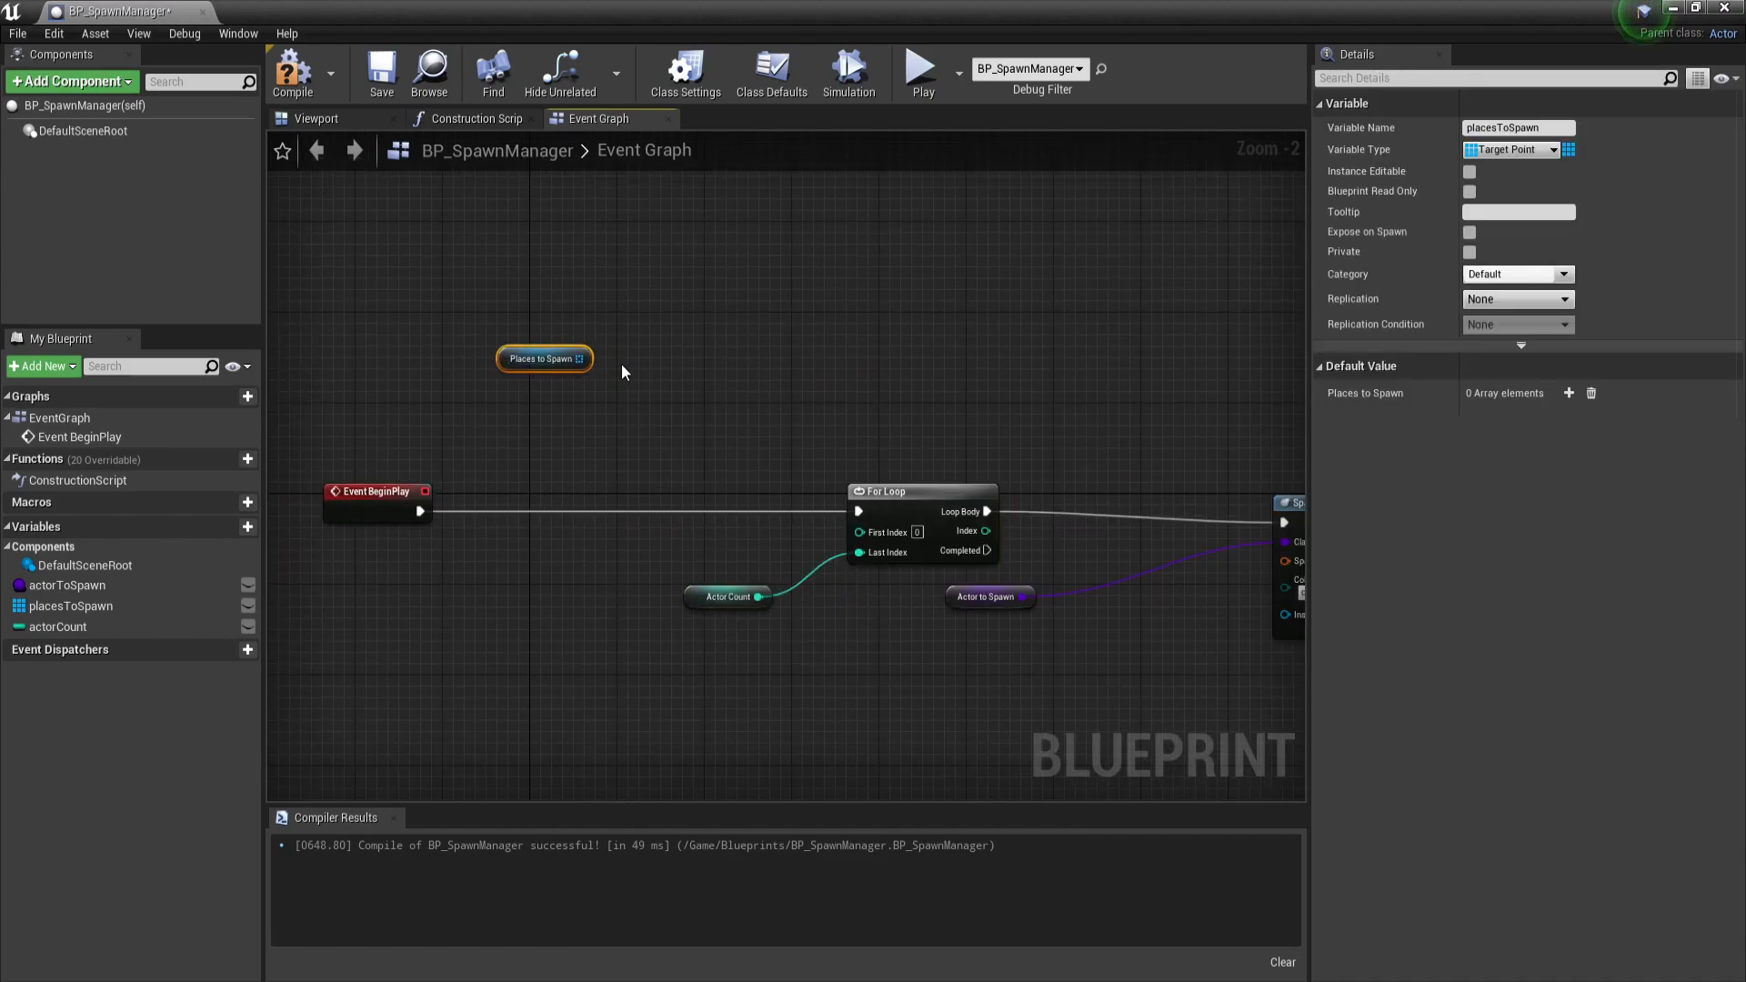
- Branch on places to spawn Length > 0, printing 'Forgot to set places to spawn, length is 0' when false
drag(580, 358, 635, 395)
text(Forgot to set)
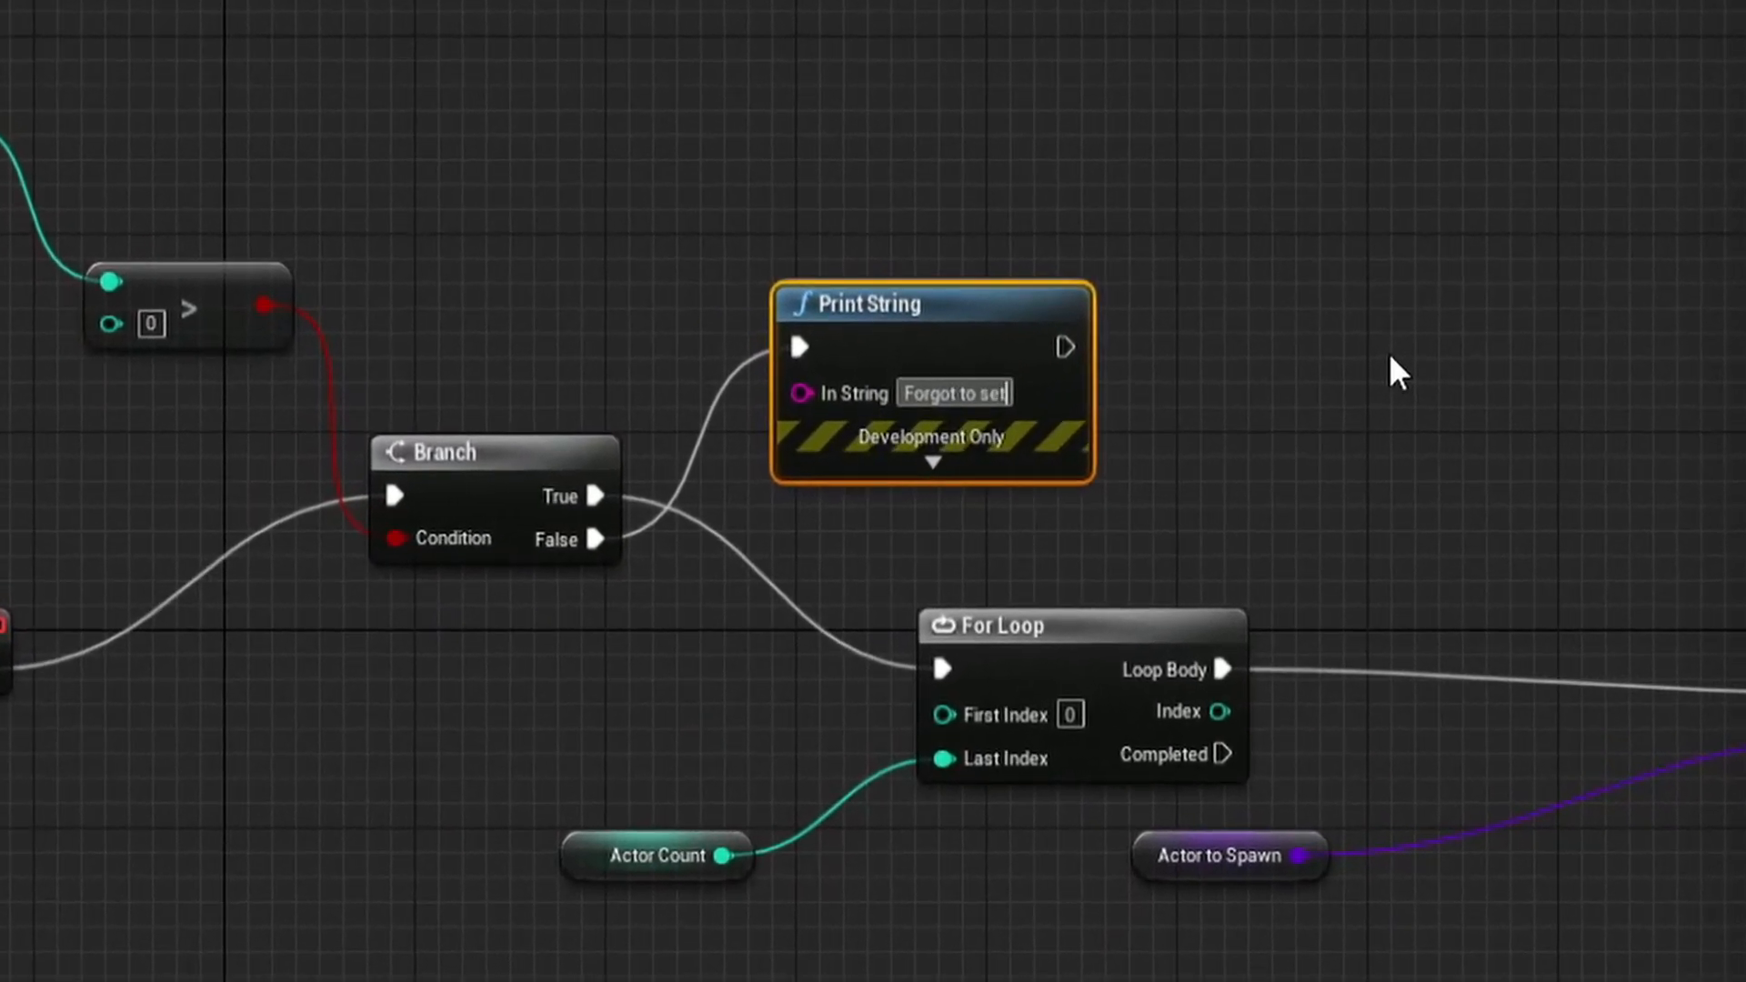
text(p)
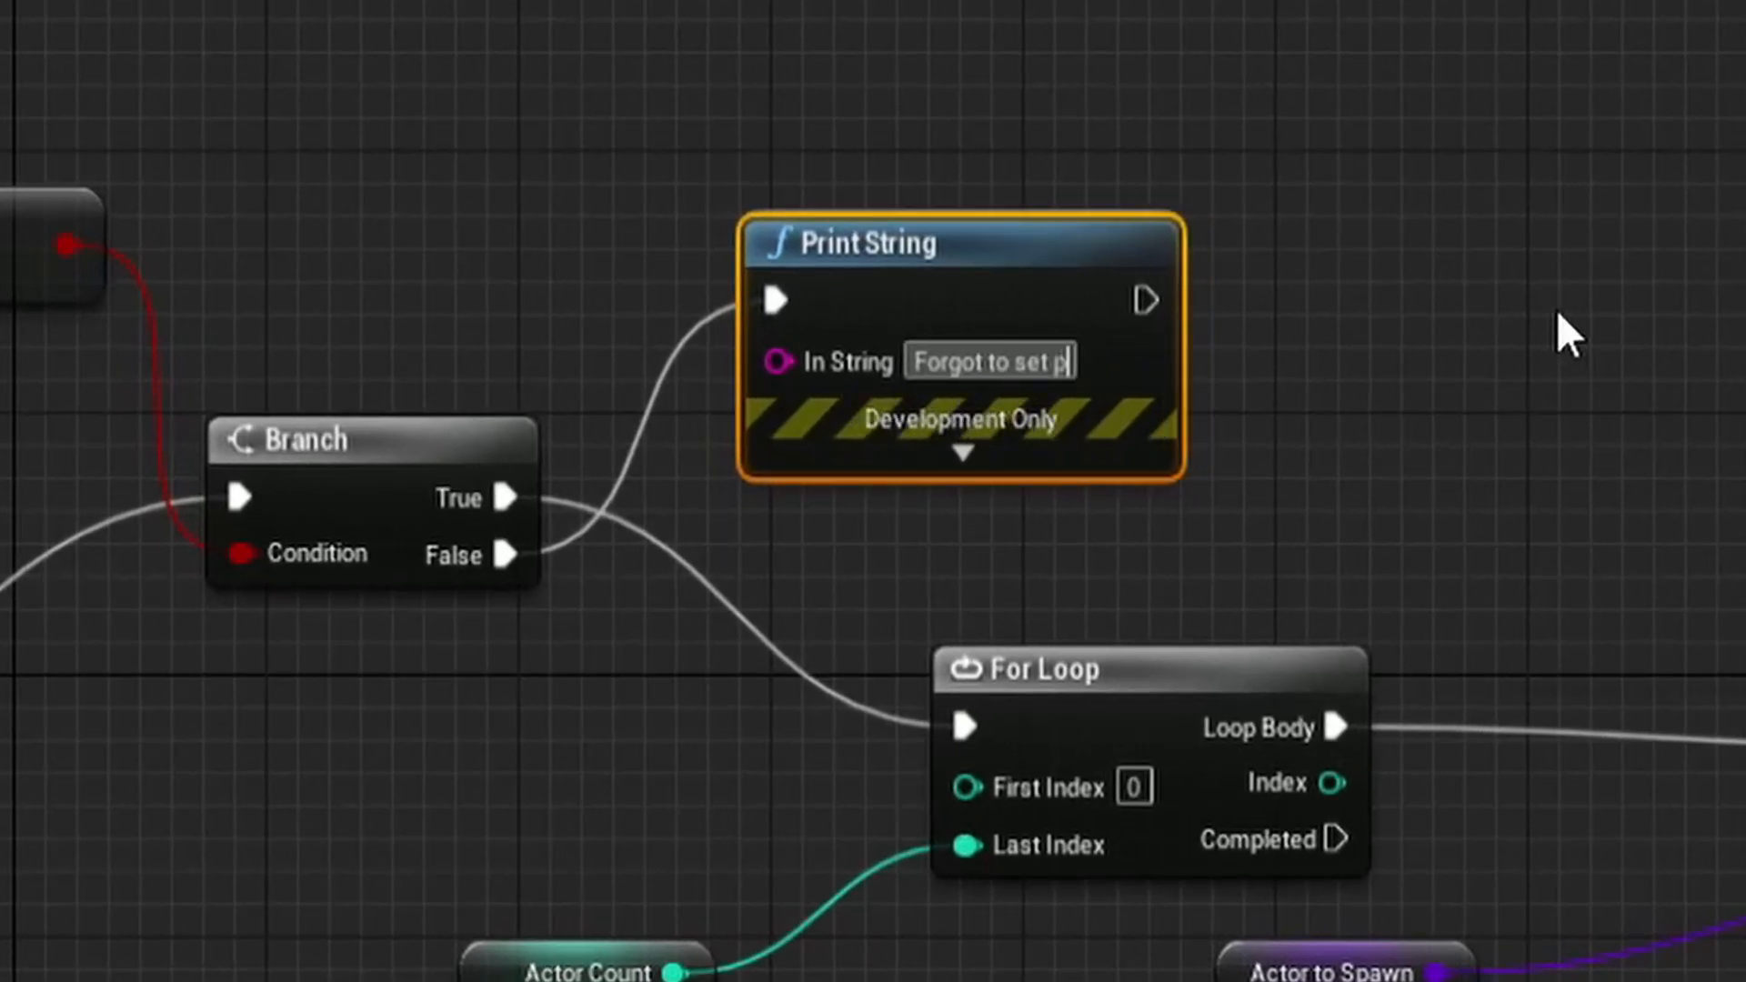
text(places to spawn)
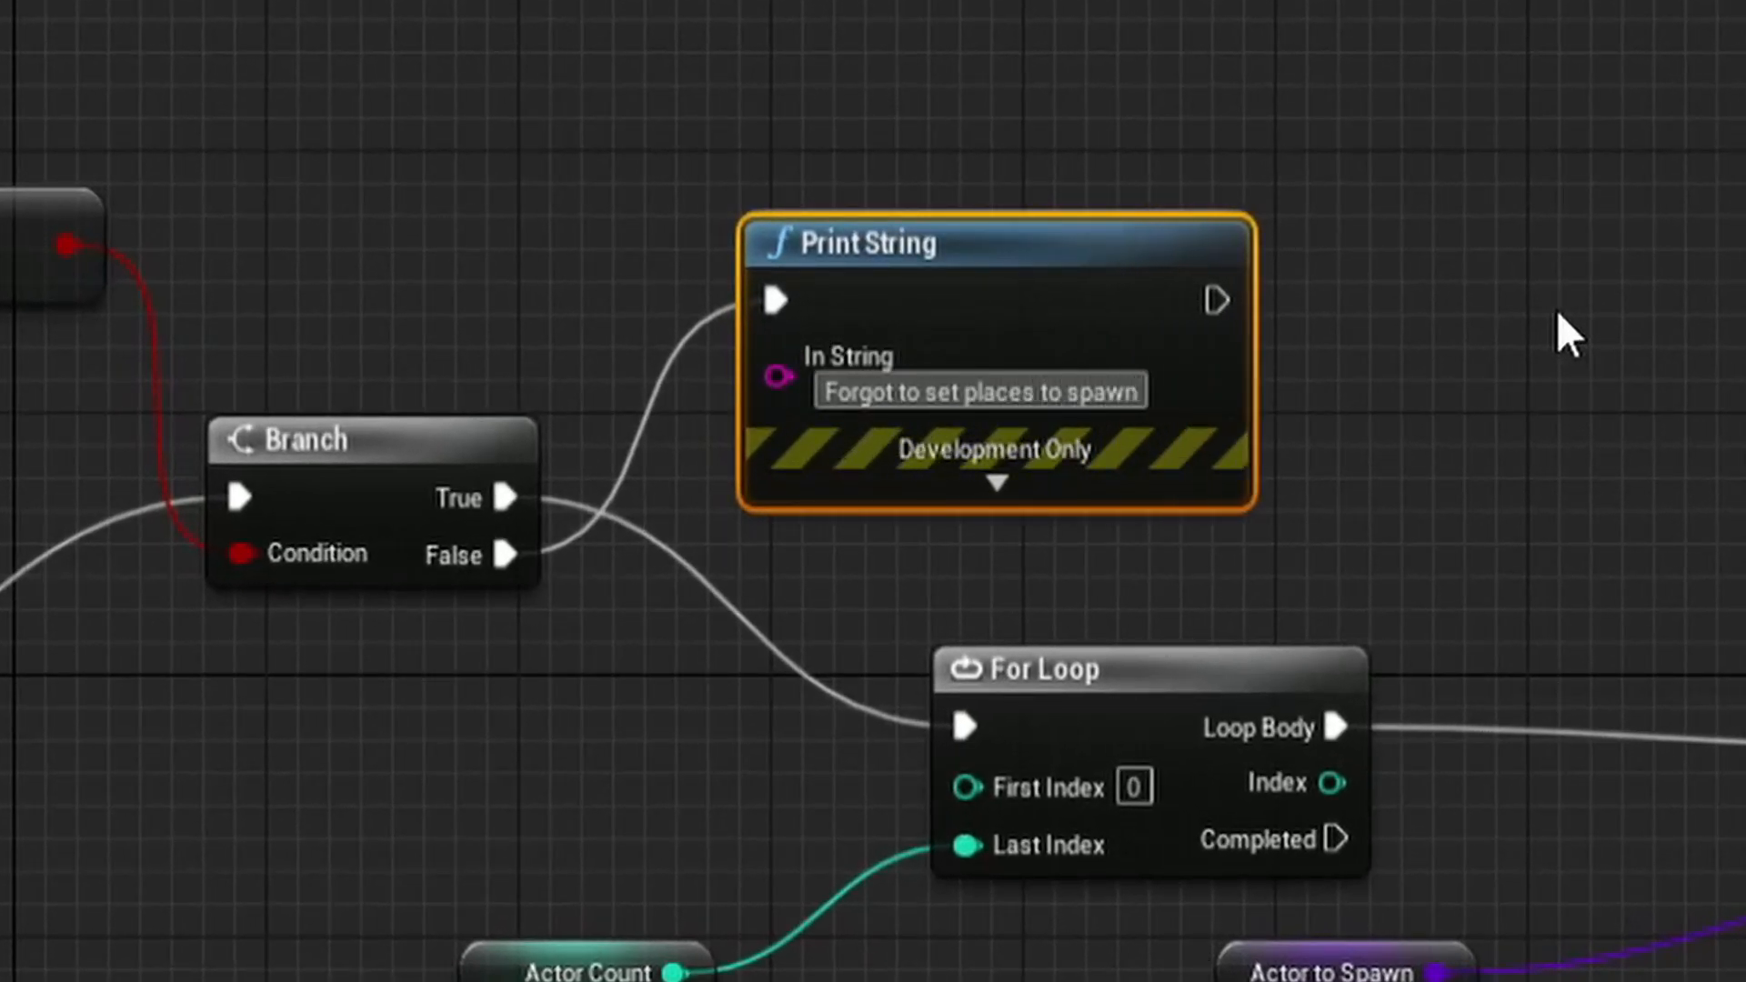
text(, length is 0)
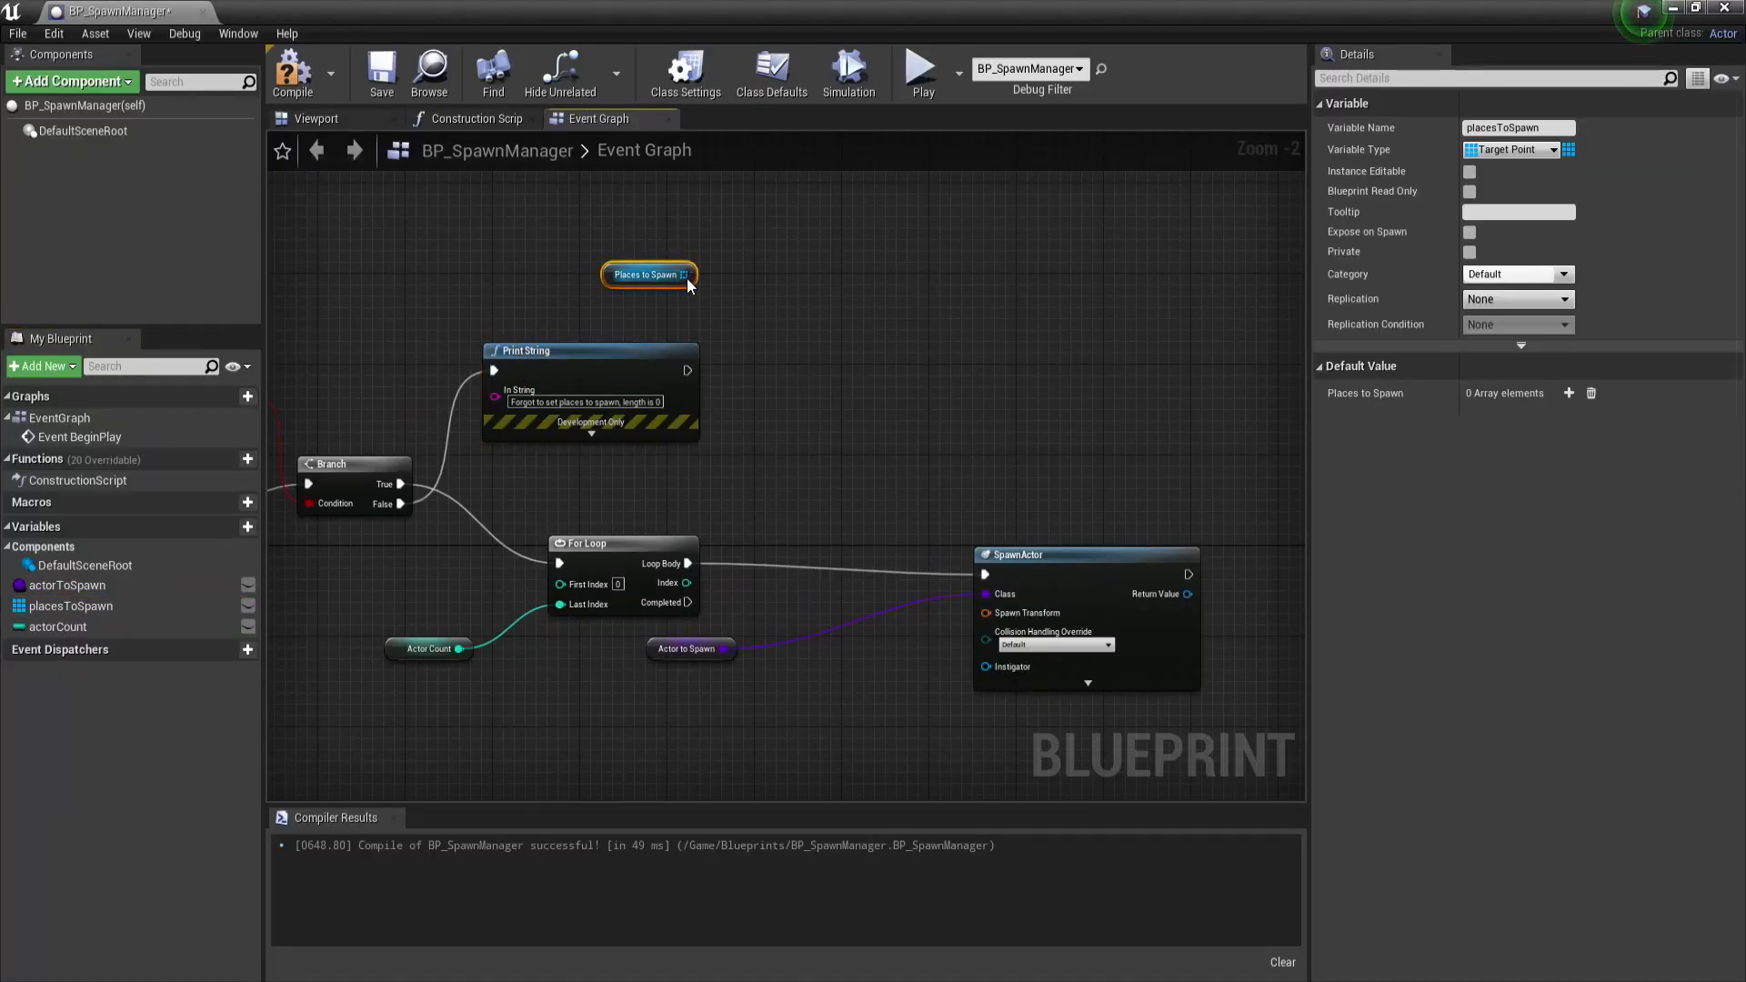
- Feed a Random Array Item from Places to Spawn through Get Actor Transform into SpawnActor
drag(684, 273, 847, 412)
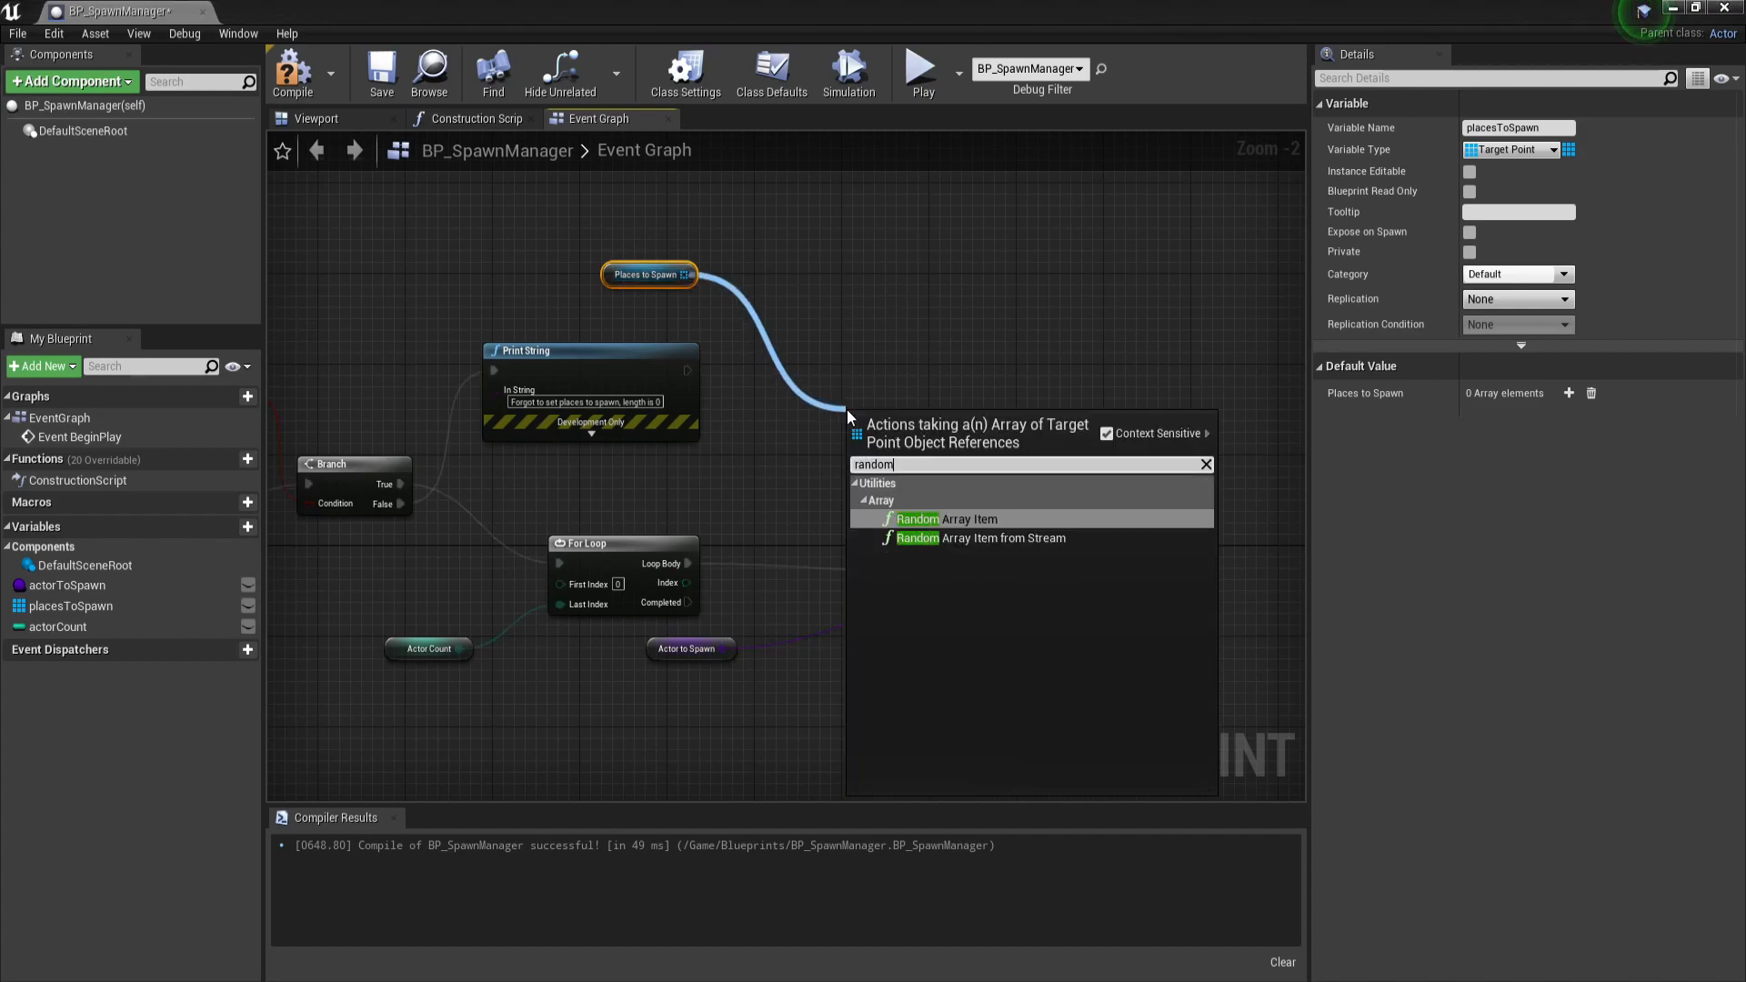
click(938, 518)
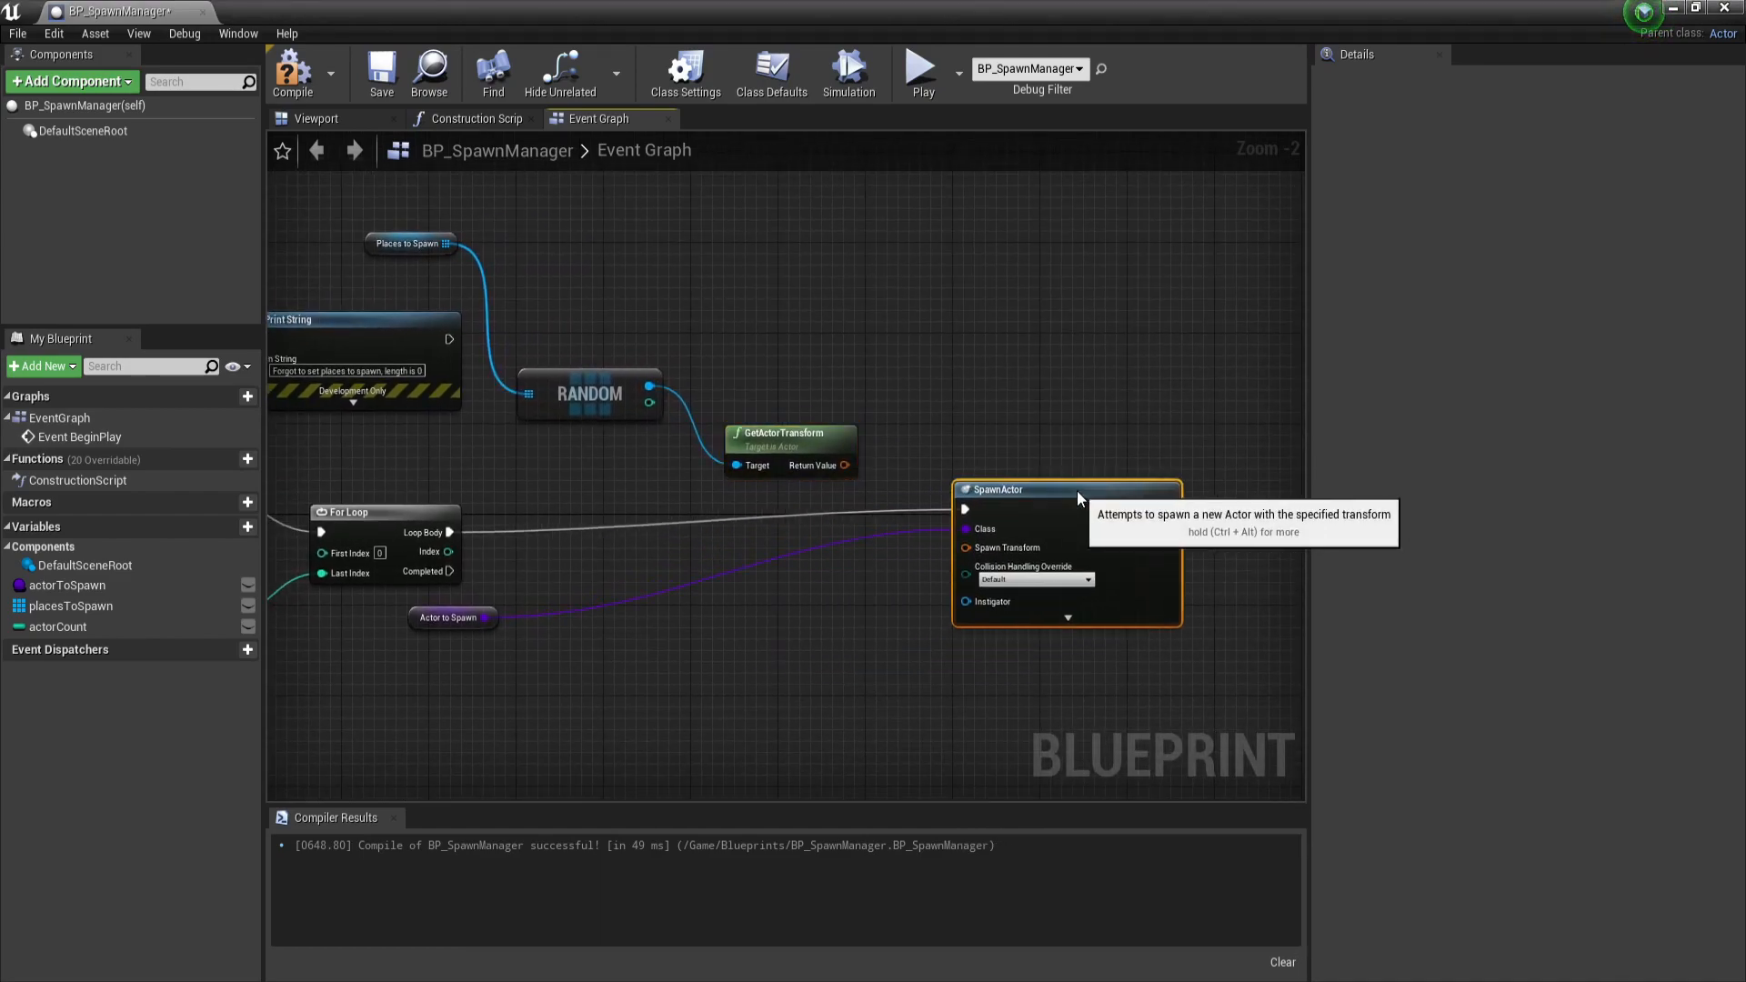
drag(845, 465, 967, 546)
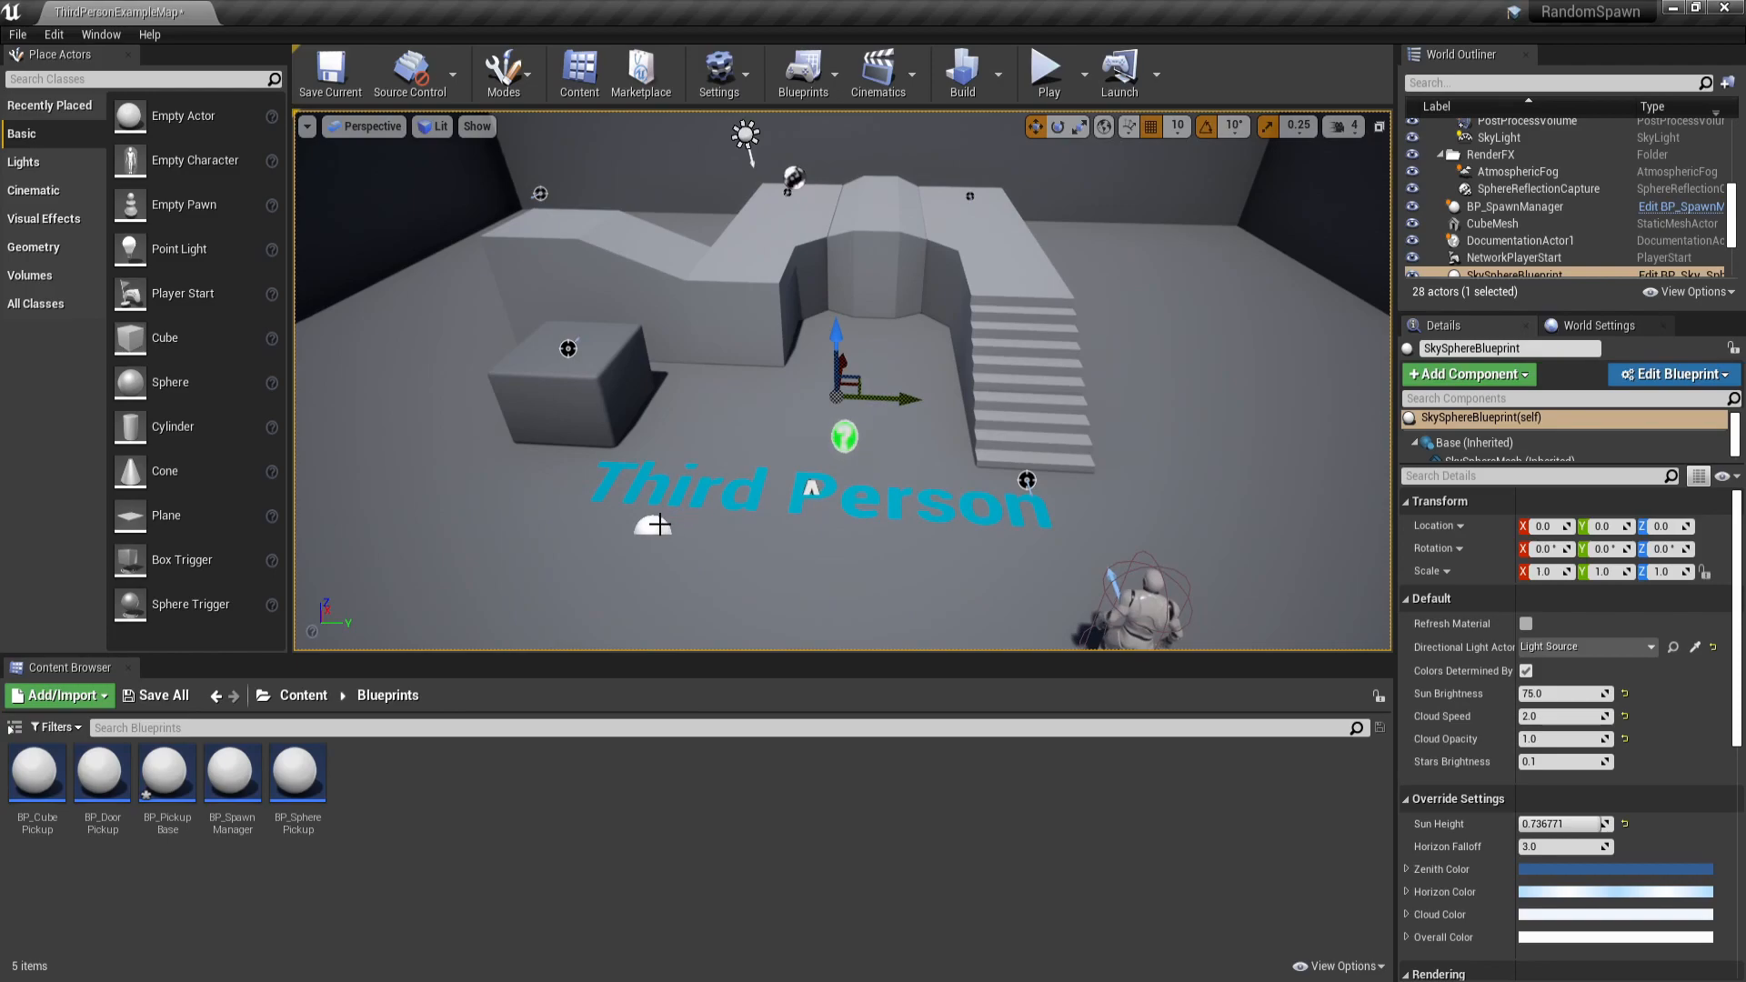
- Set the level's spawn manager to spawn BP_CubePickup and assign TargetPoint as the first spawn place
click(1514, 207)
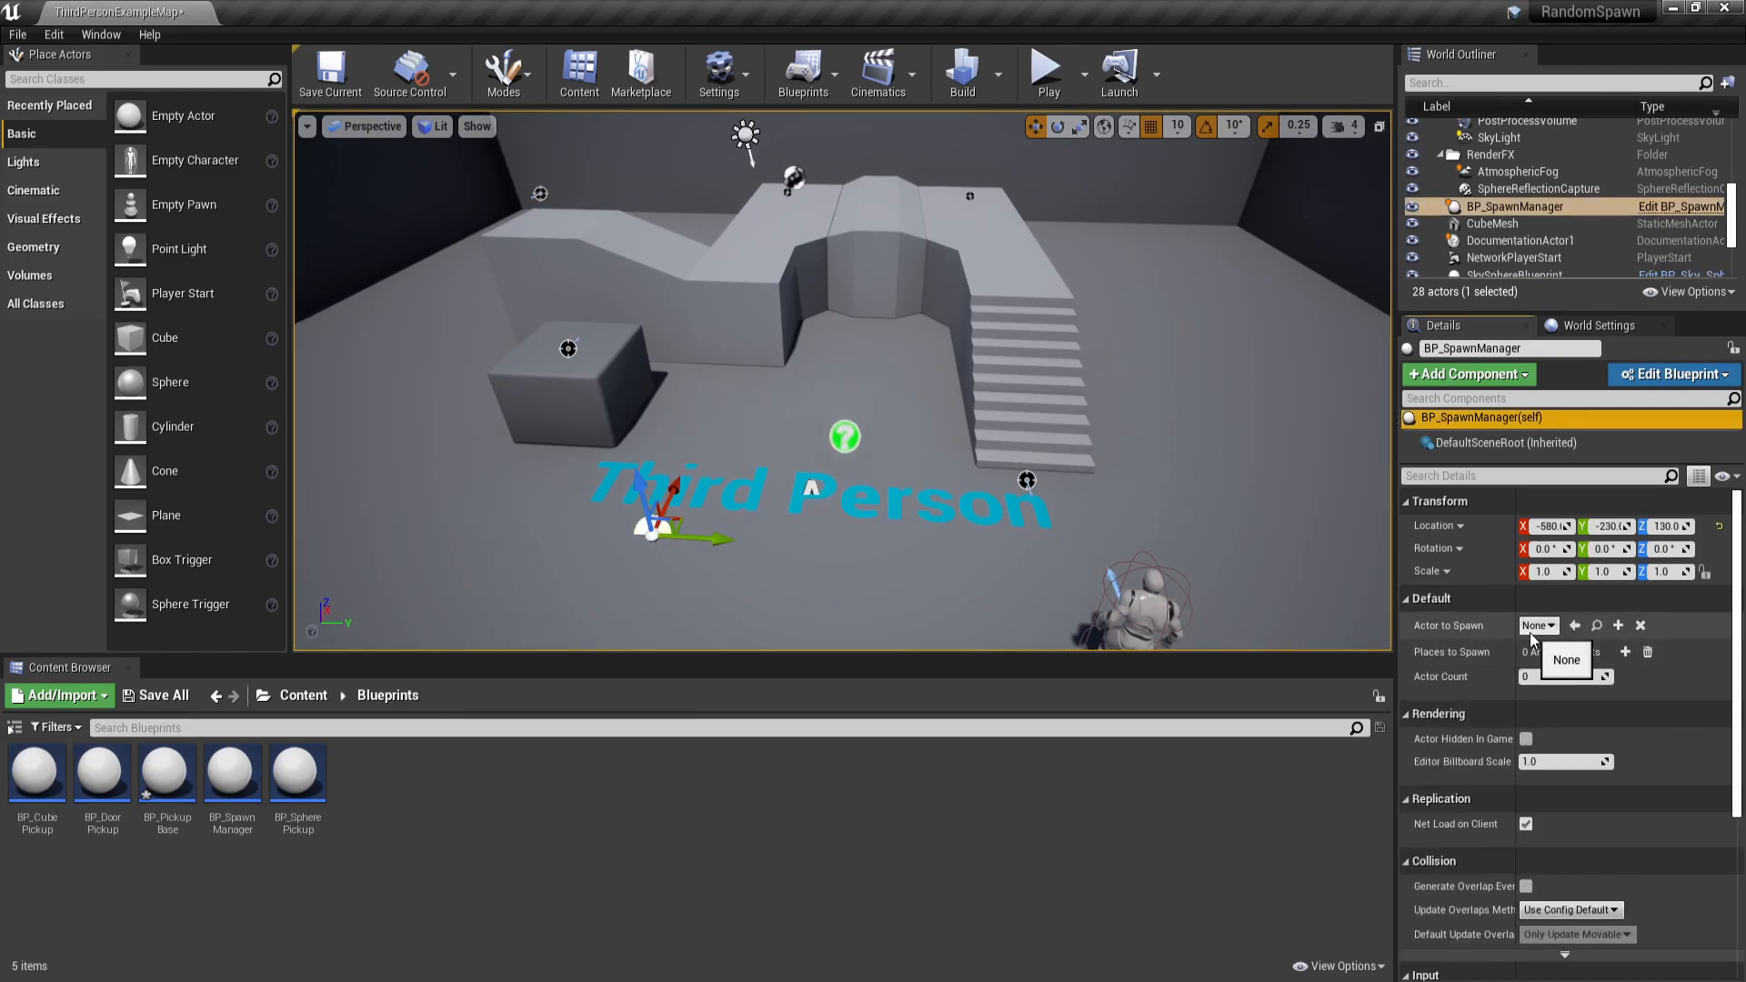
click(1538, 625)
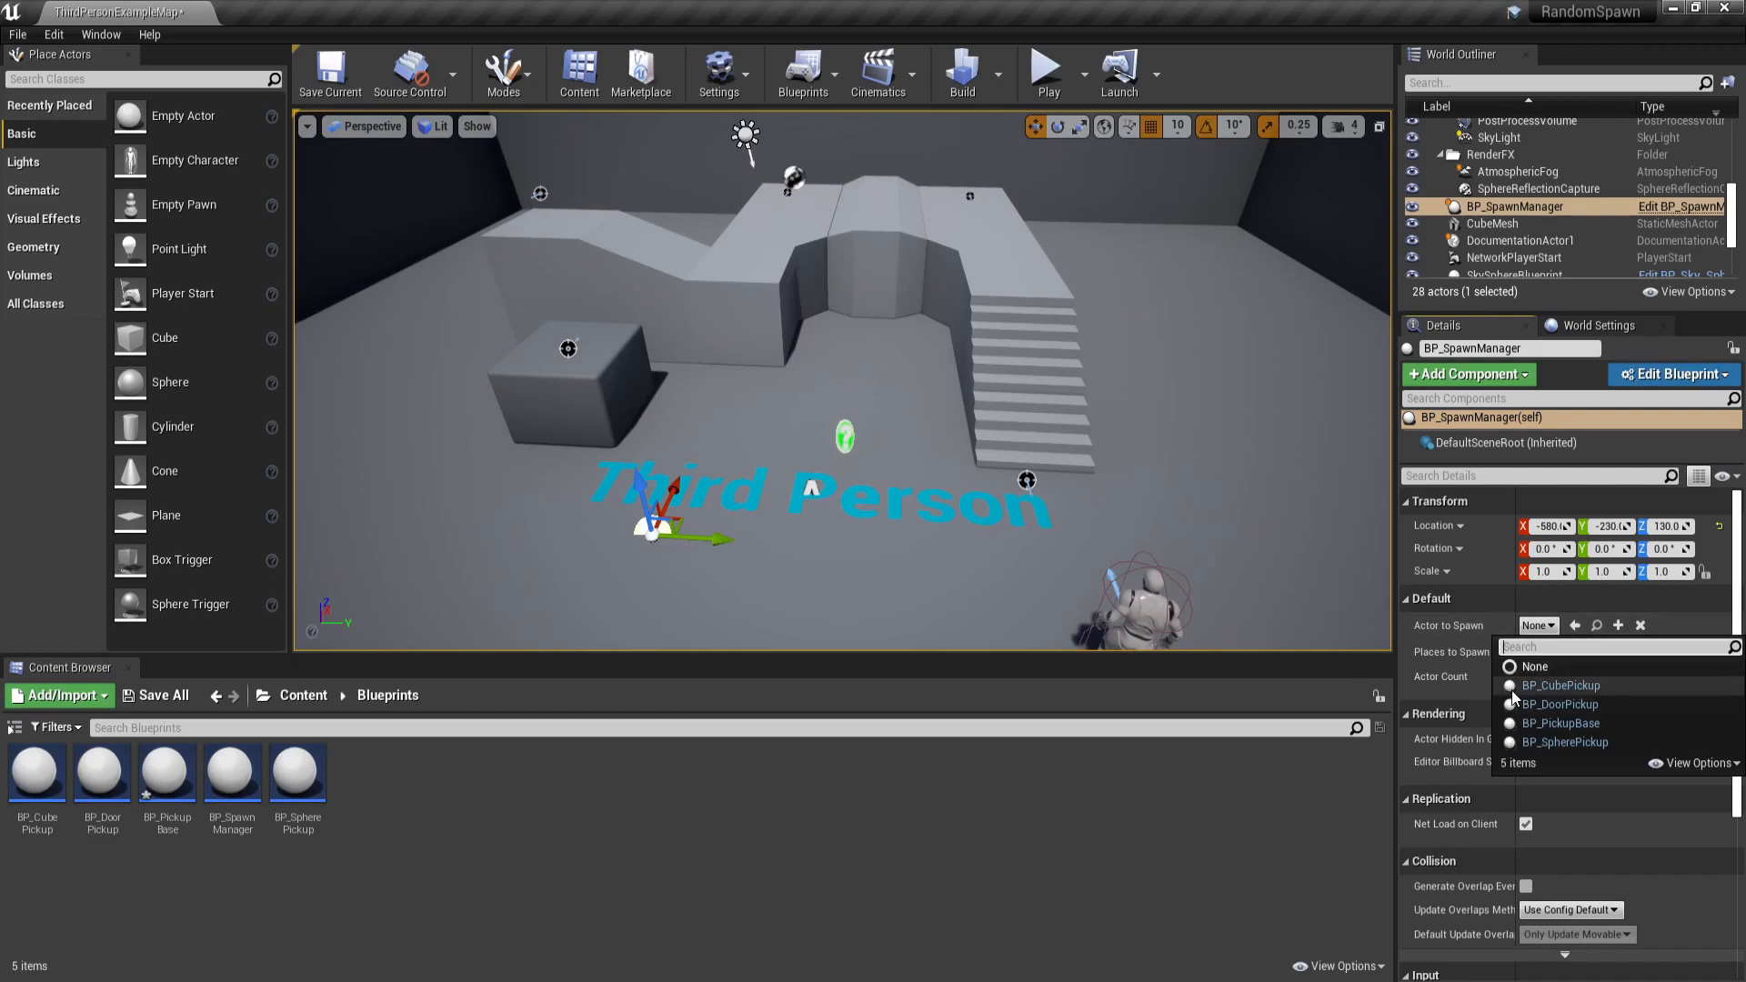
click(1560, 684)
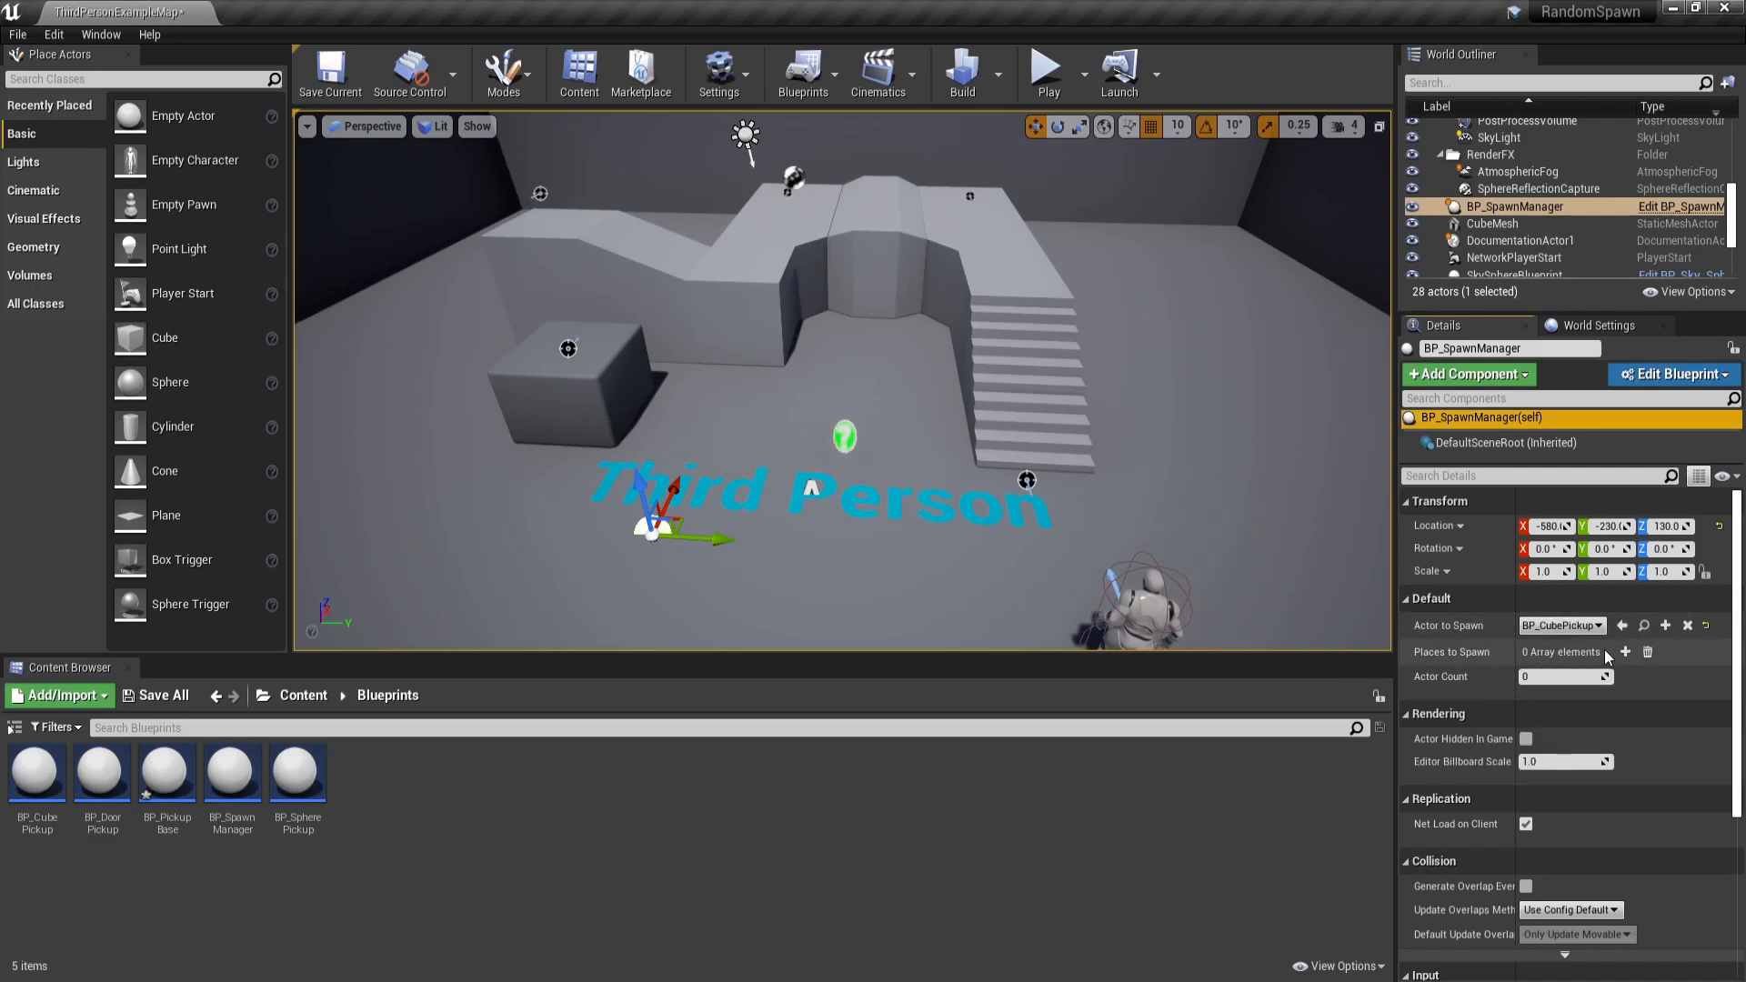
click(1625, 651)
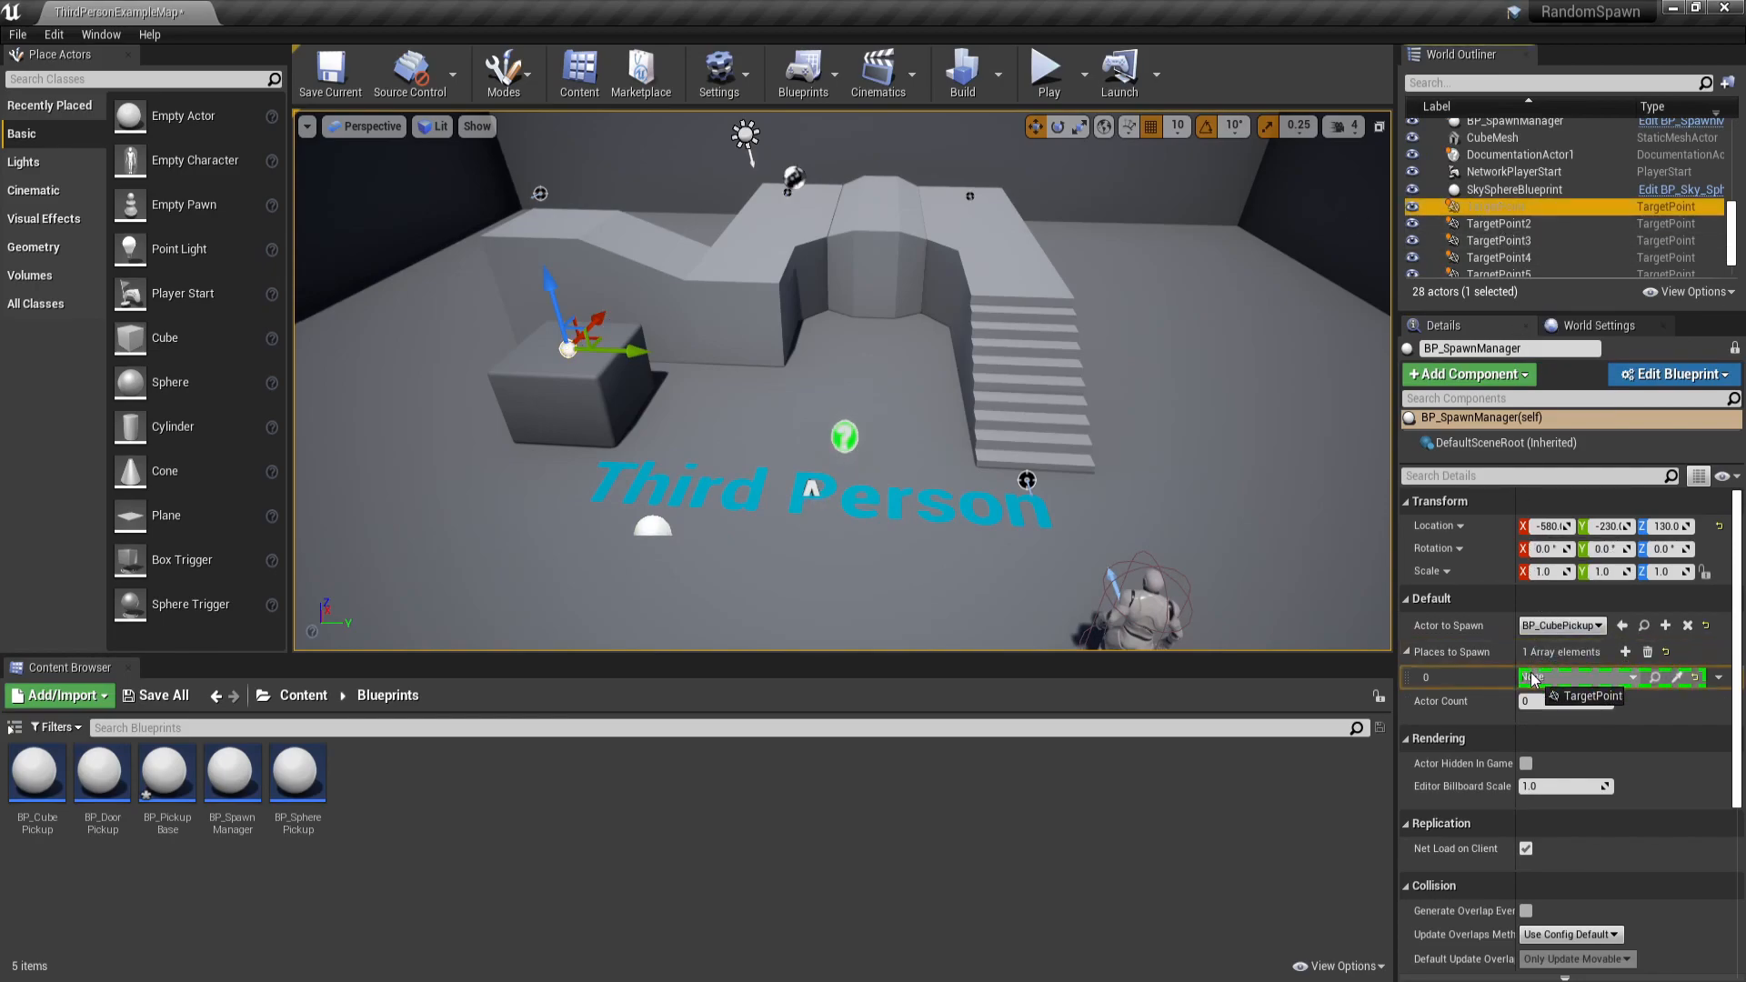
click(1625, 652)
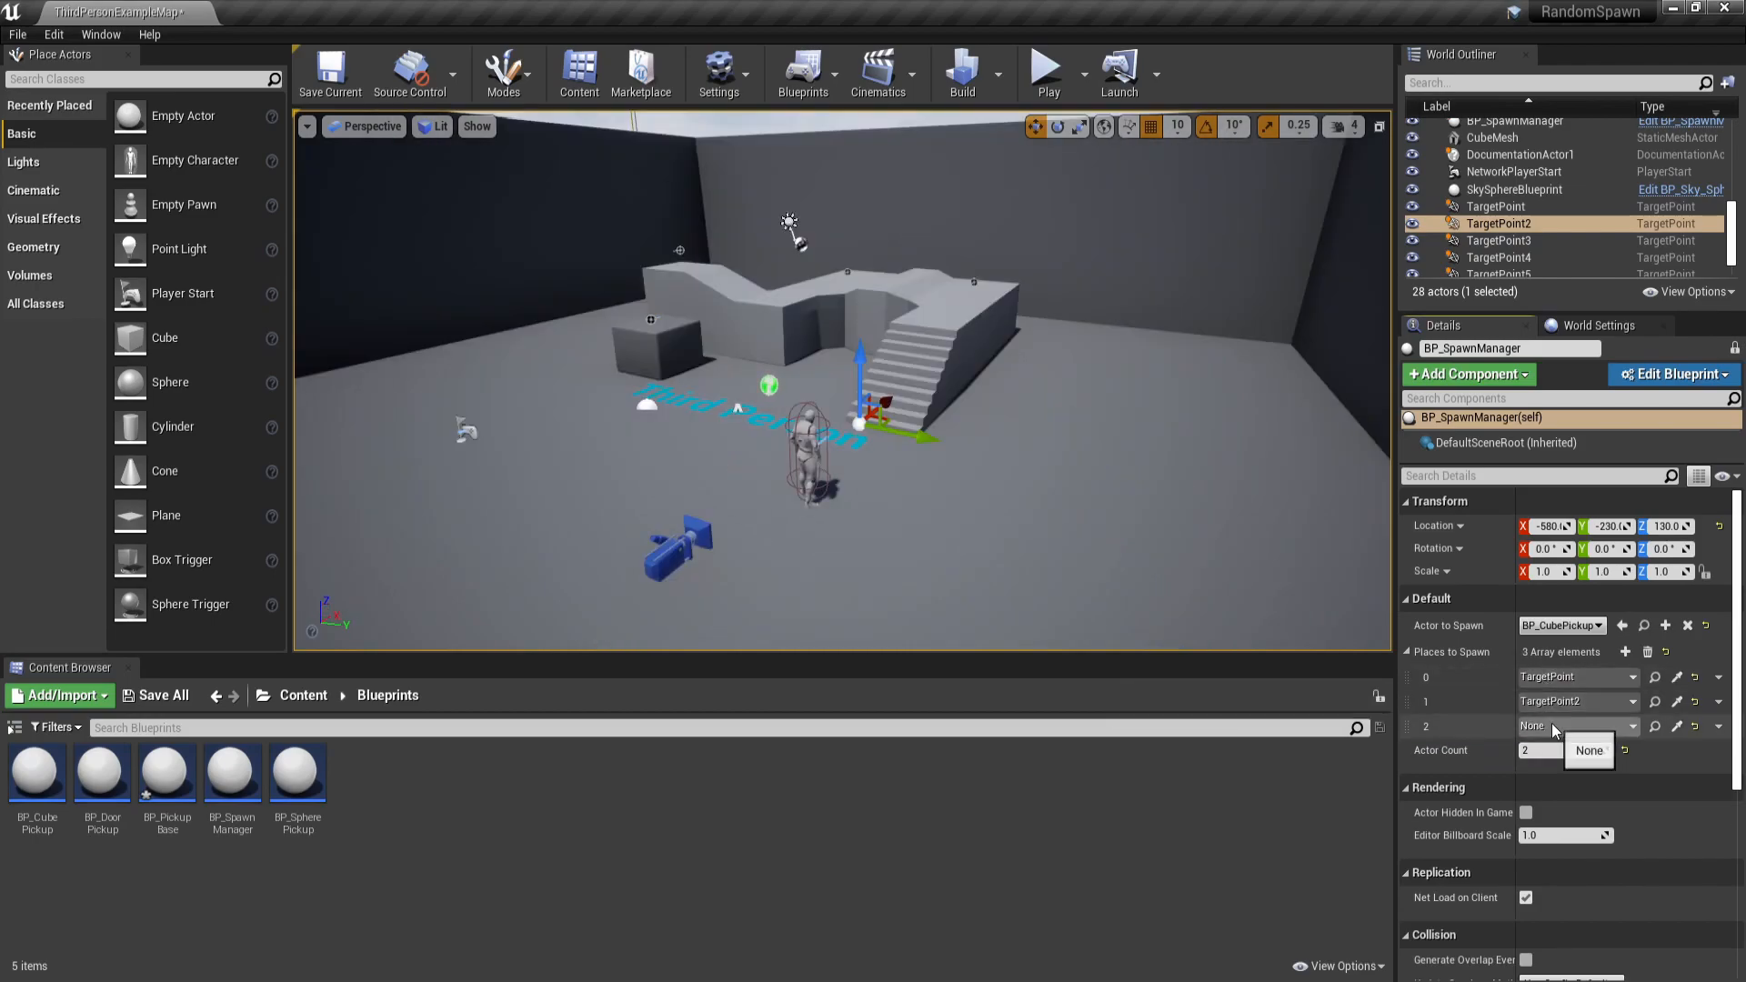
- Assign TargetPoint2 and TargetPoint4 to the remaining spawn places and play-test the level
click(1631, 725)
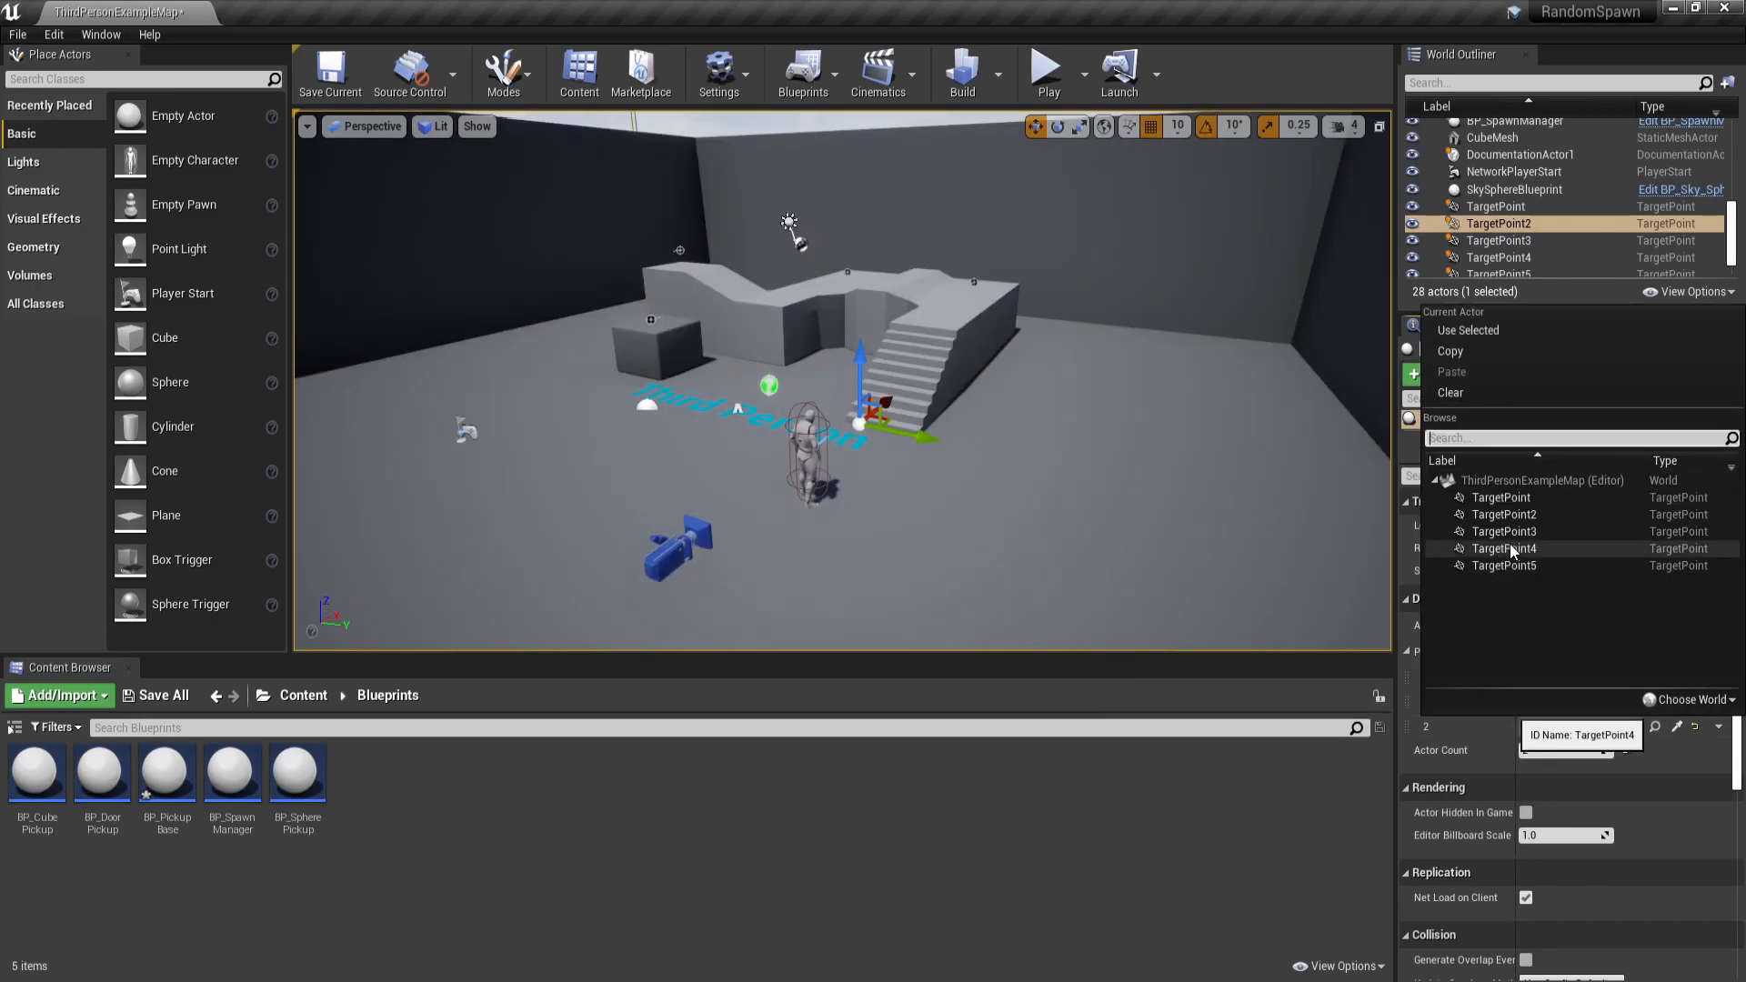
click(1047, 74)
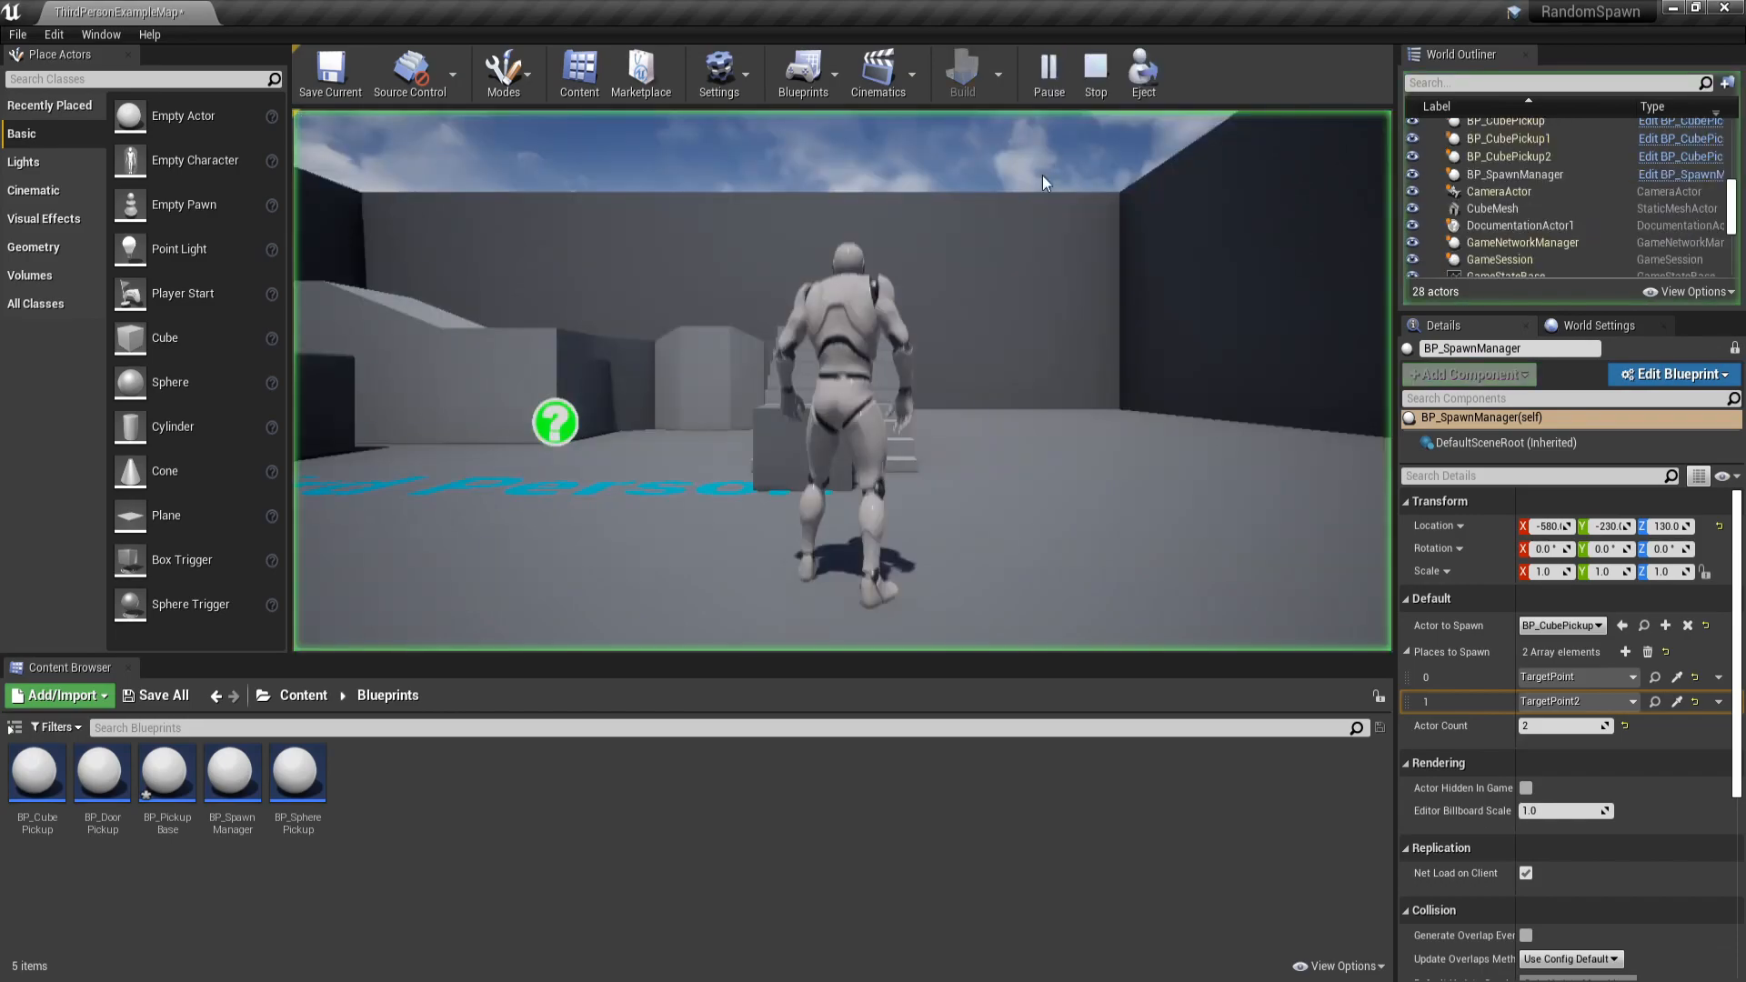
click(1625, 651)
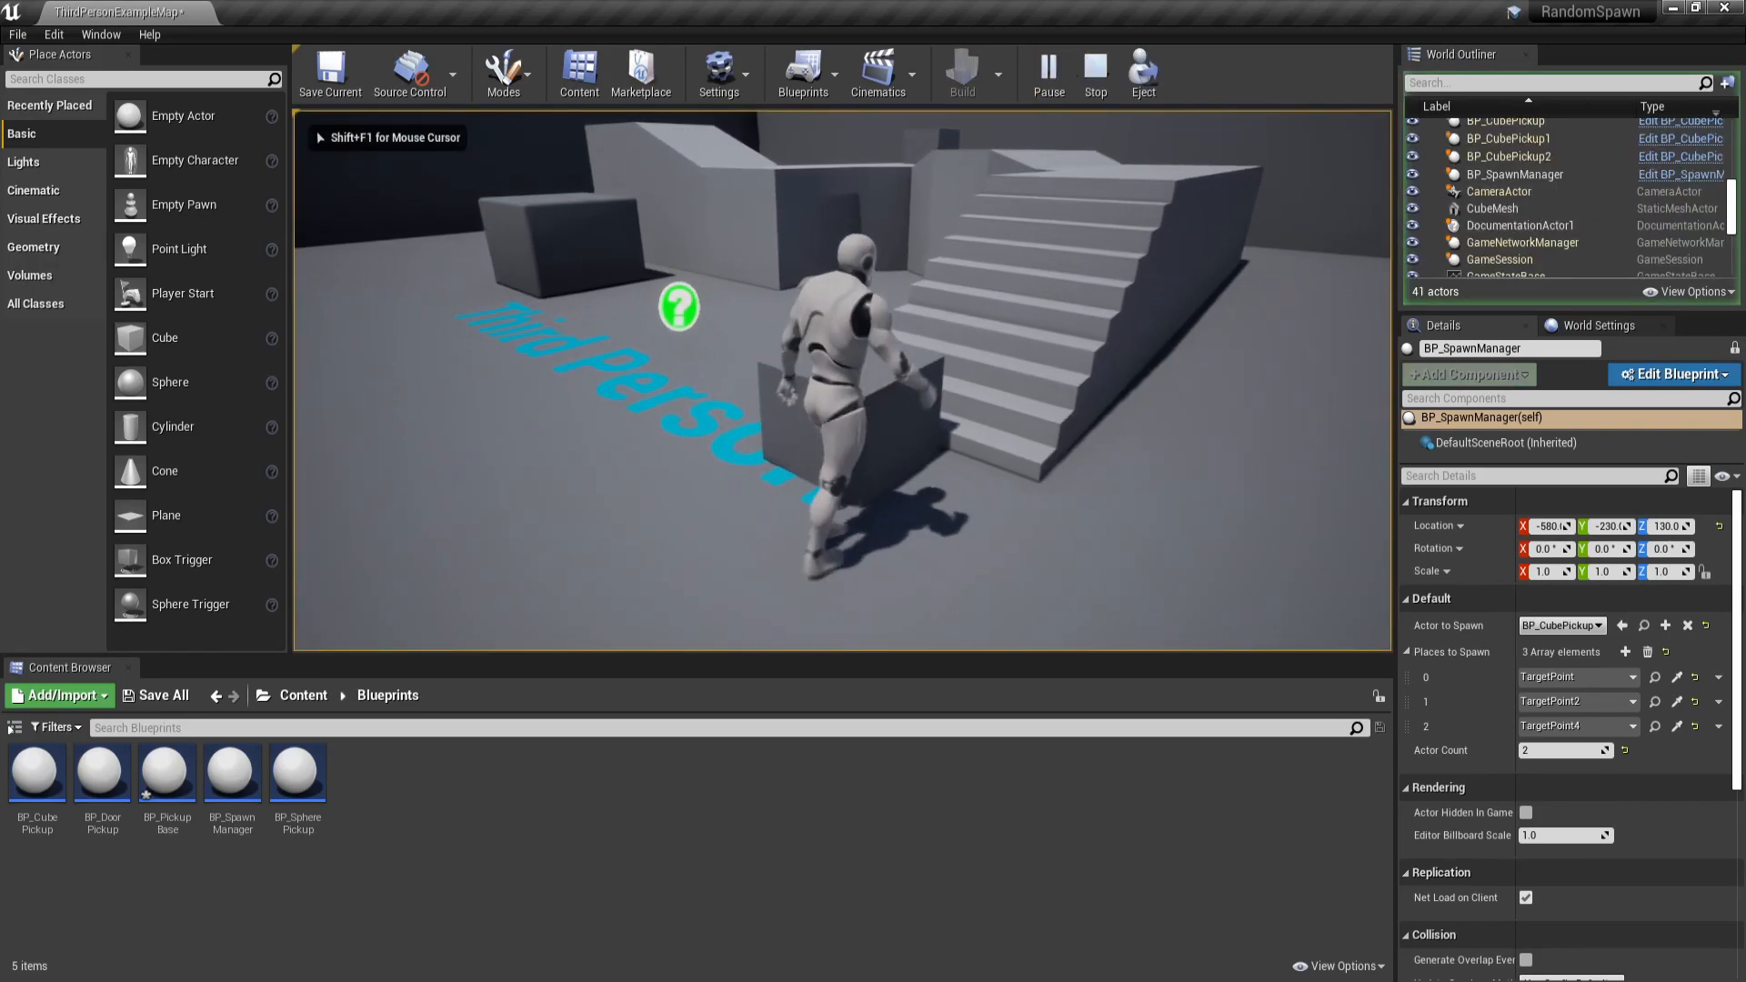
click(1671, 373)
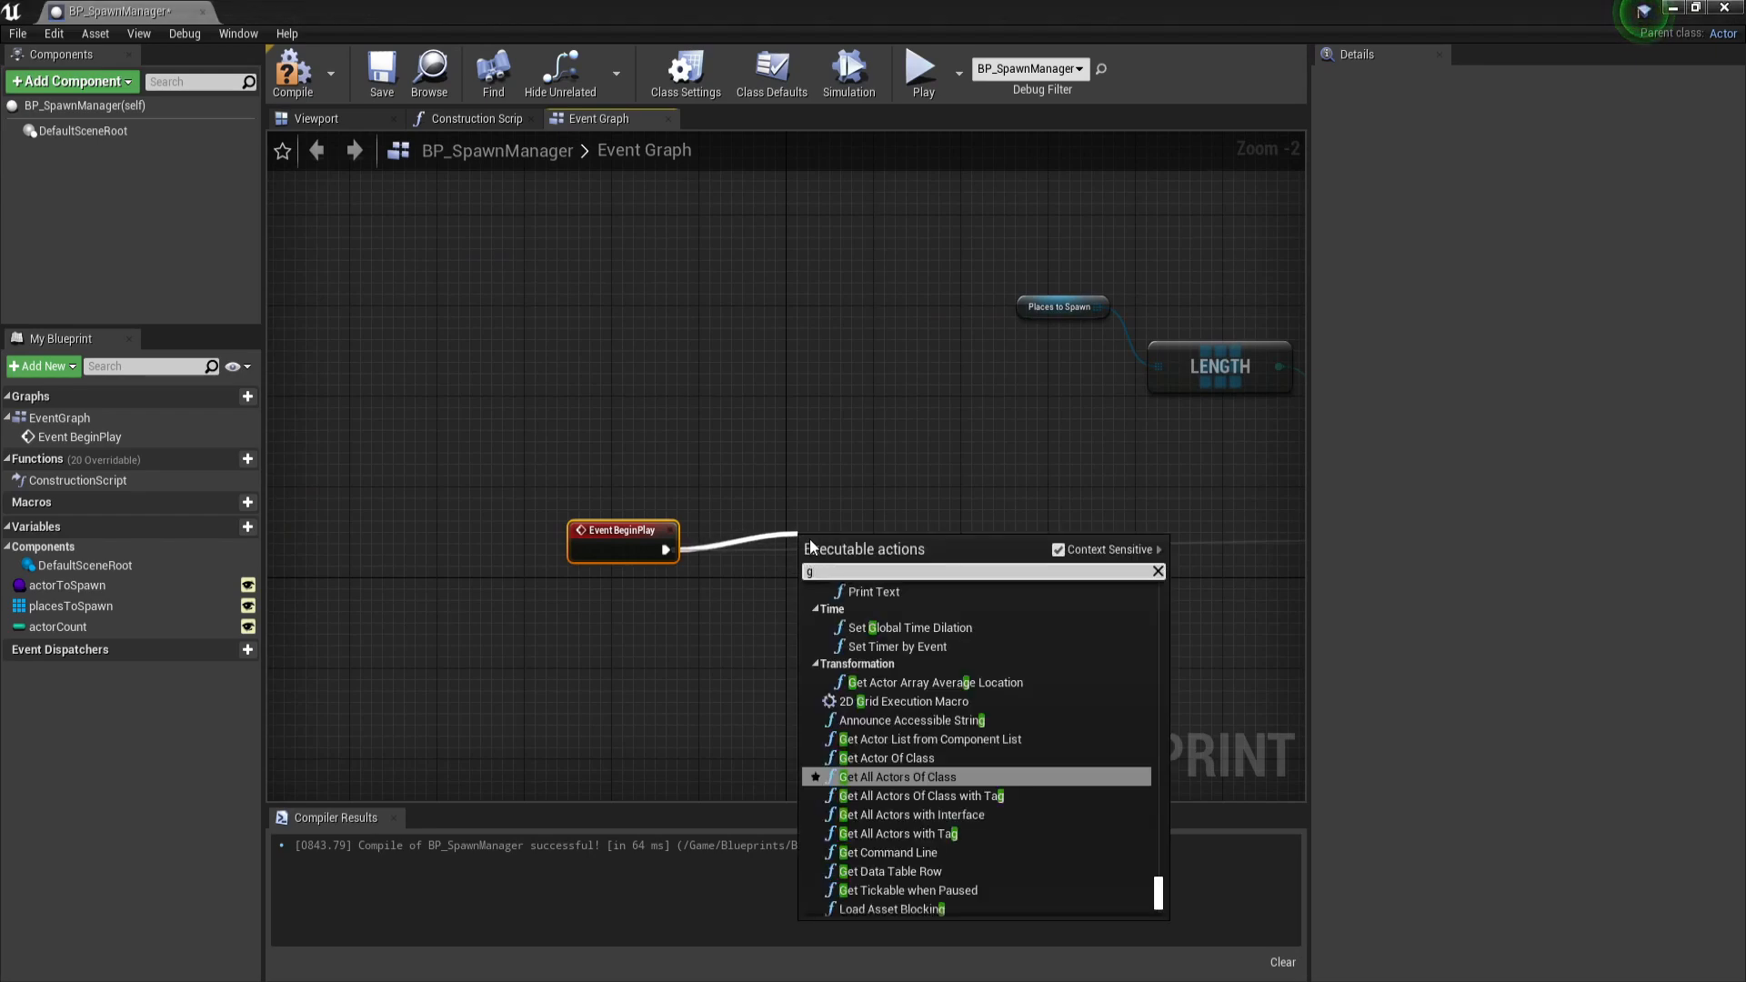
- Have BeginPlay call Get All Actors Of Class for Target Point actors
text(get all o)
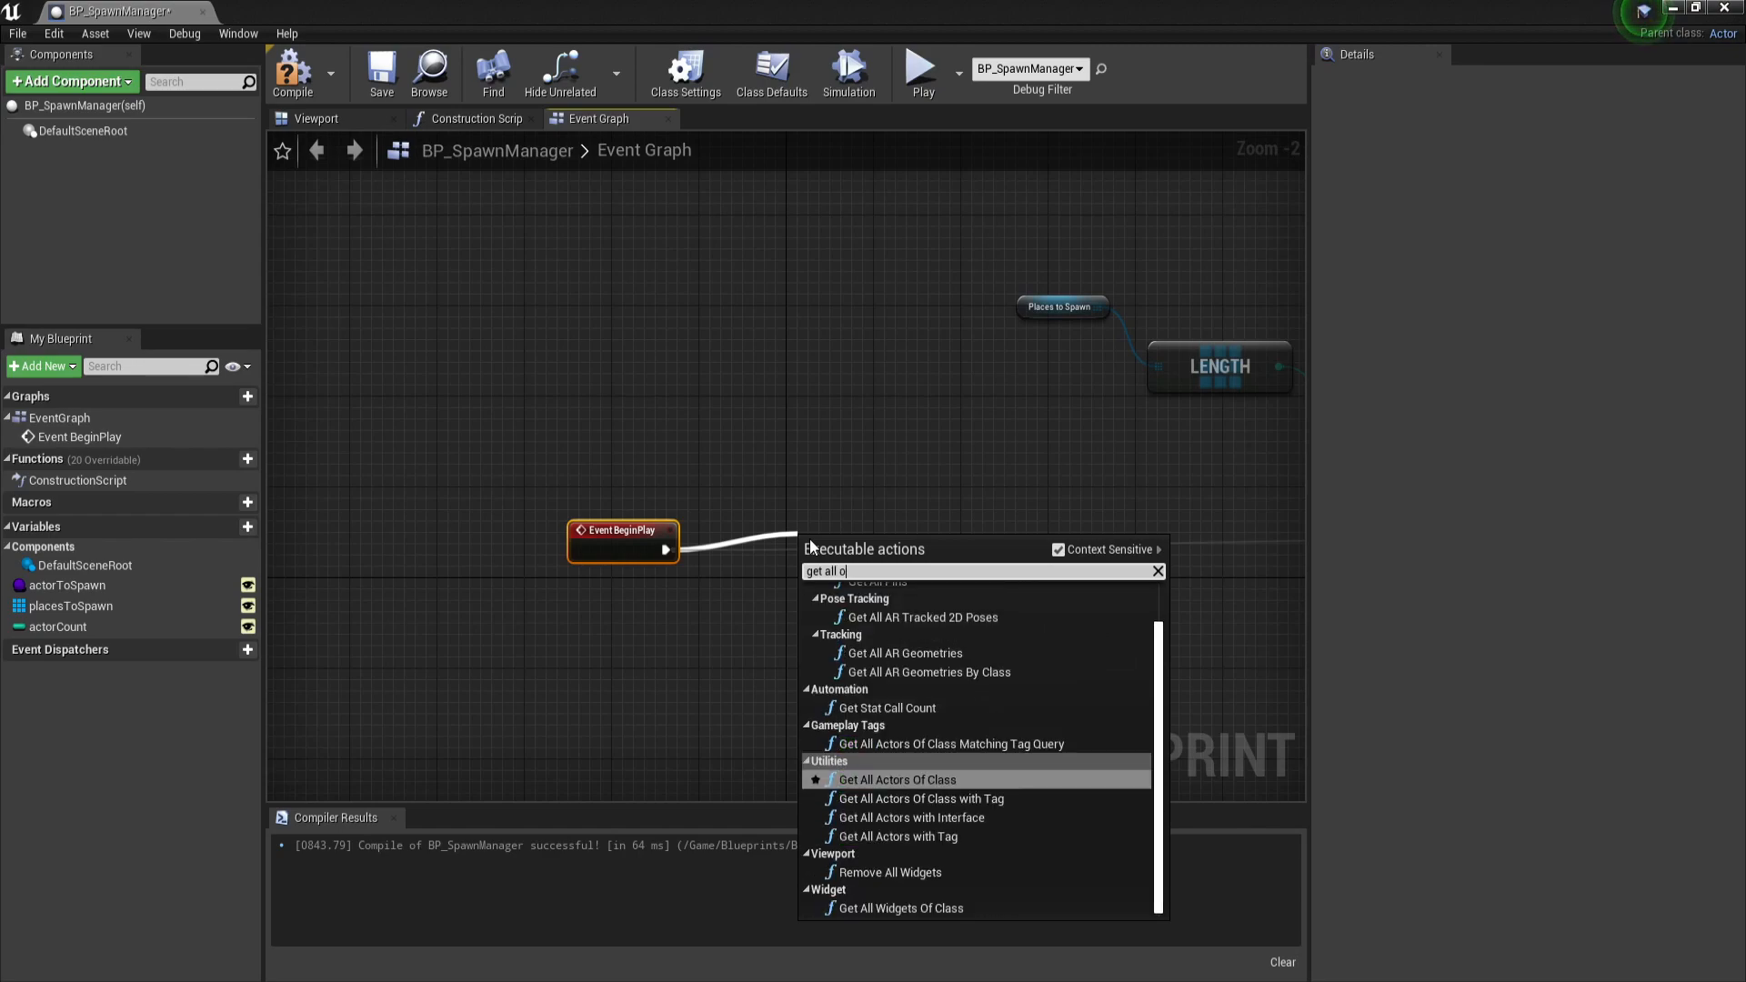
click(891, 780)
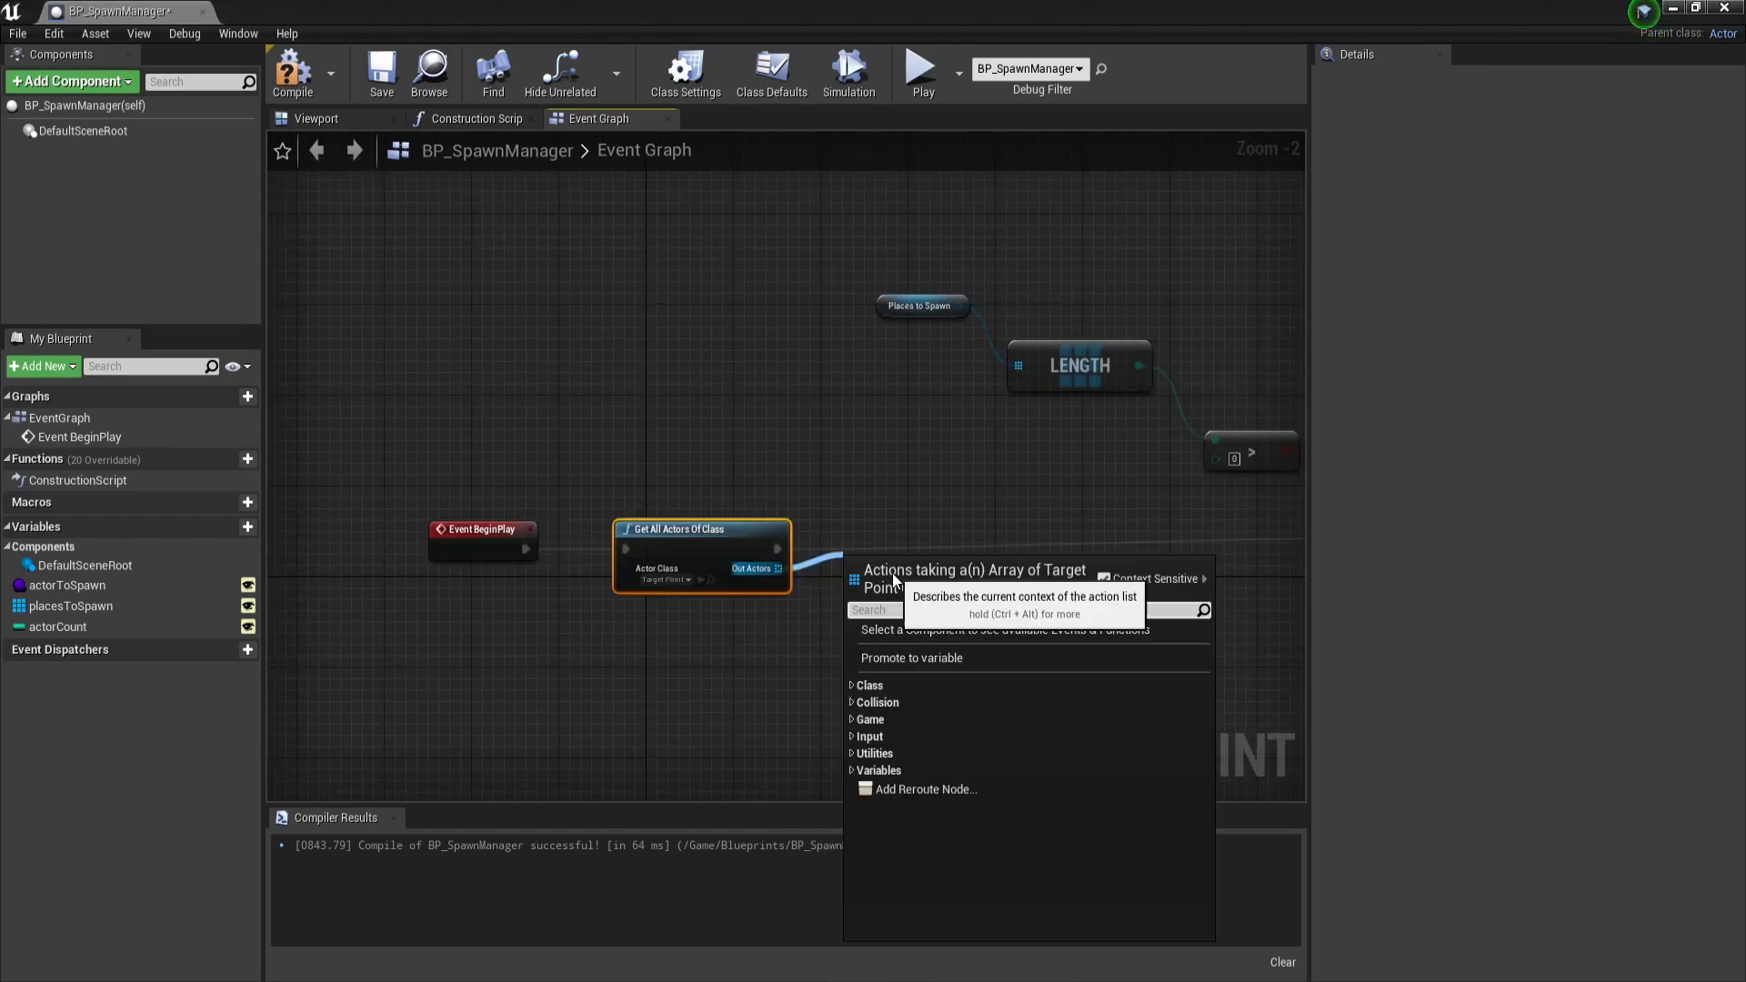
text(set)
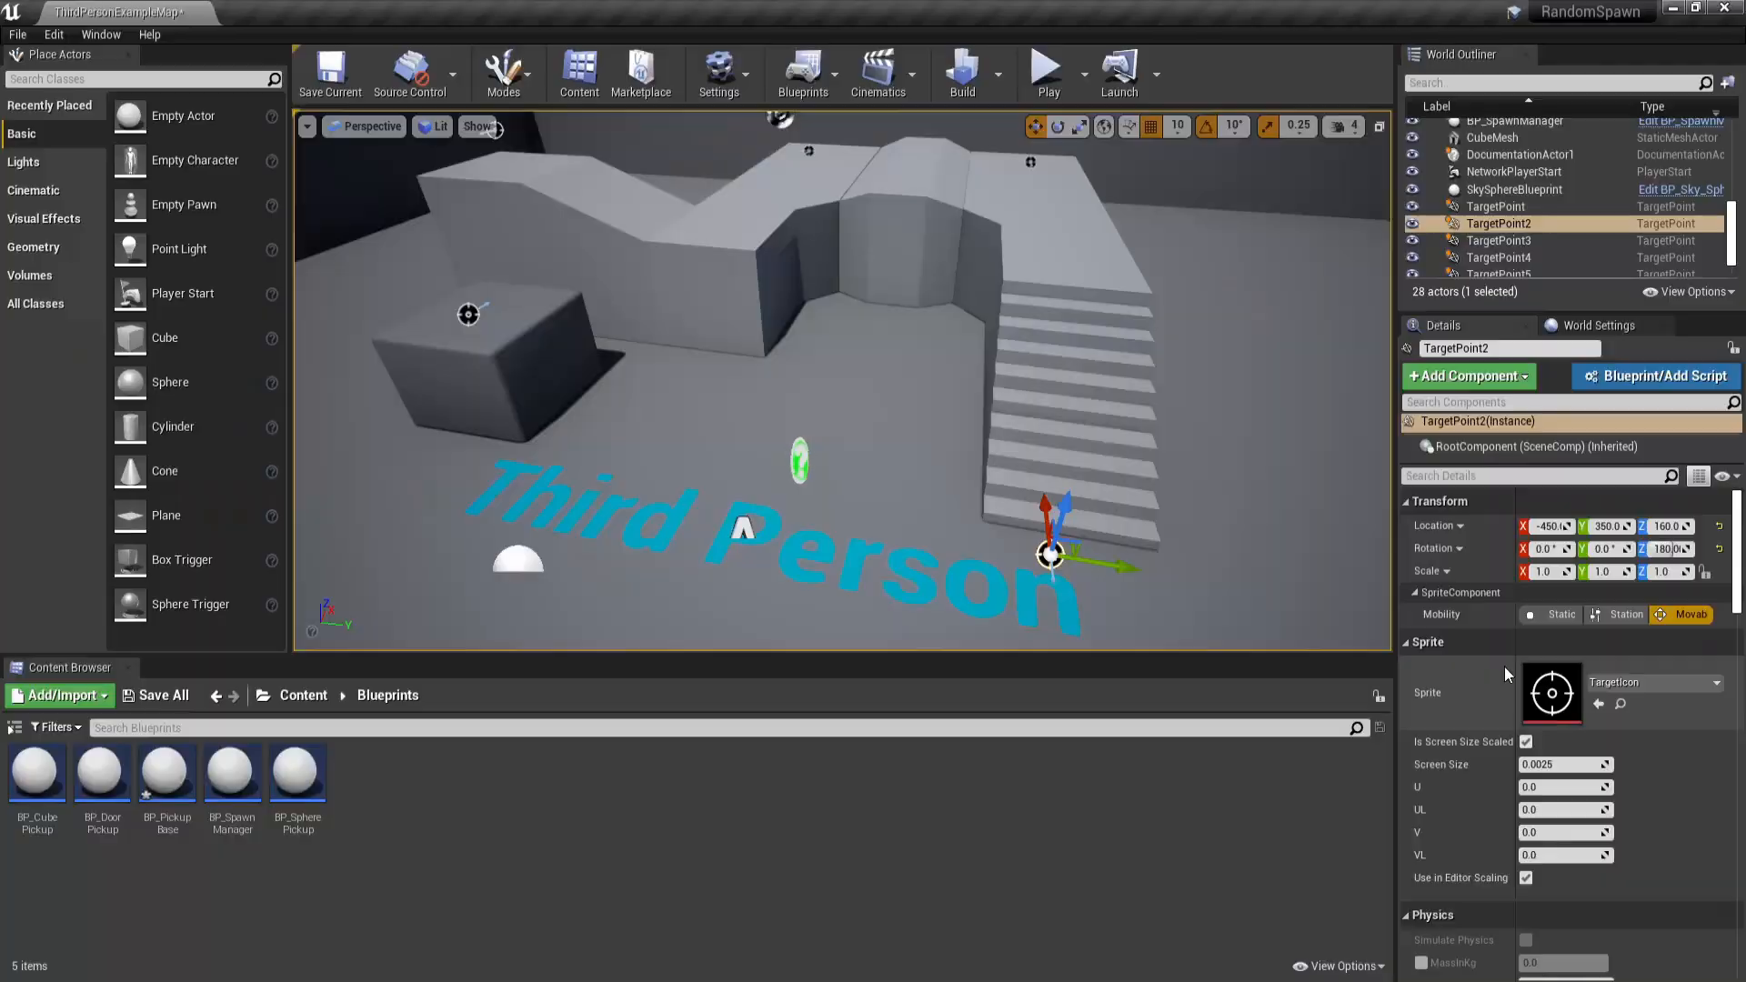
- Filter TargetPoint2's details by 'tag' and add a new entry to its Actor Tags
click(1537, 476)
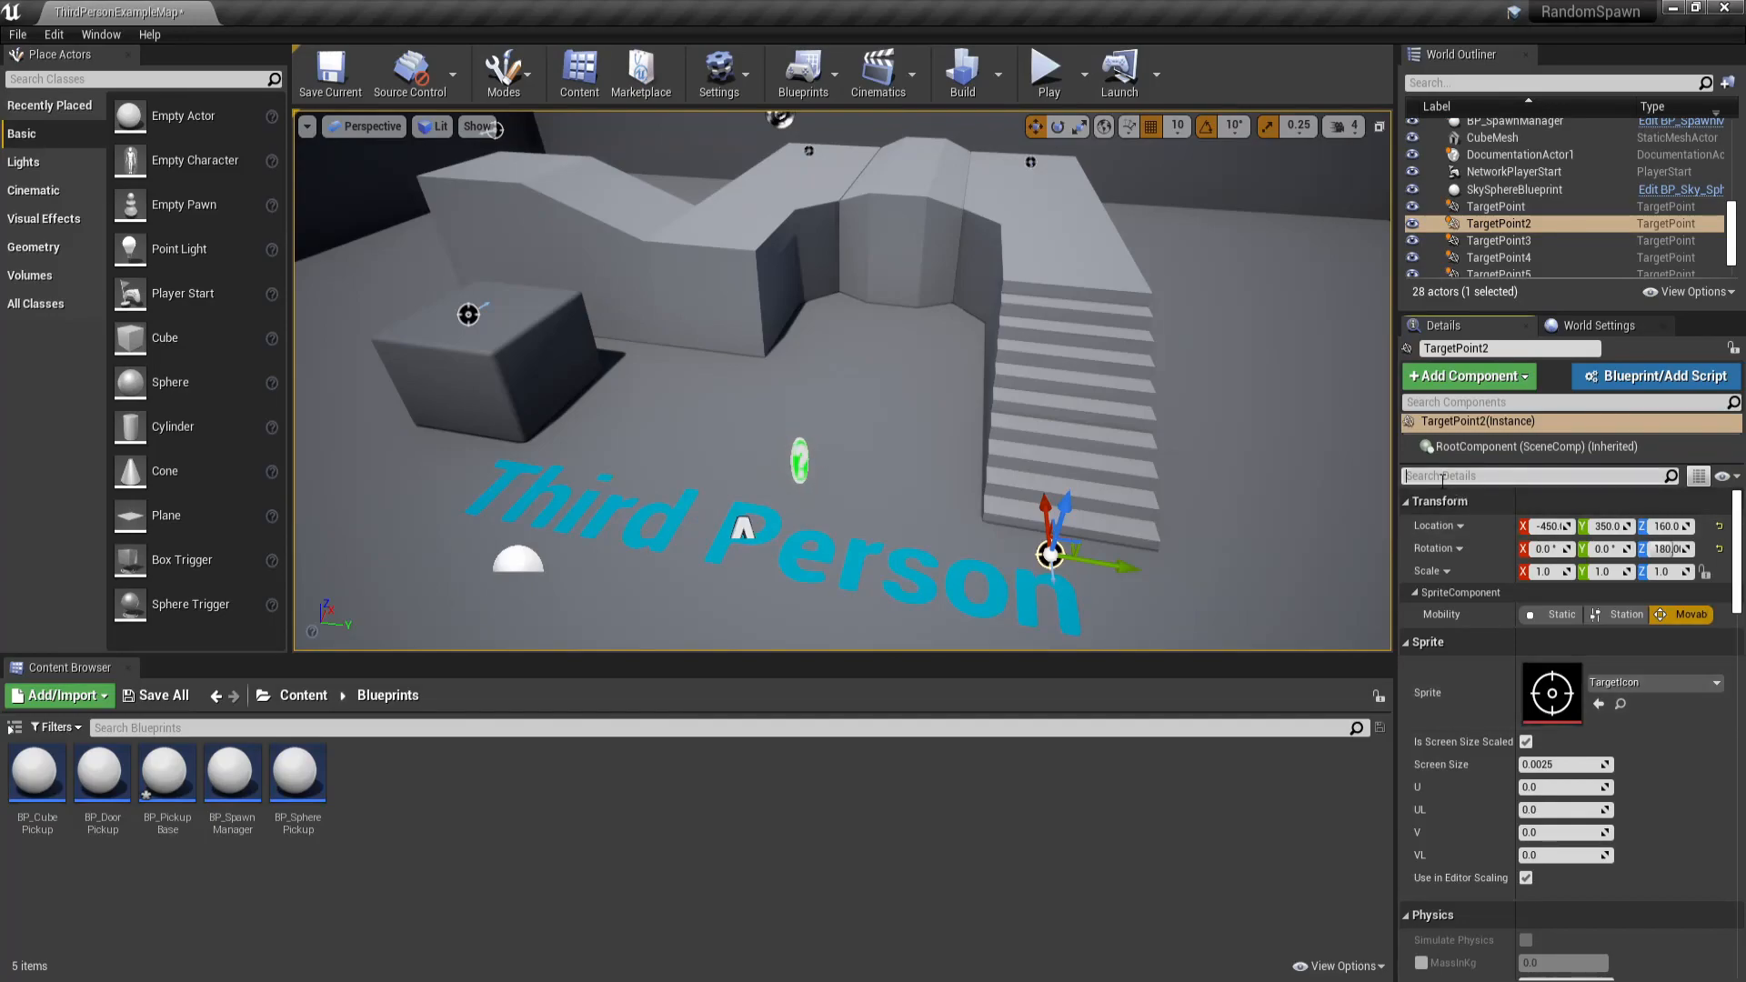
text(tag)
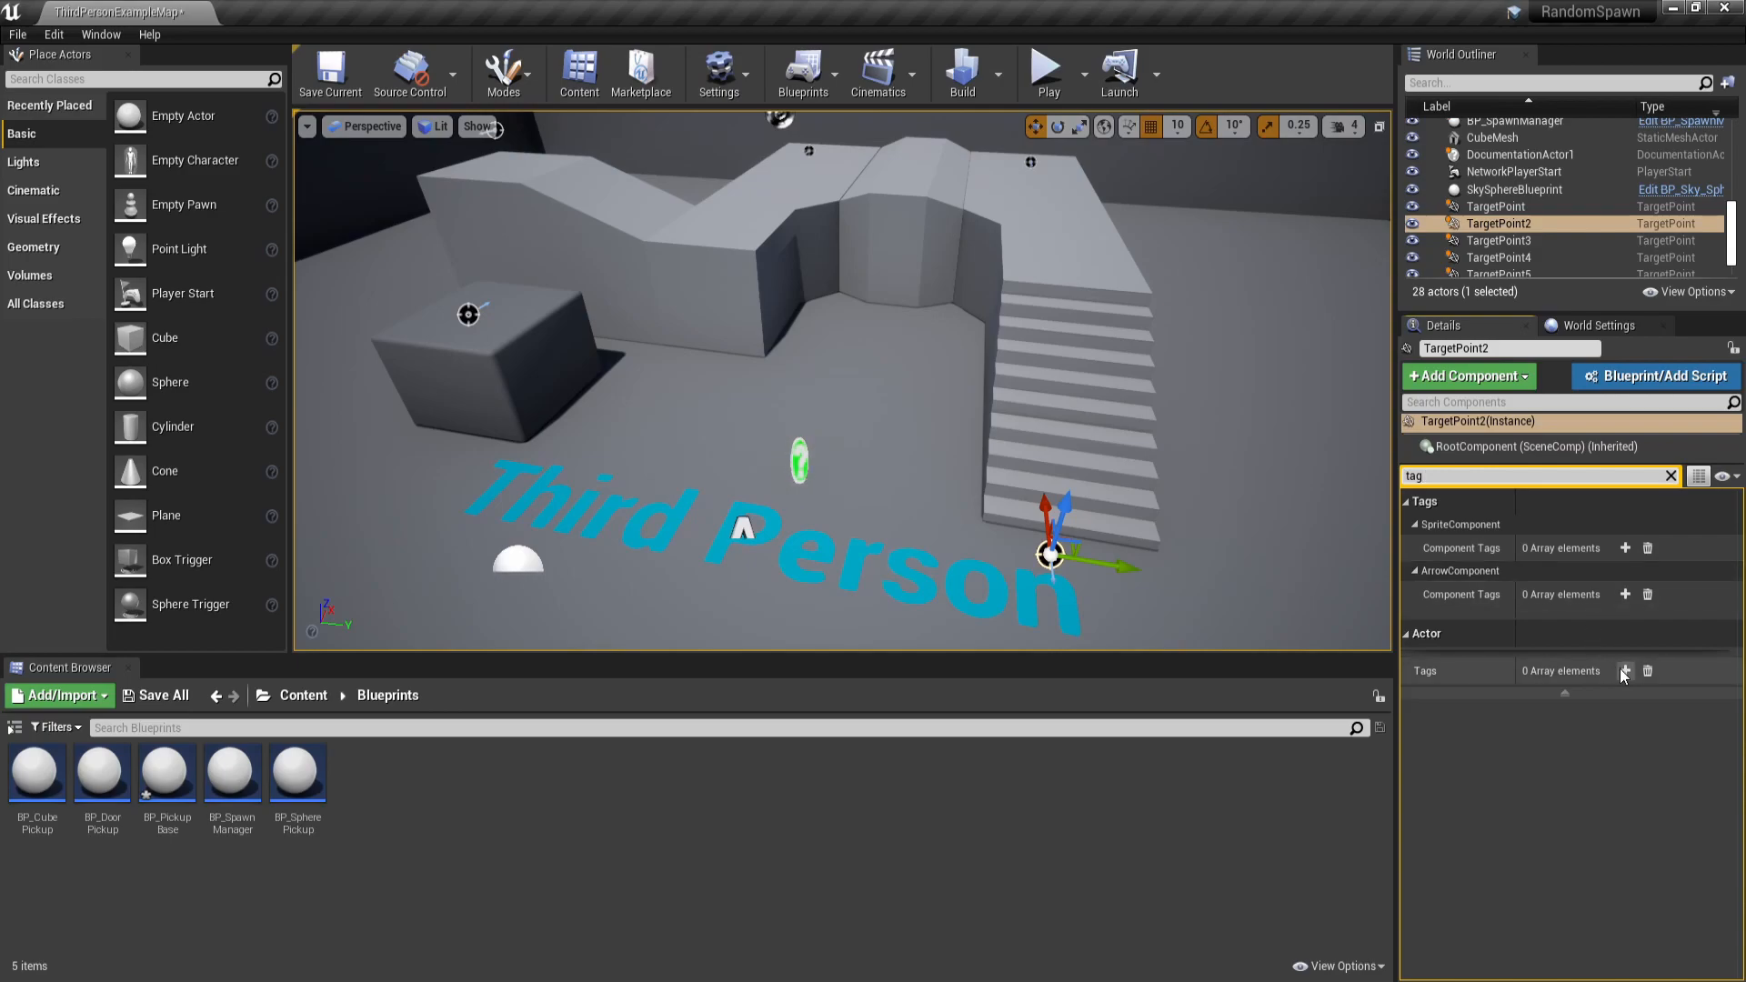
click(1625, 671)
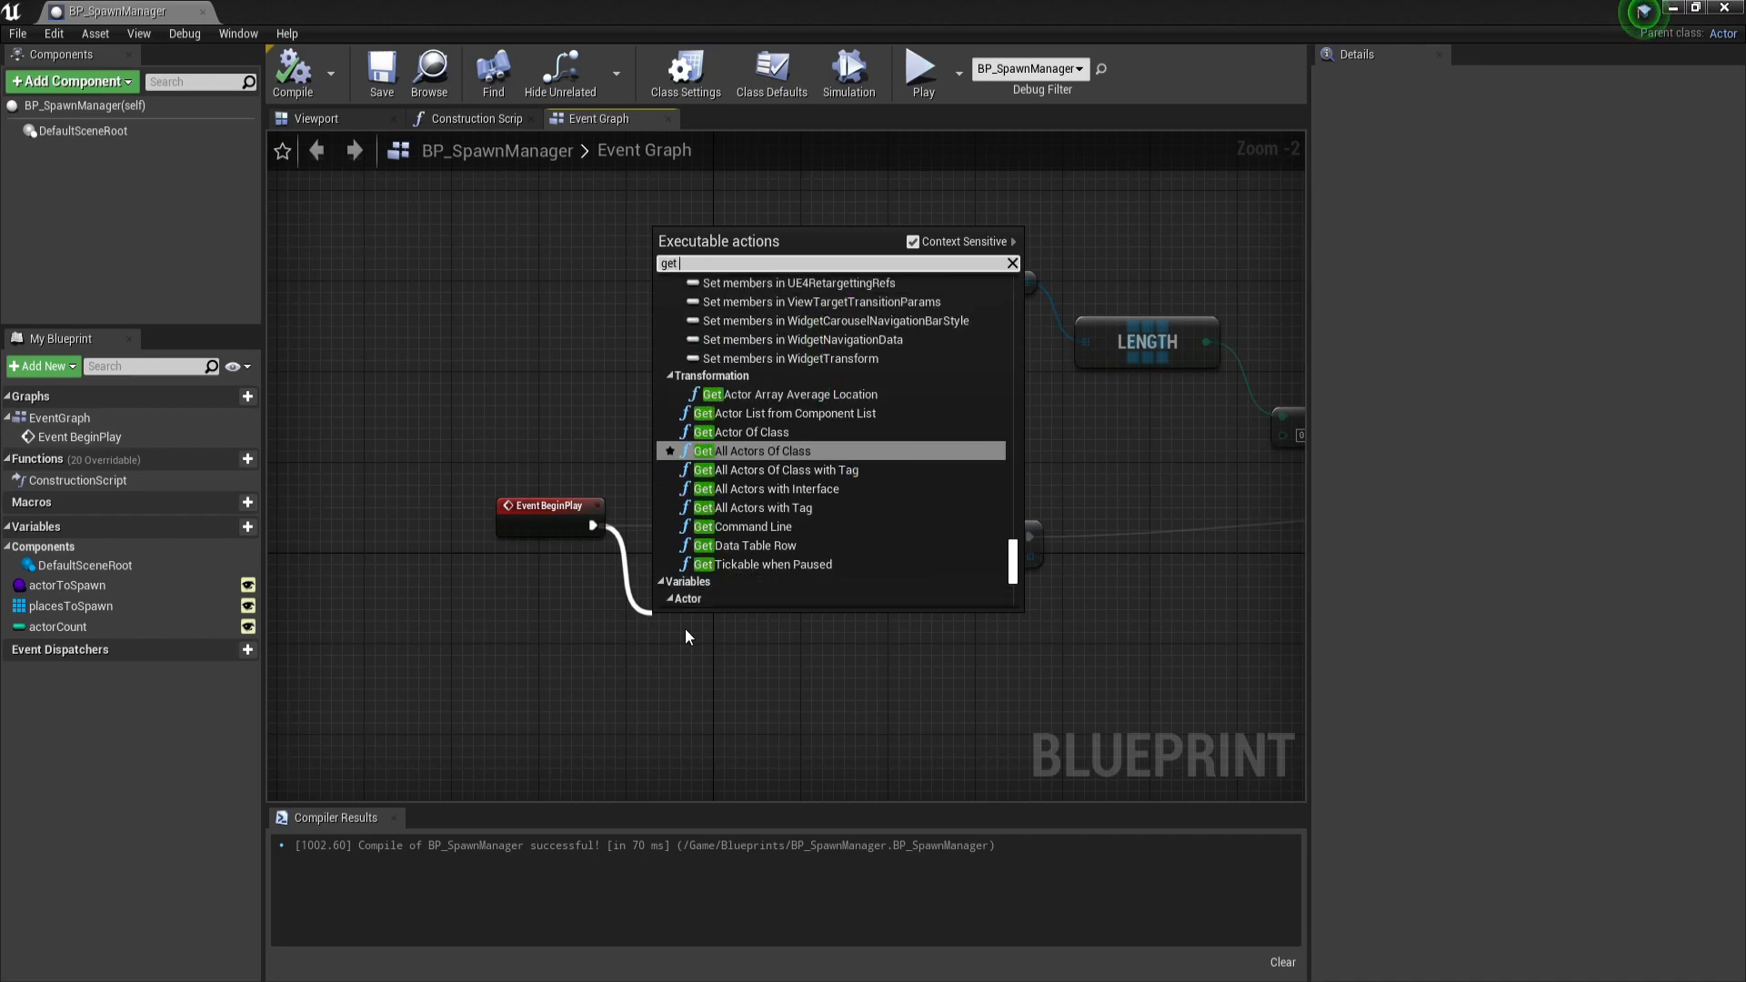
- Place a Get All Actors Of Class with Tag node under BeginPlay, tag left as None
click(753, 450)
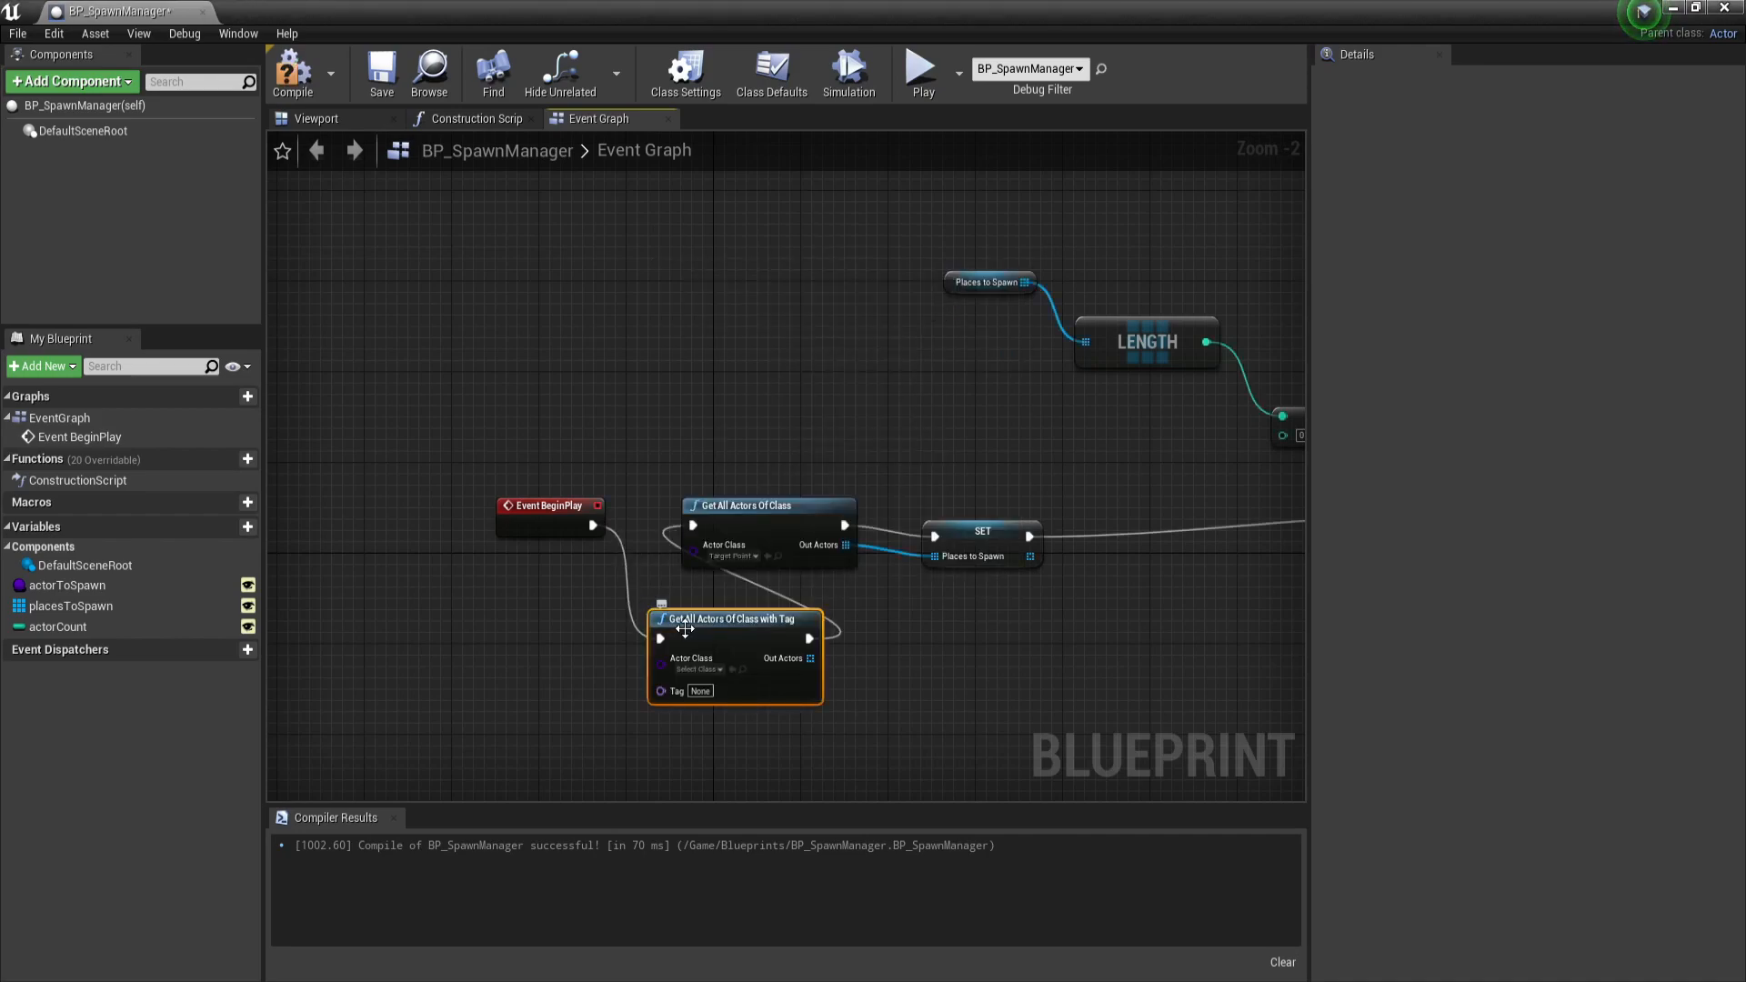
mouse_move(699, 691)
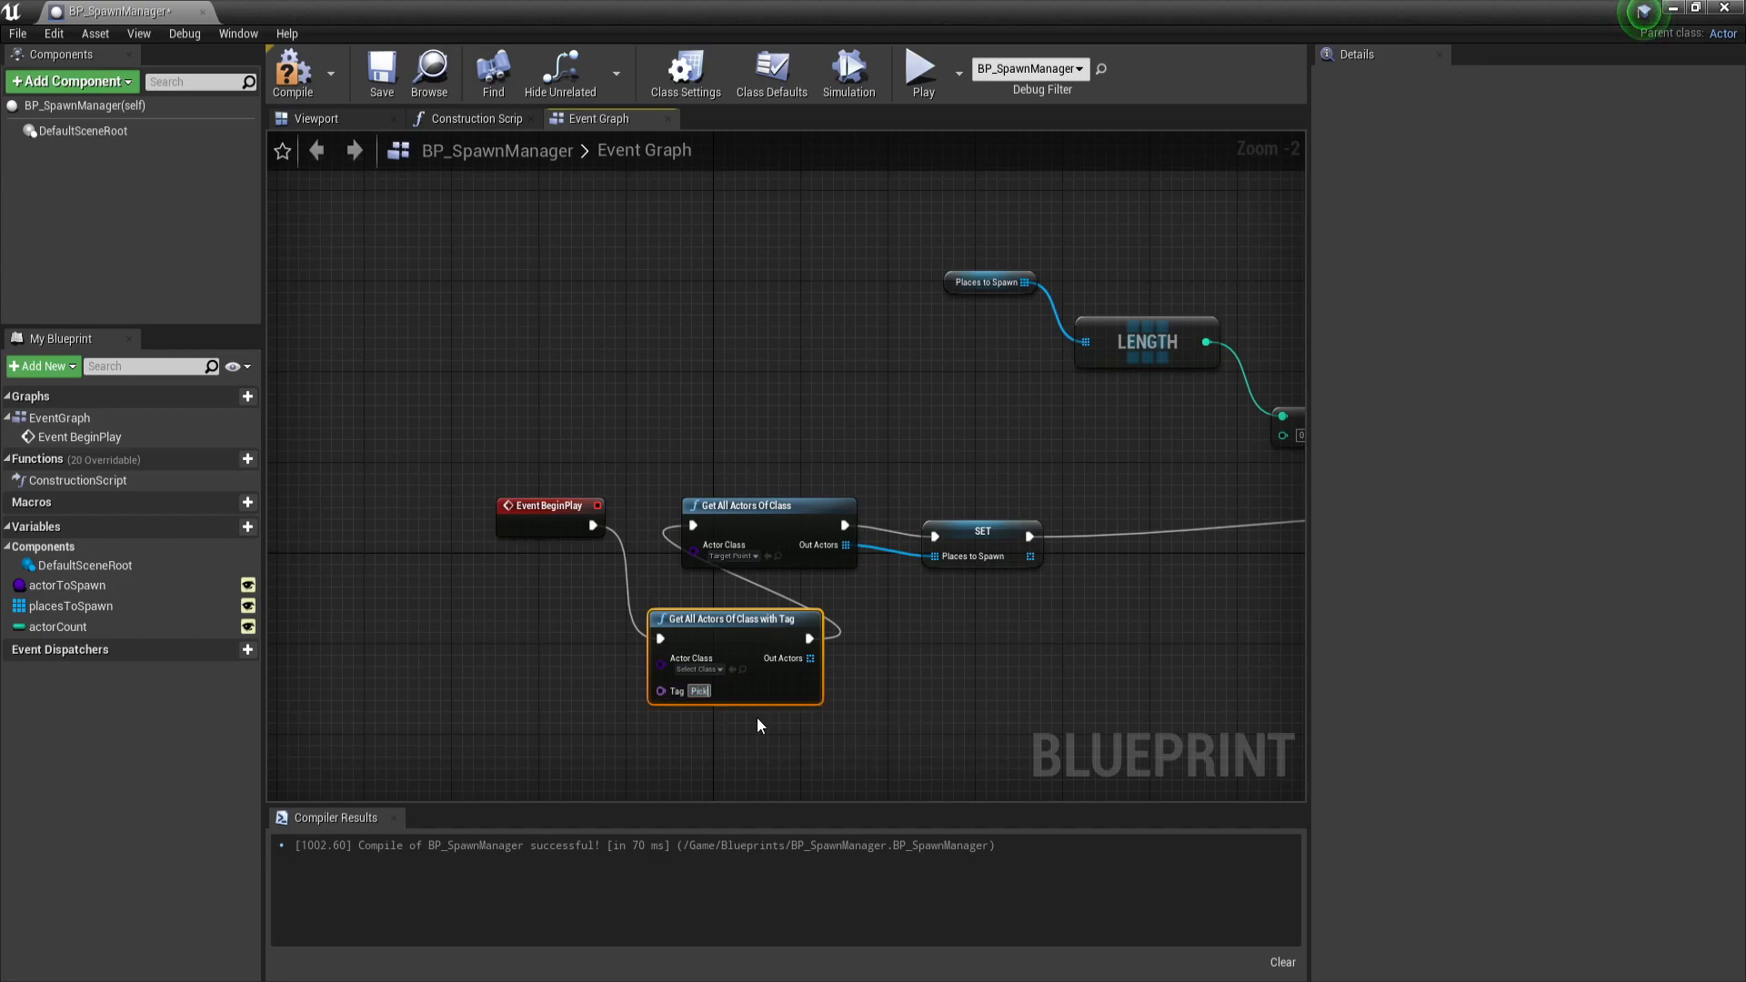
mouse_move(738, 618)
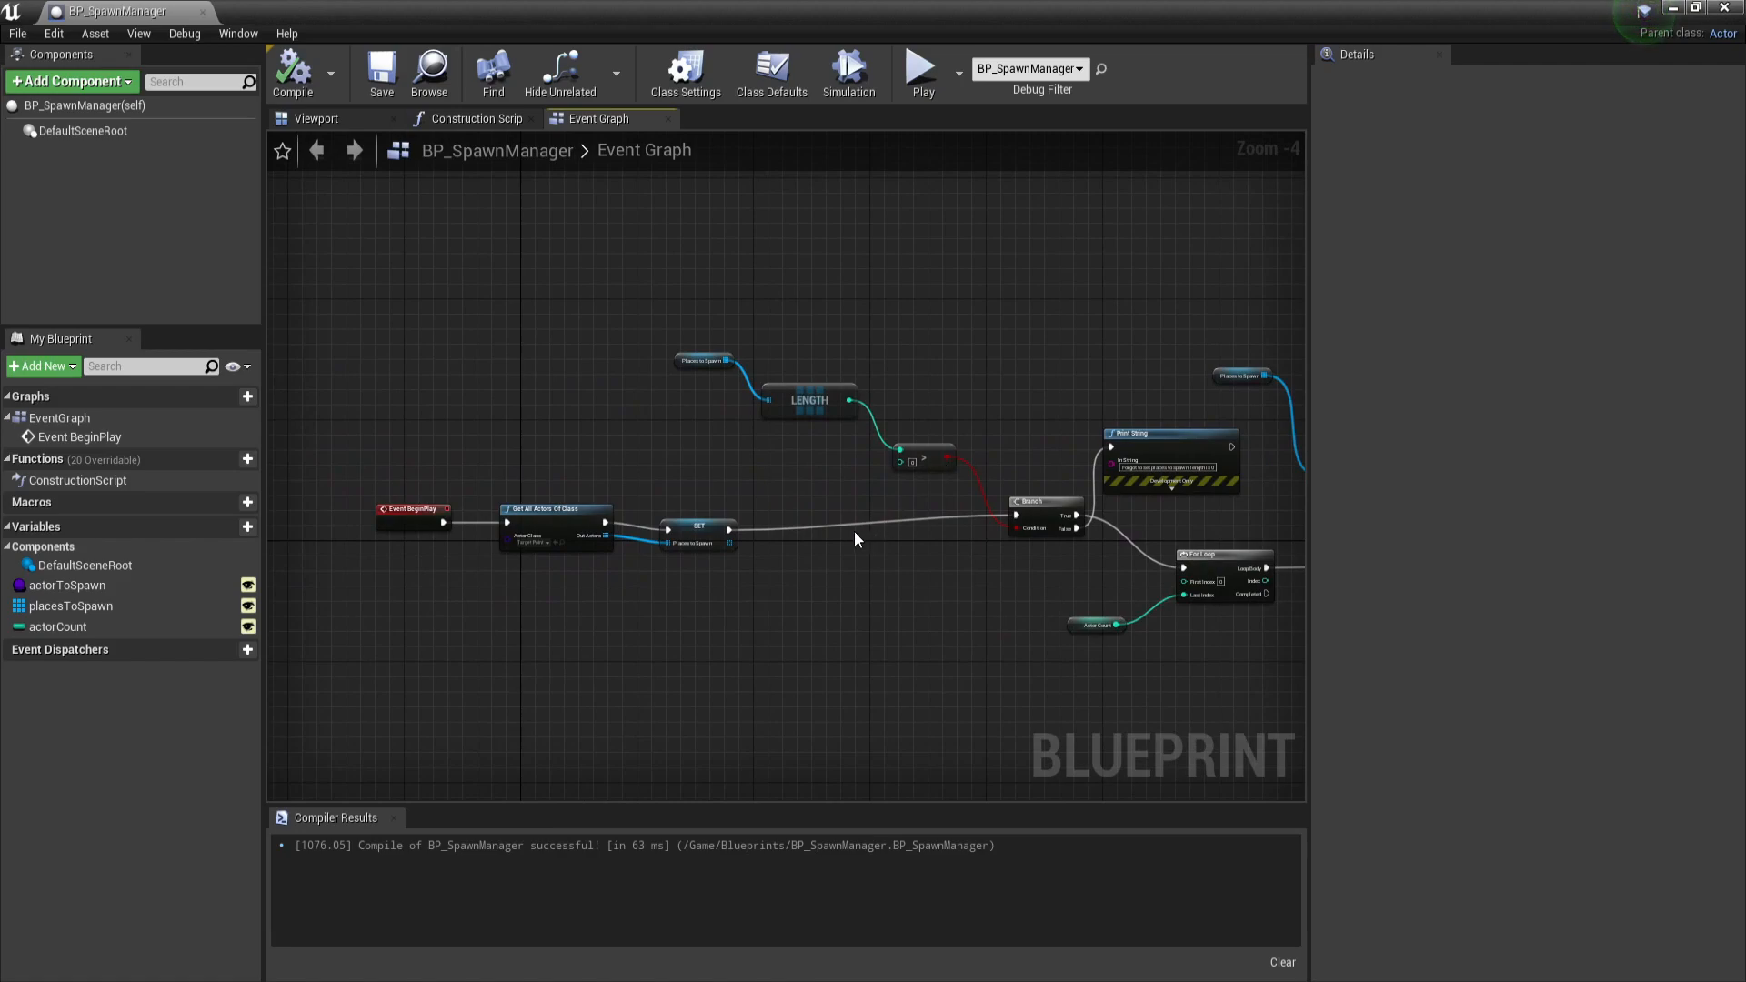
mouse_move(67, 585)
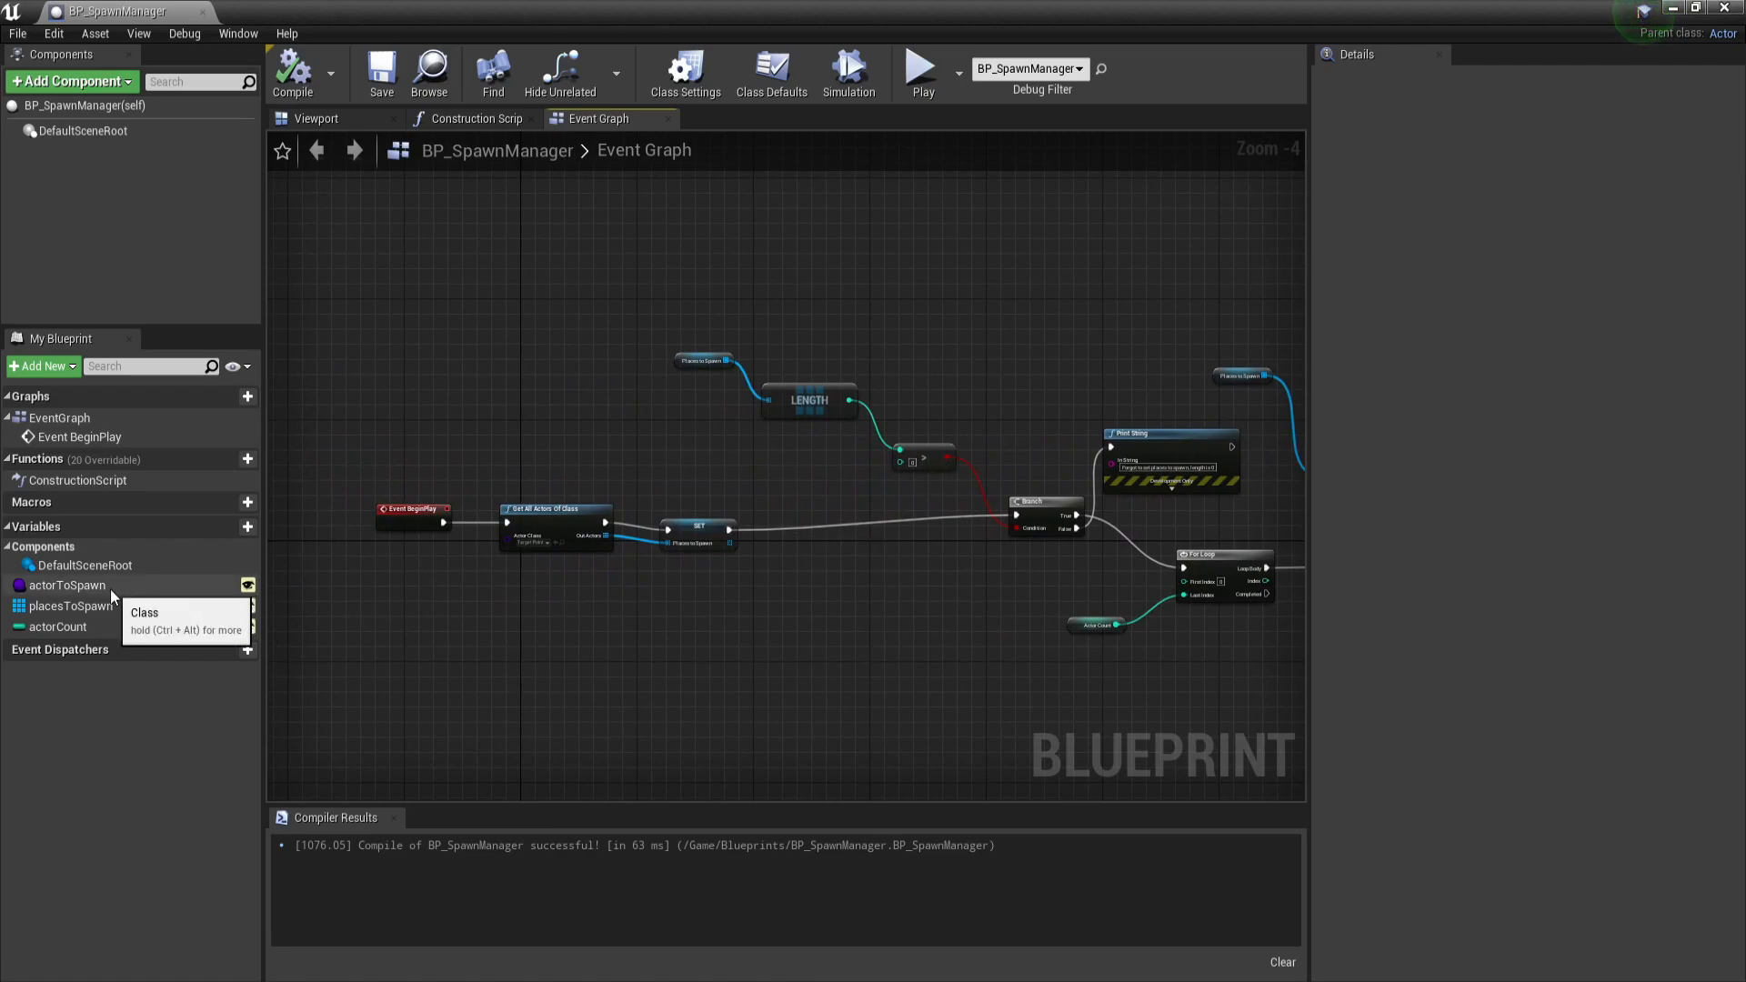
- Turn actorToSpawn into an array and feed its getter into a Random Array Item node
click(66, 584)
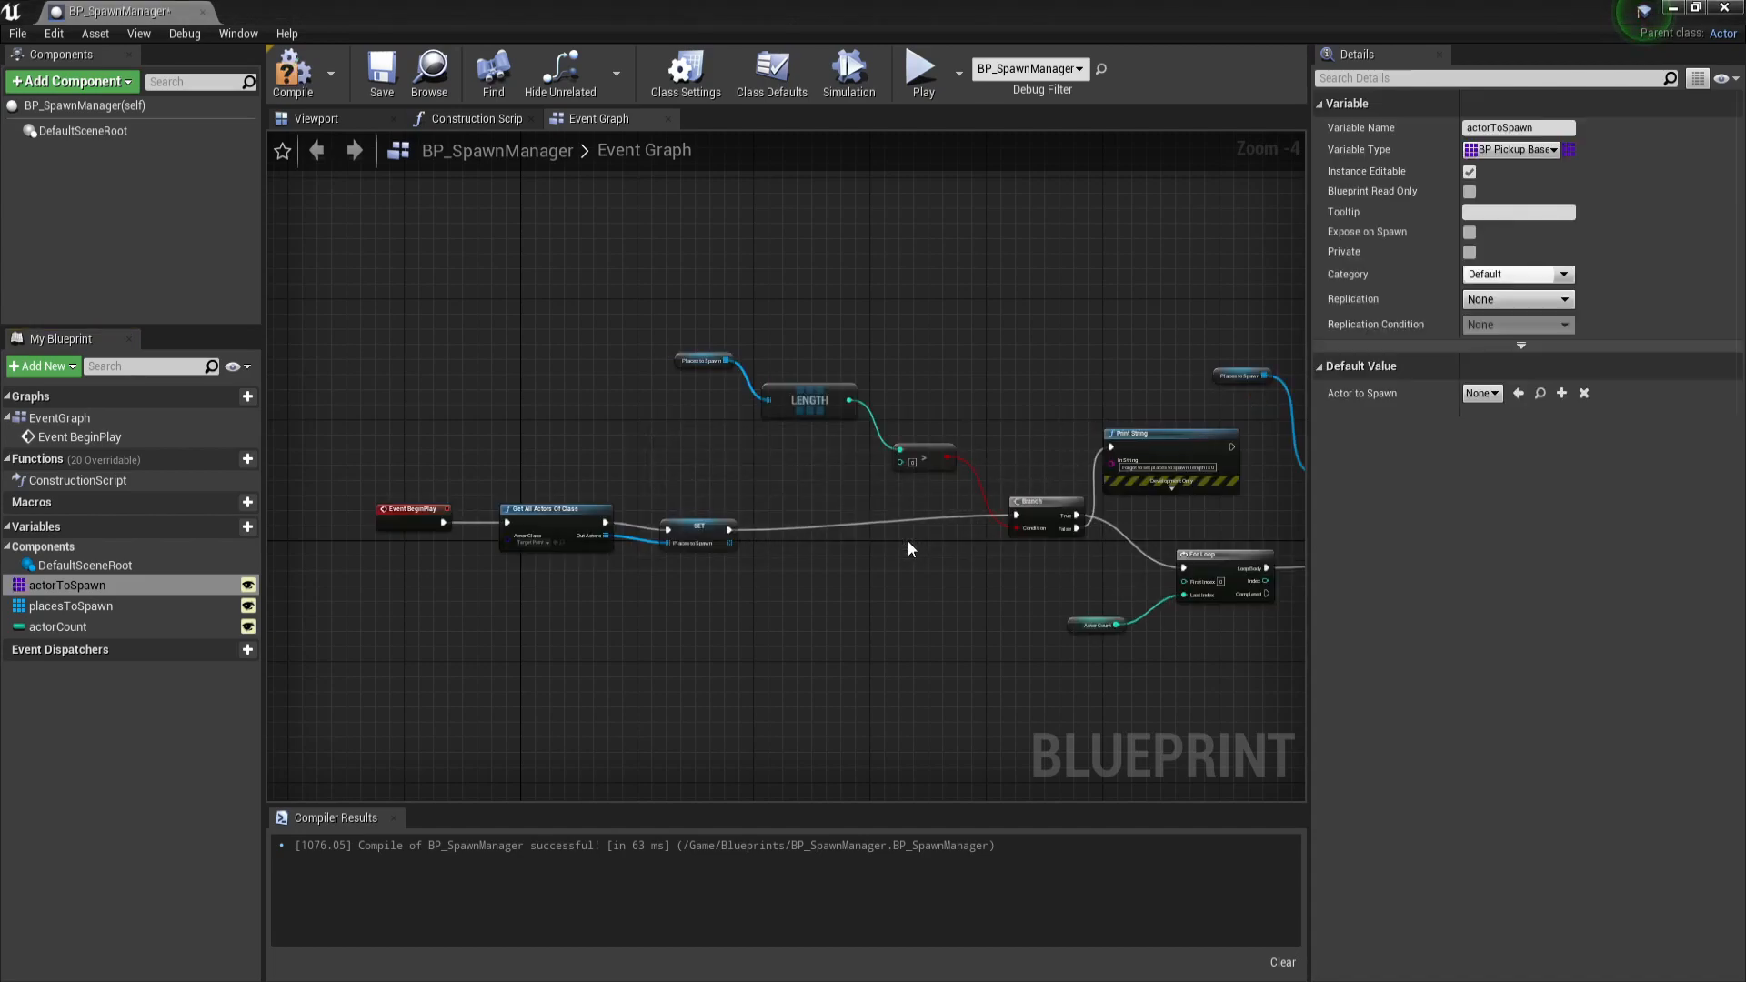
text(ran)
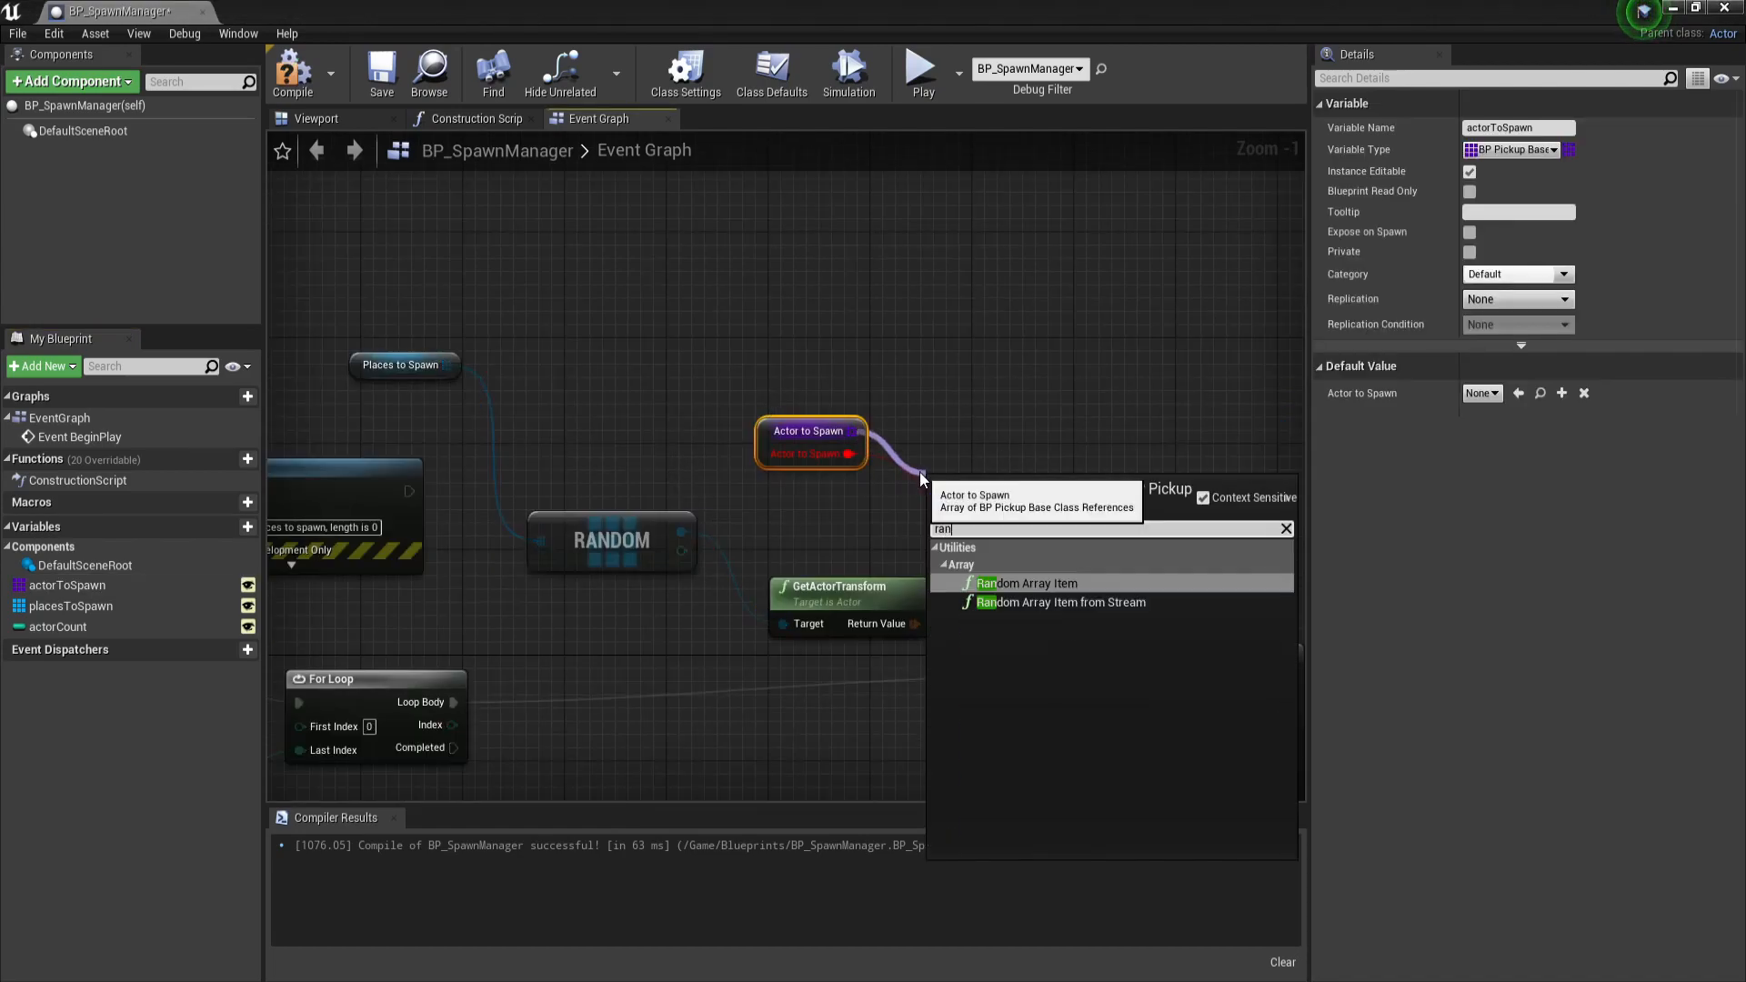
click(1026, 582)
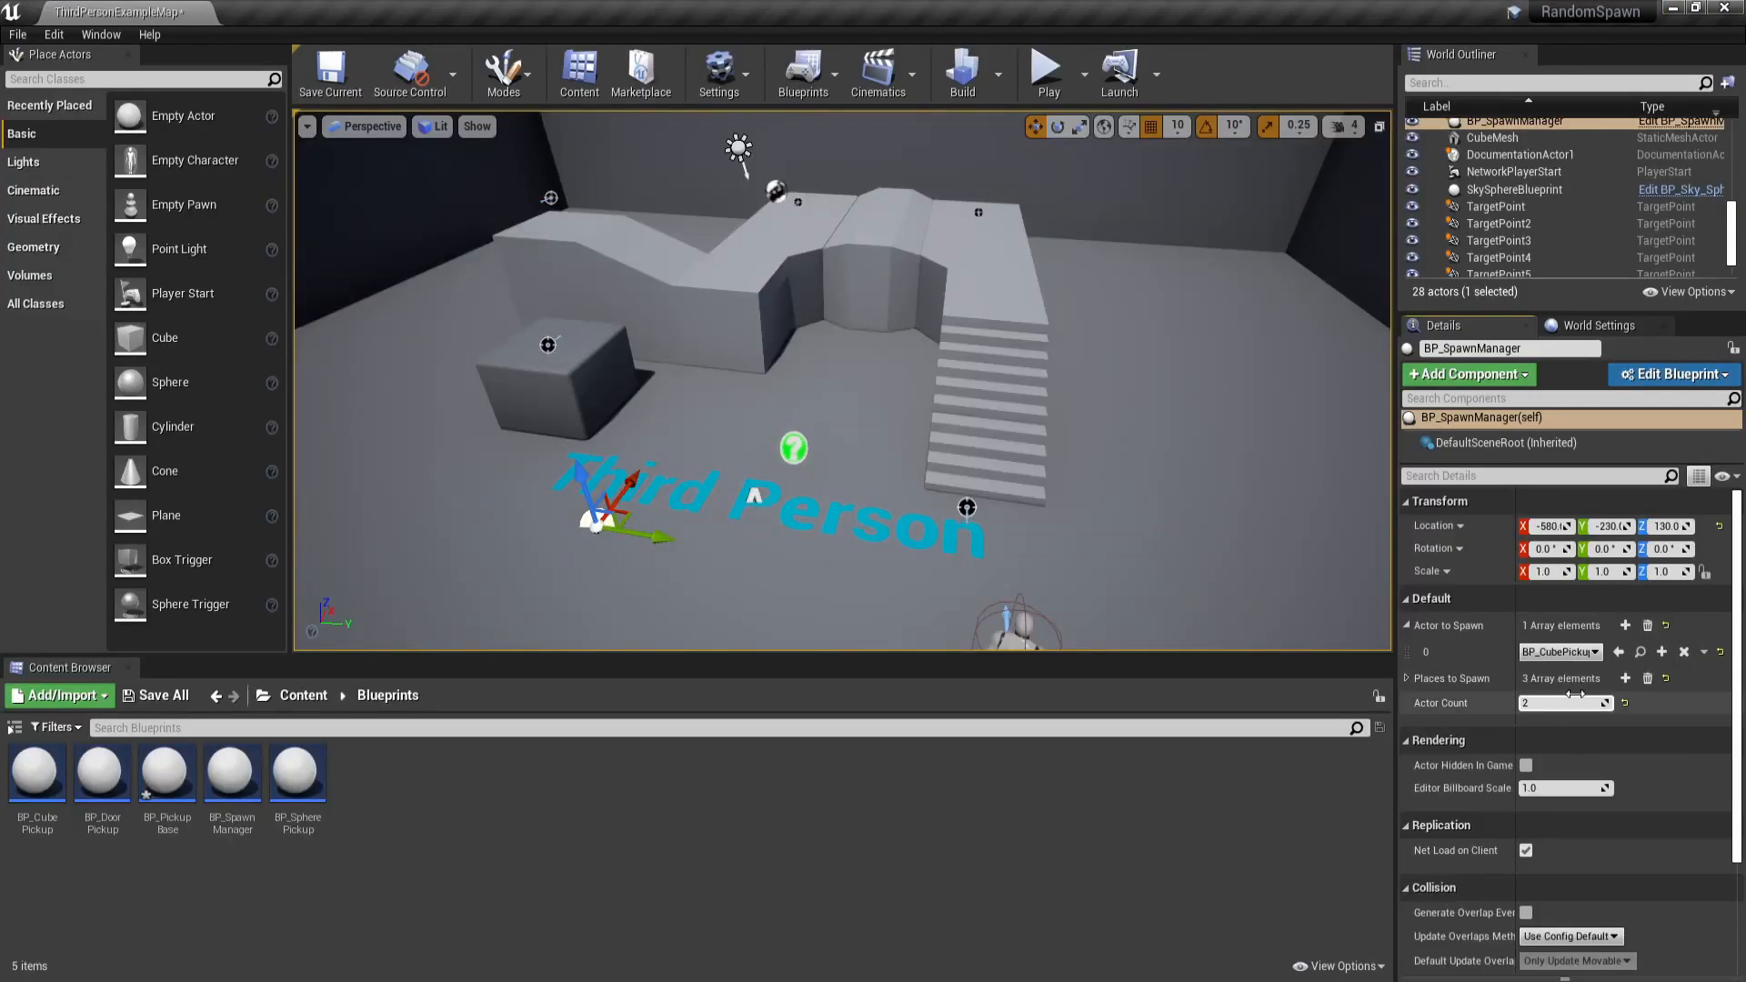
- Add a third Actor to Spawn element alongside BP_CubePickup and BP_DoorPickup and choose its class
click(1623, 624)
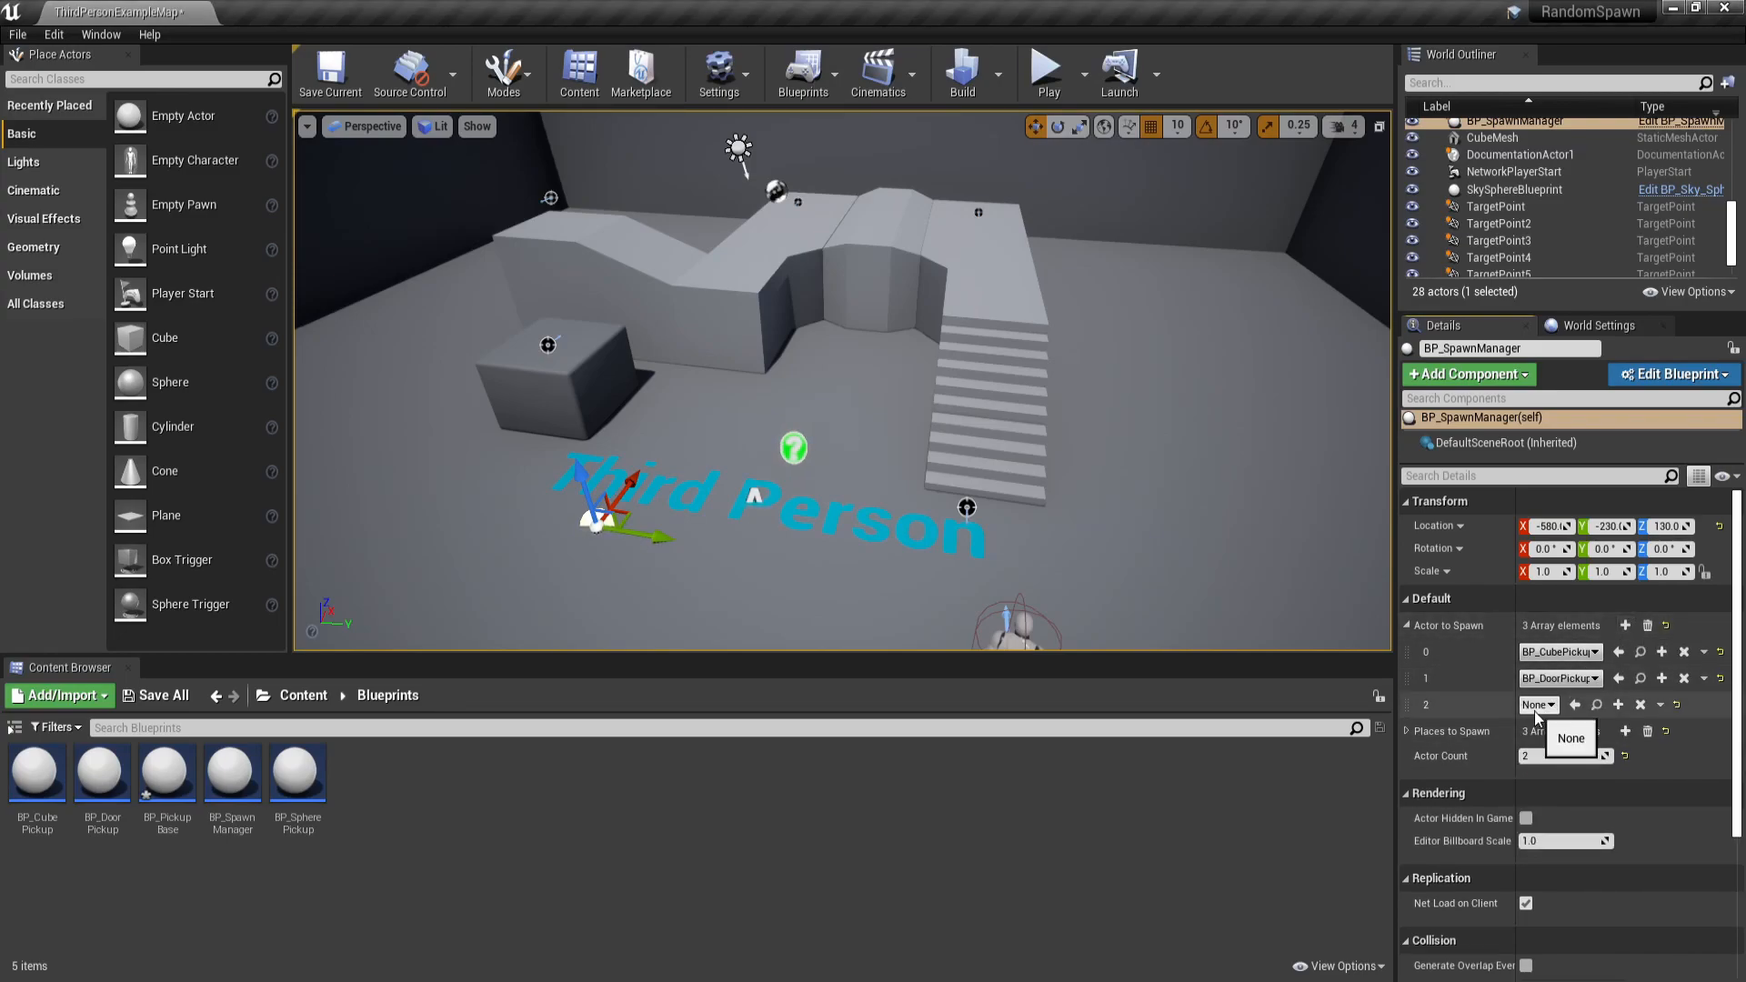
click(1045, 69)
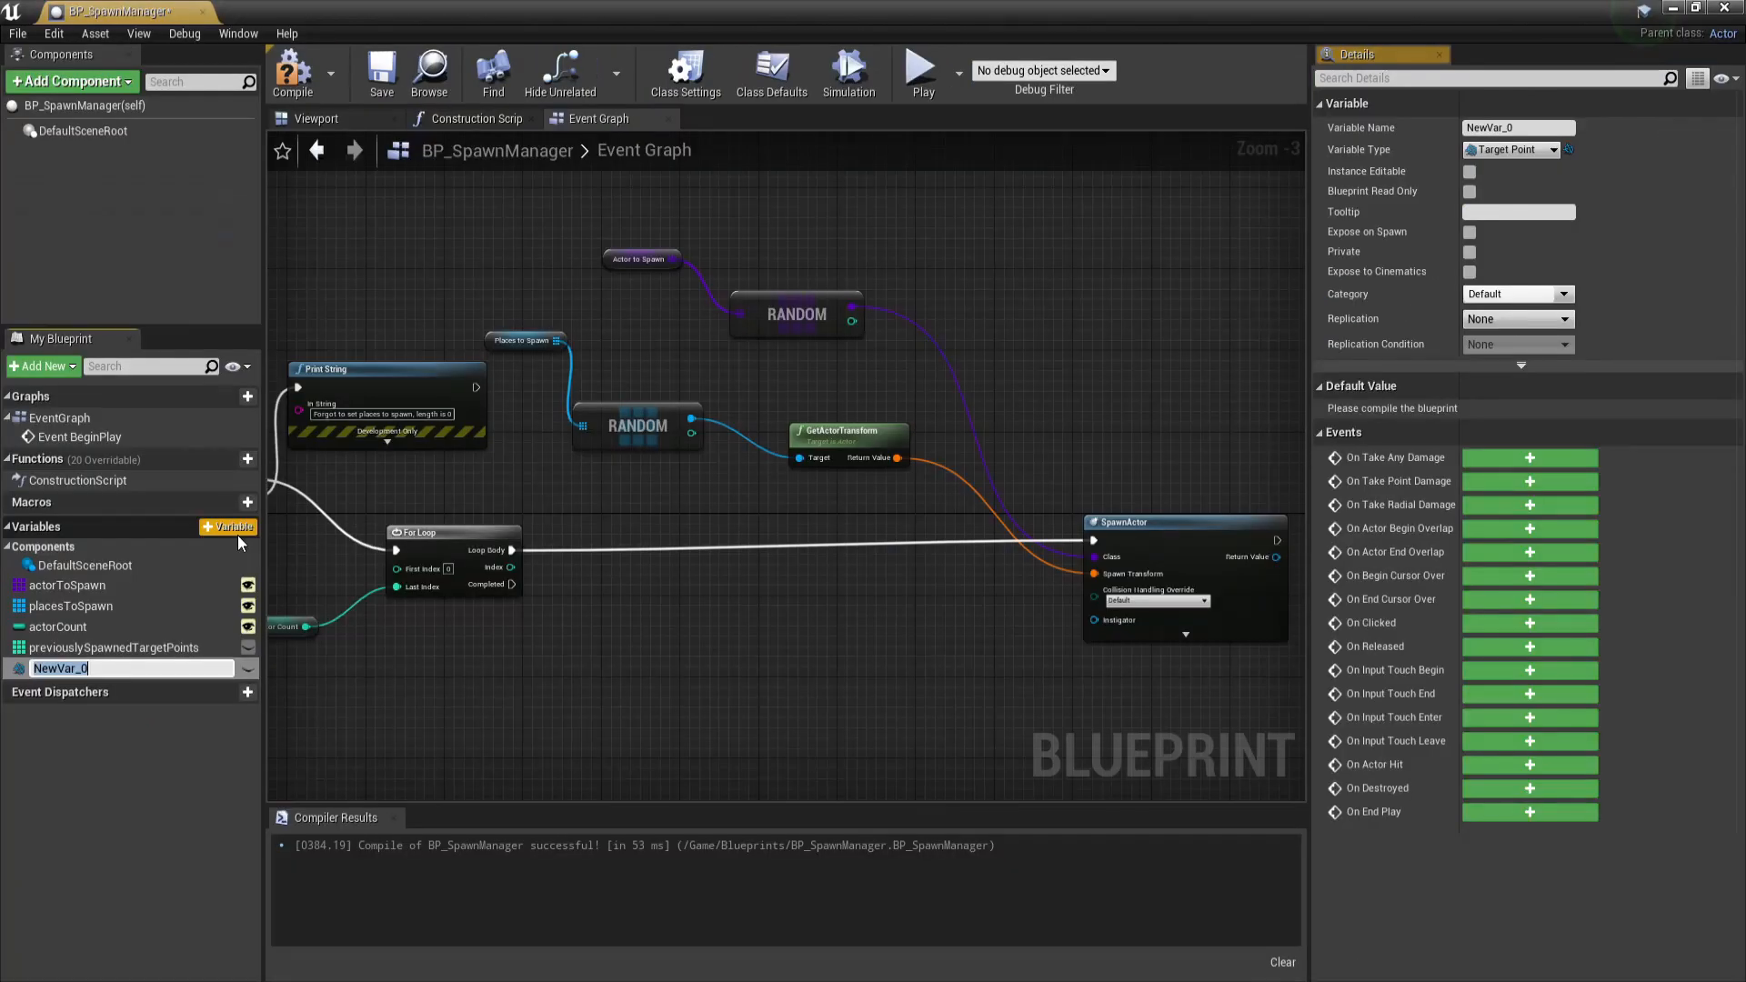
- Create the currentSpawnPoint variable and remove the chosen point from Places to Spawn with Remove Item
text(currentSpawnPoint)
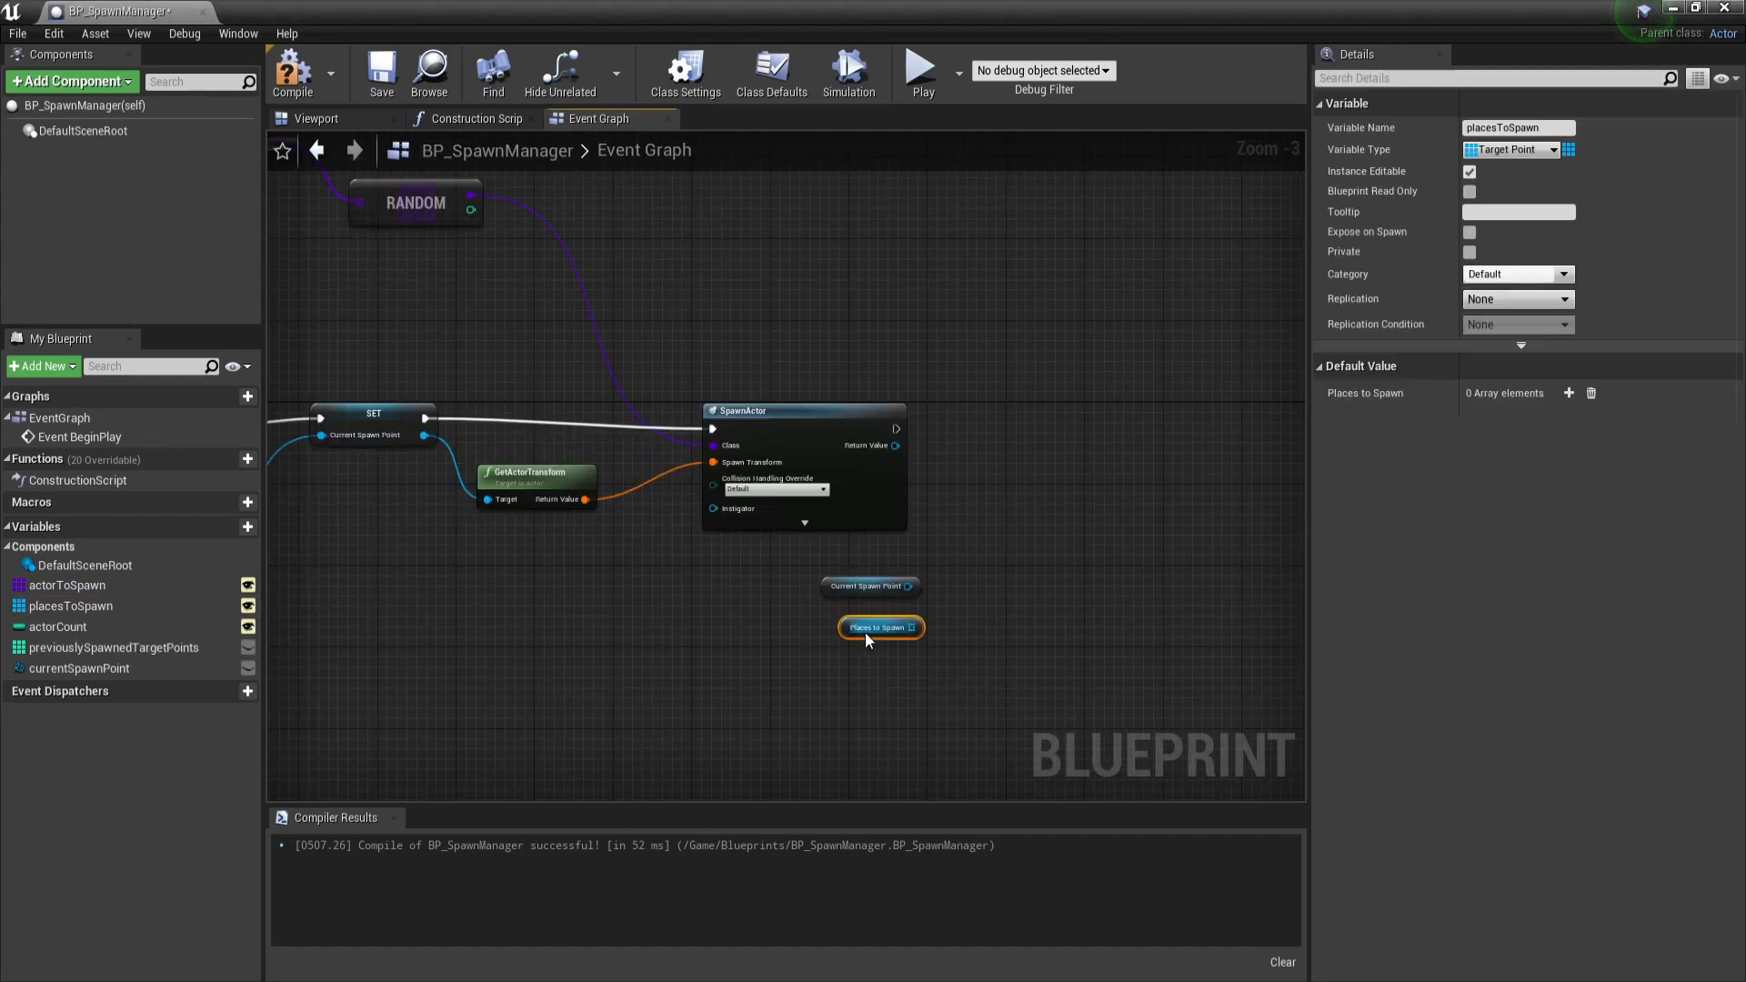
drag(910, 627, 1056, 546)
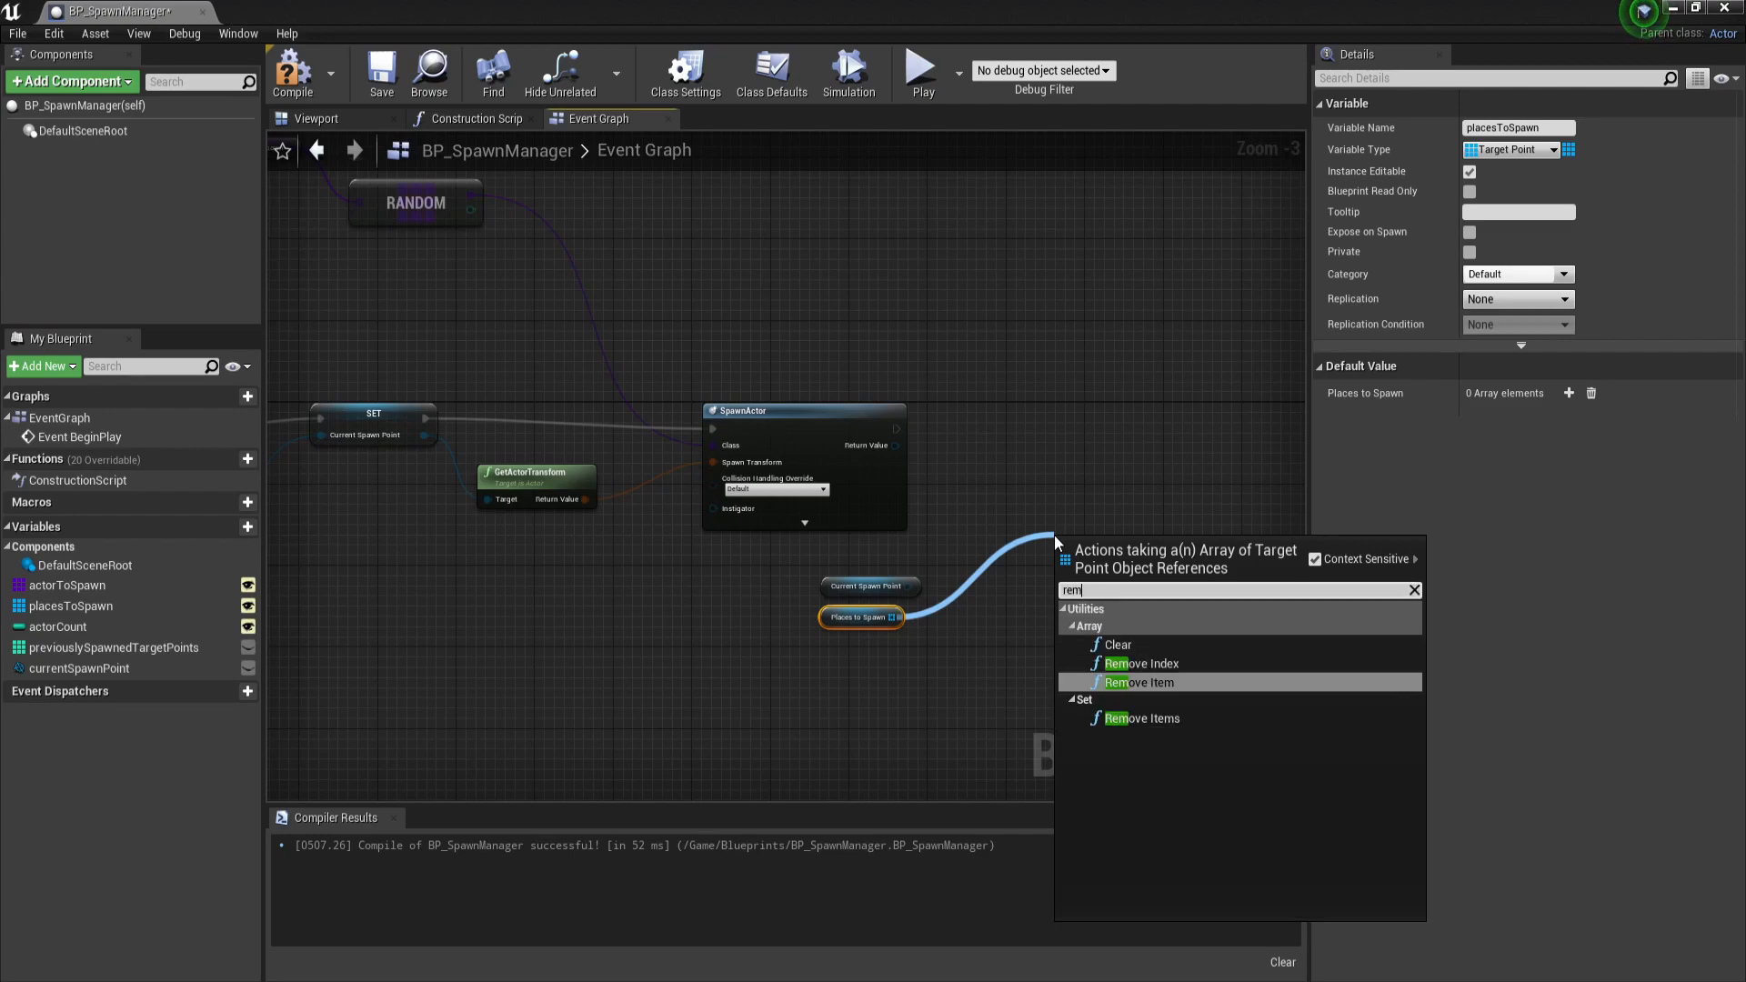
click(1141, 681)
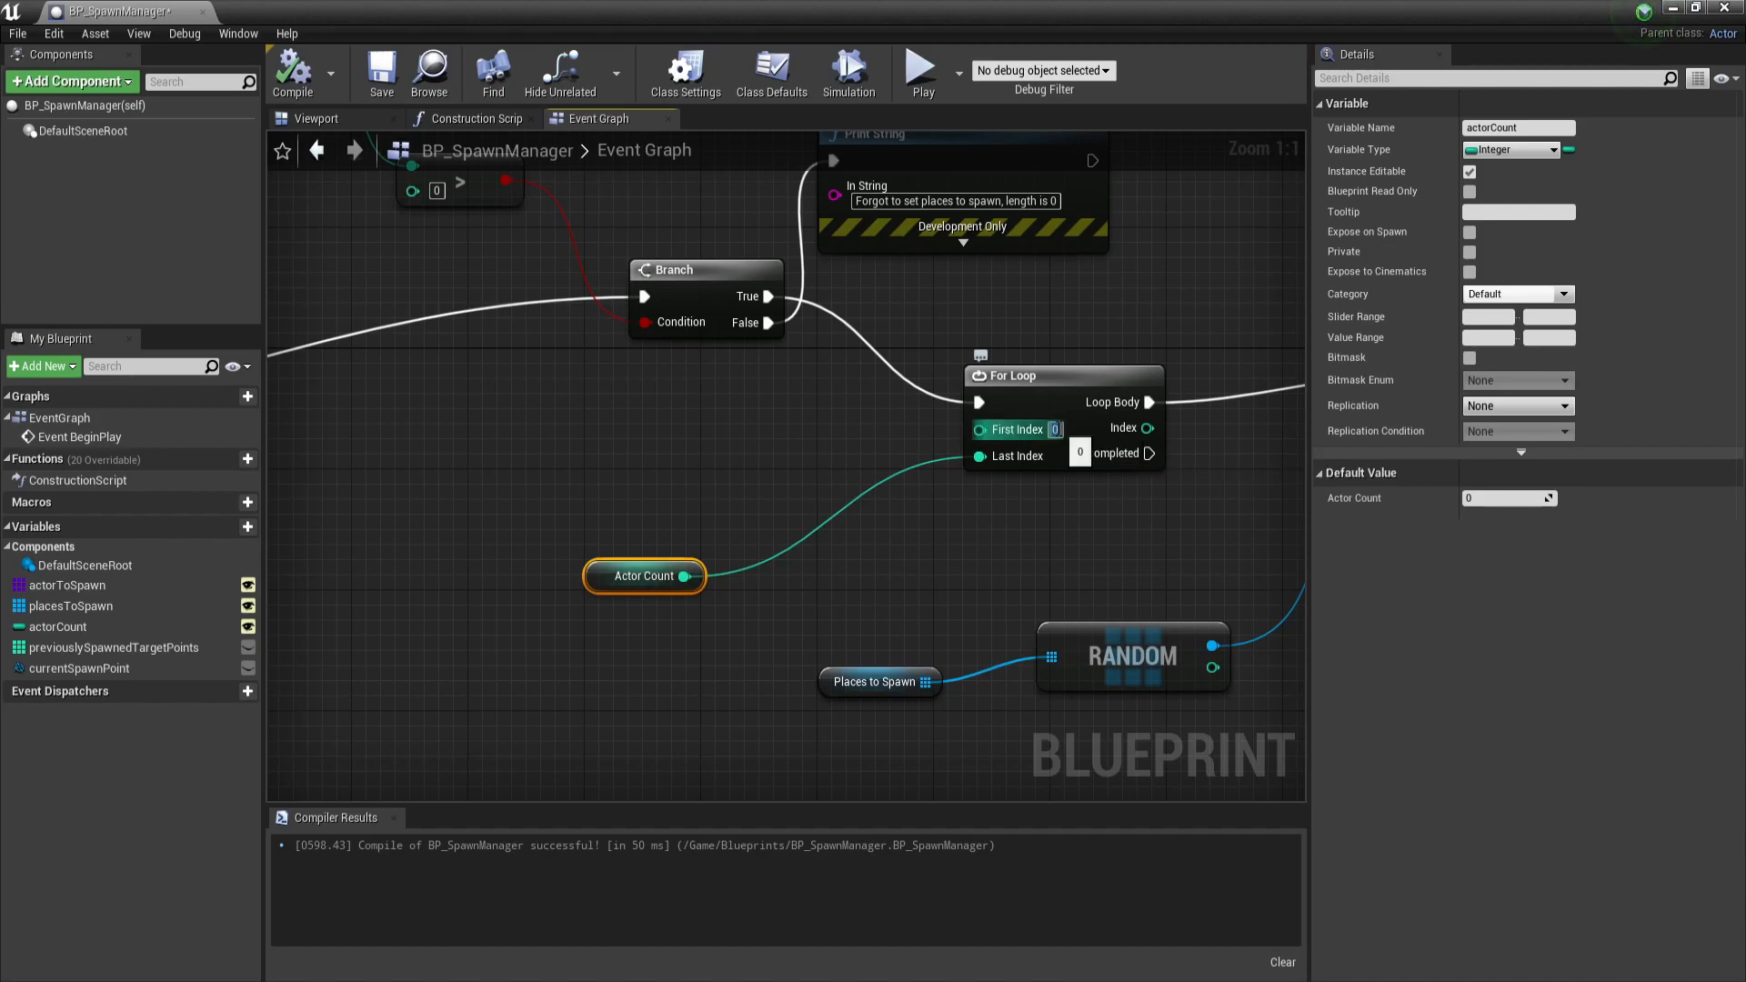
- Insert a decrement node from Actor Count feeding the For Loop's Last Index
drag(688, 575, 690, 596)
text(1)
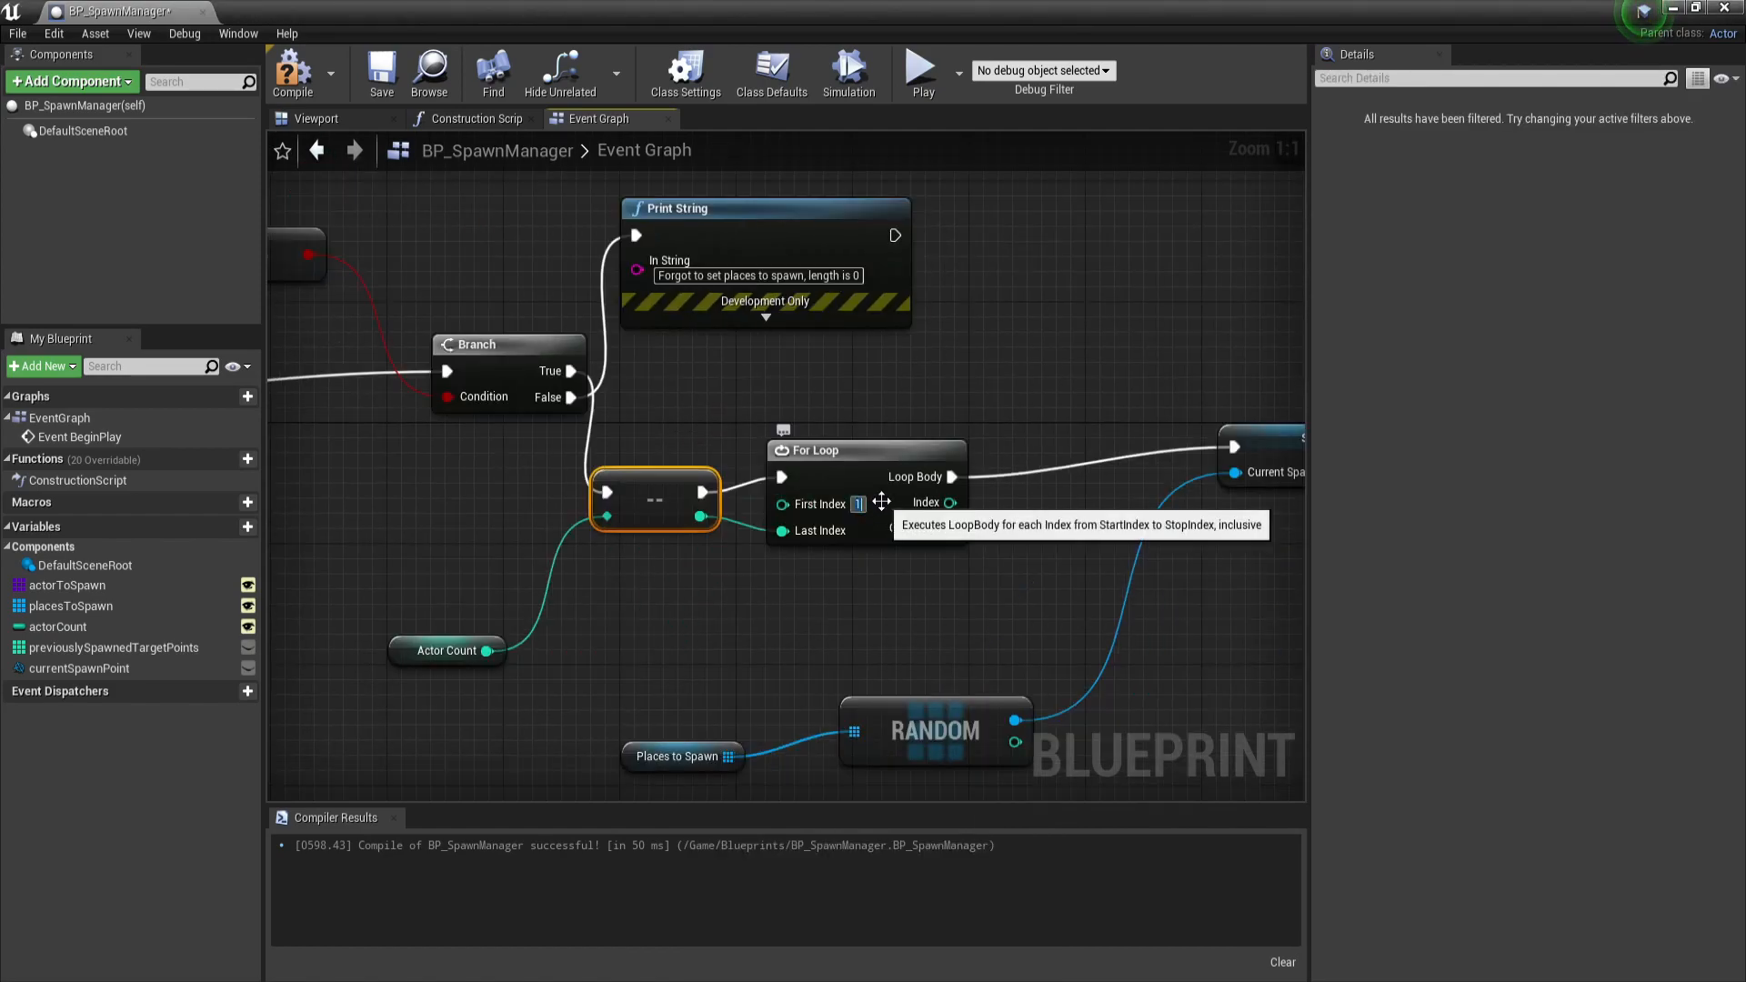
click(292, 73)
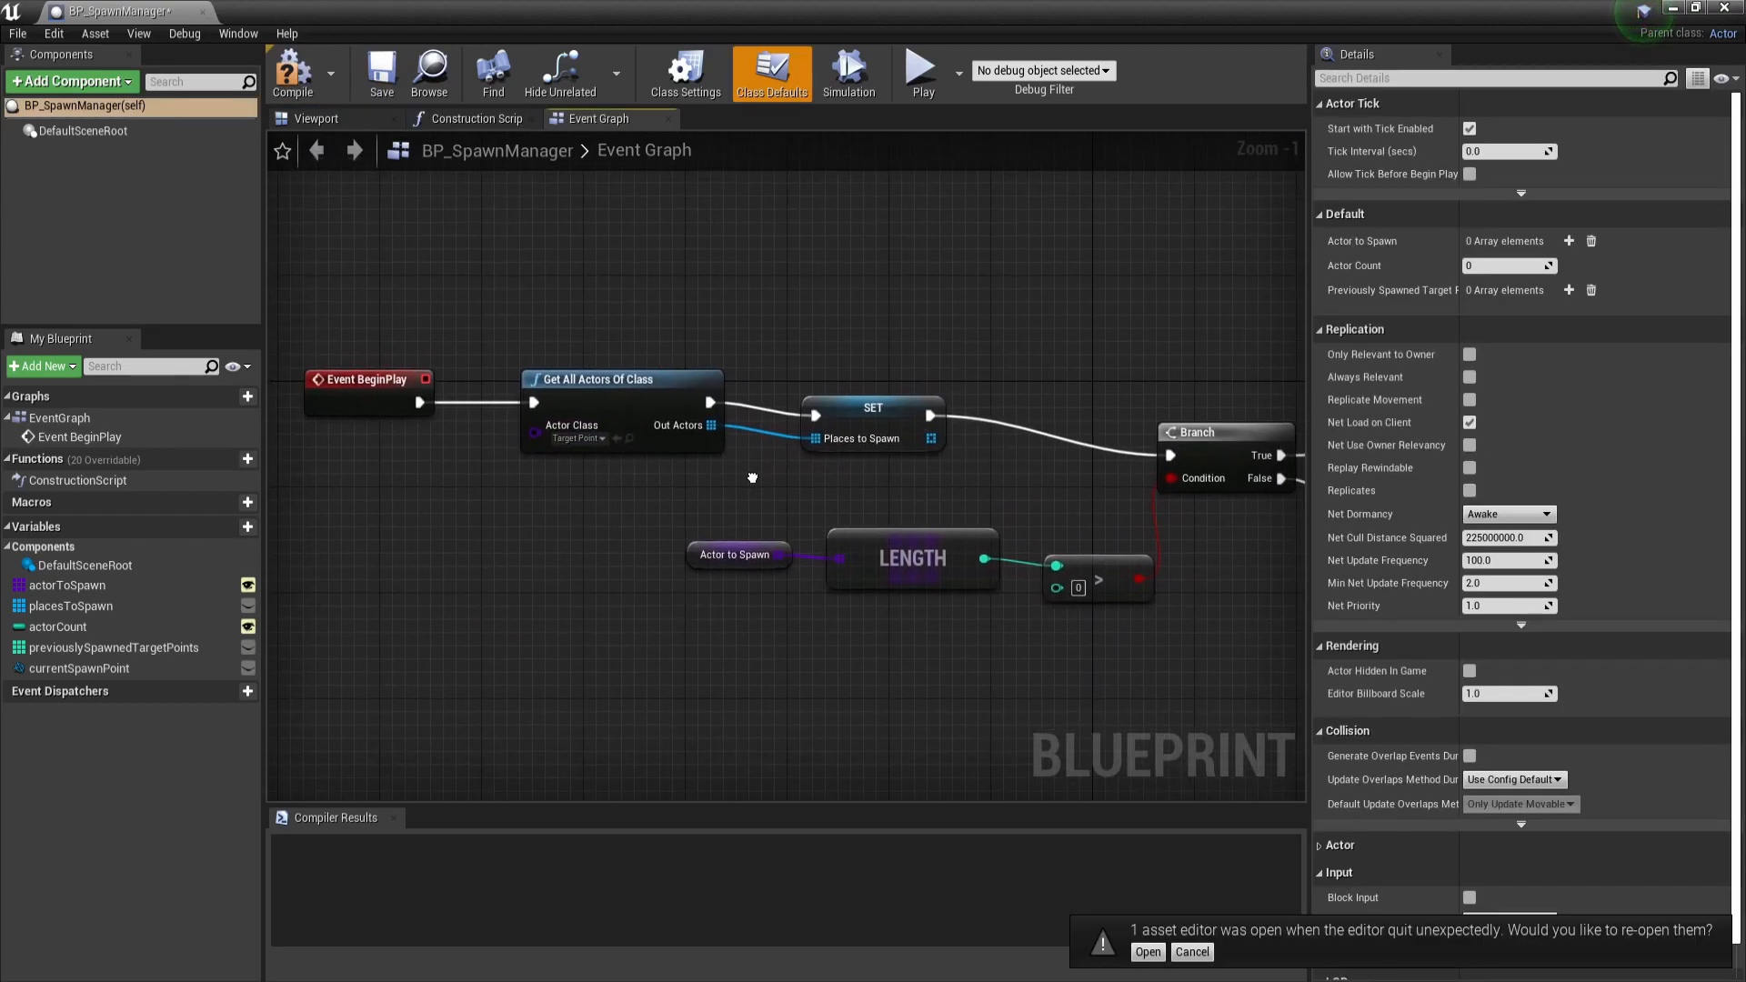
mouse_move(813, 436)
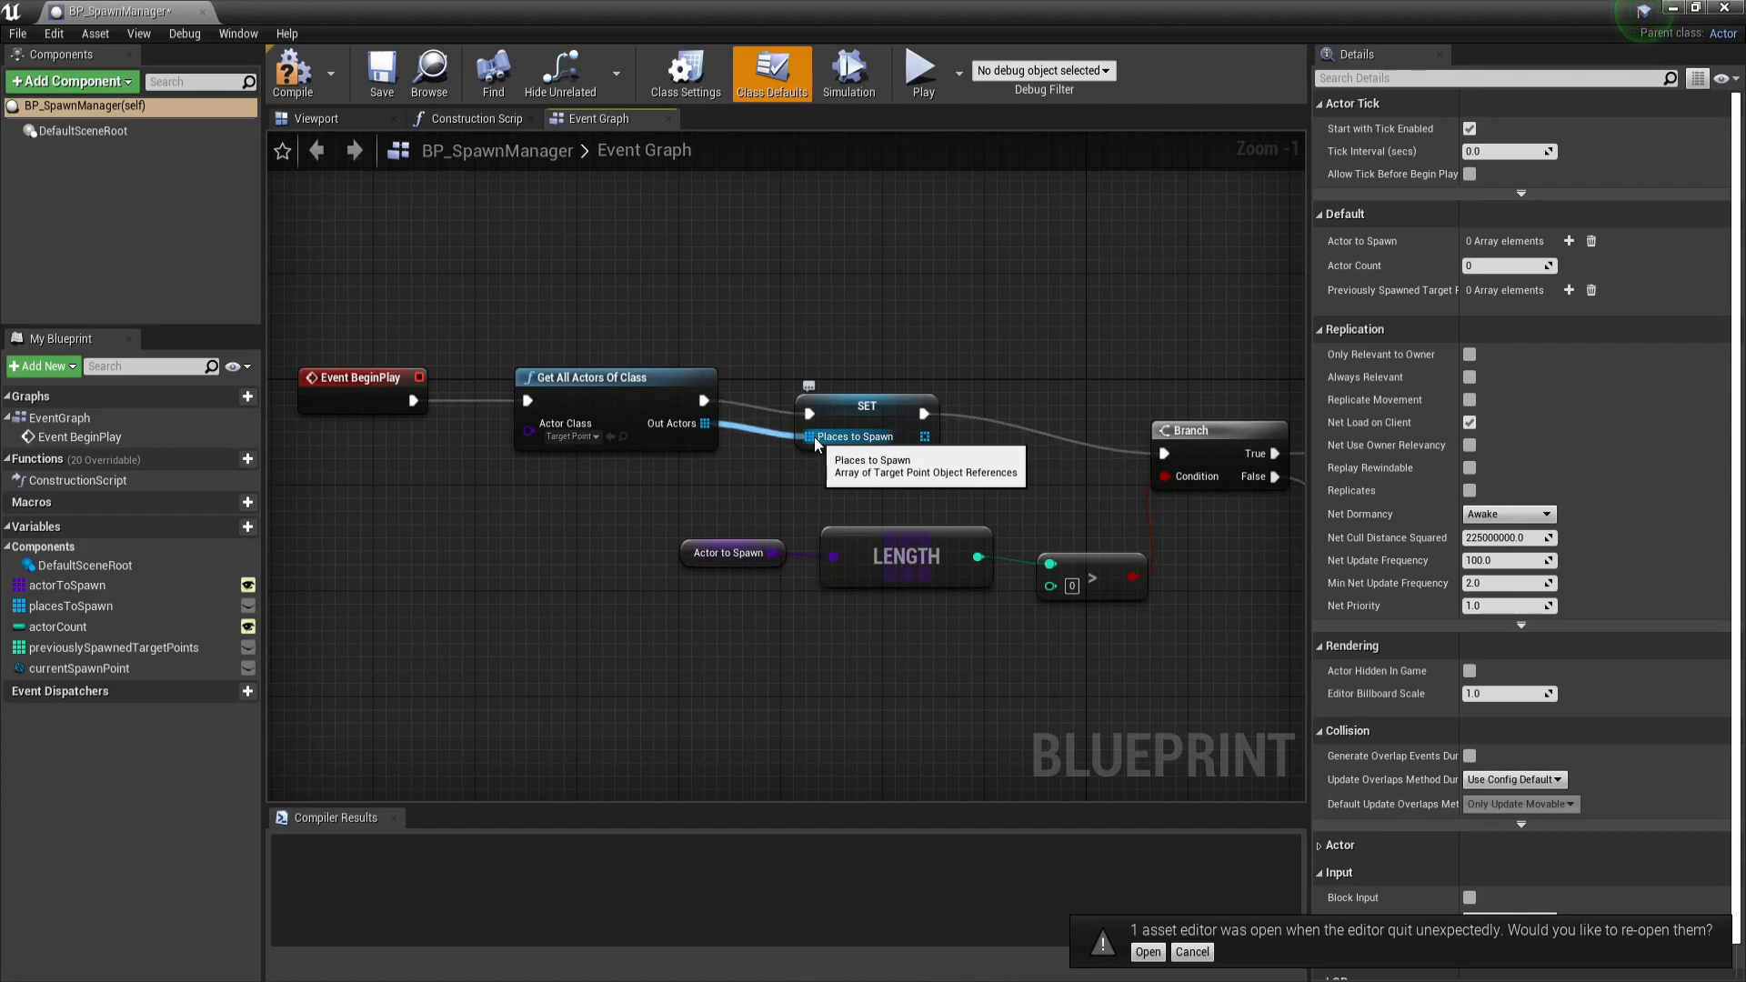
mouse_move(809, 481)
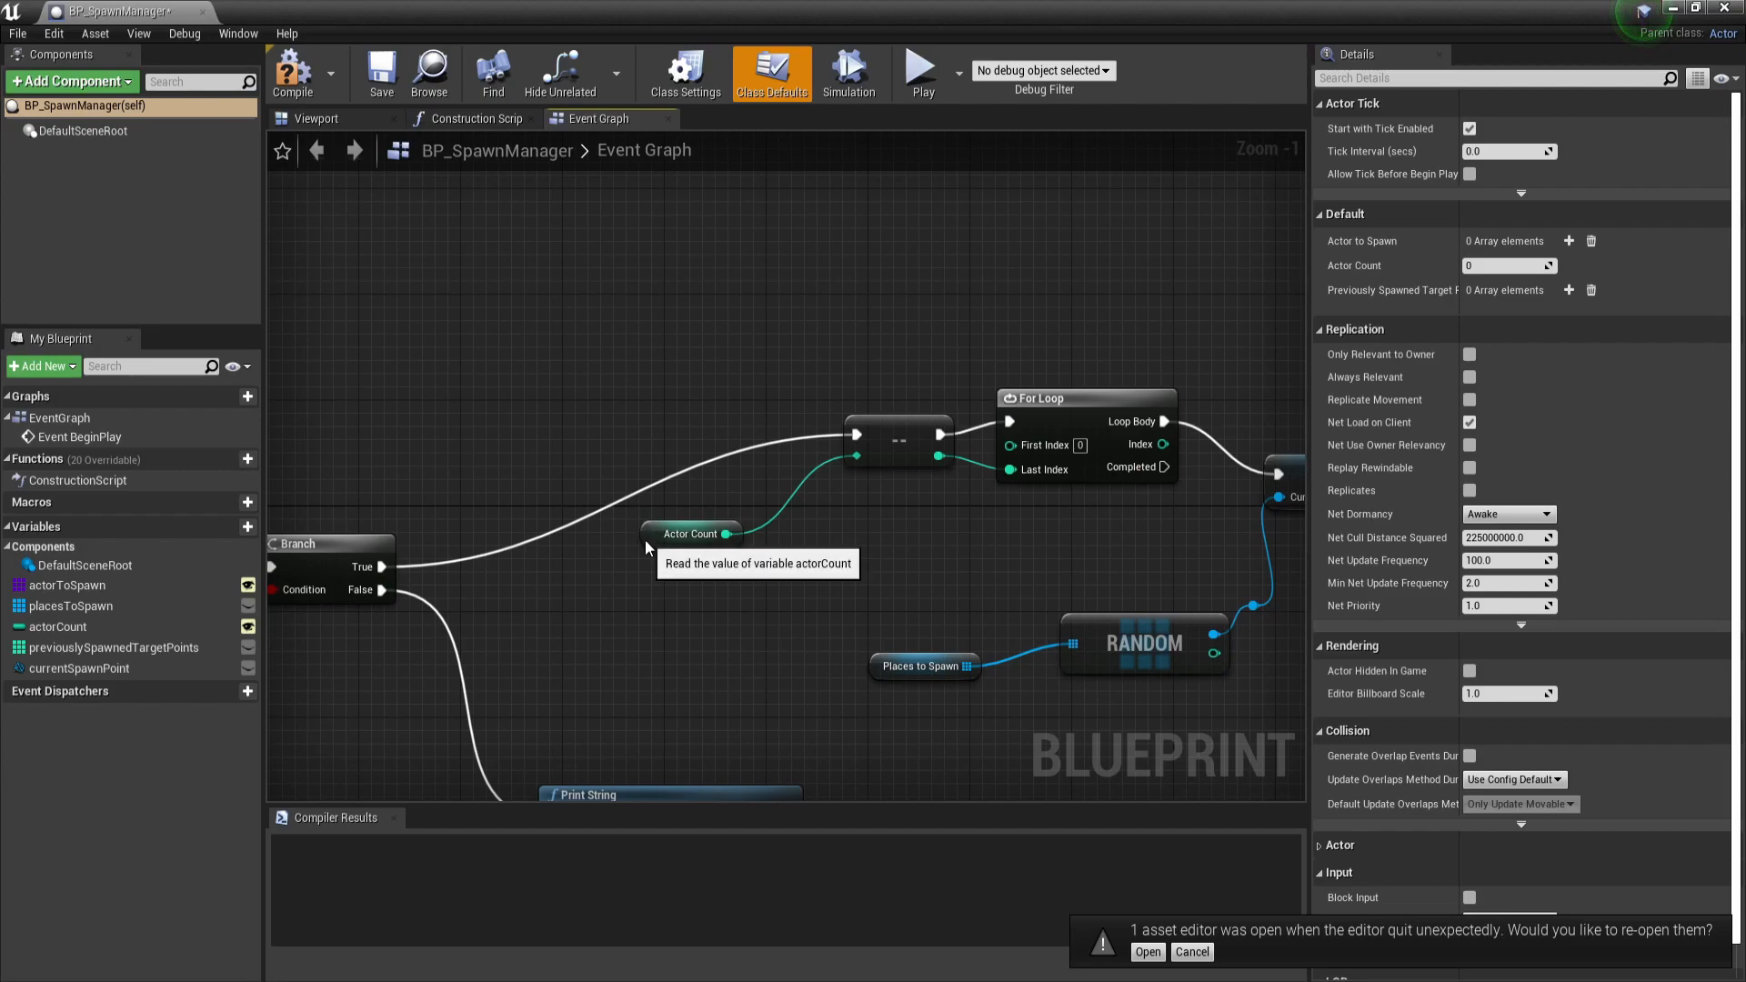
- Check the Actor Count variable's default value while reviewing the spawn loop
click(690, 534)
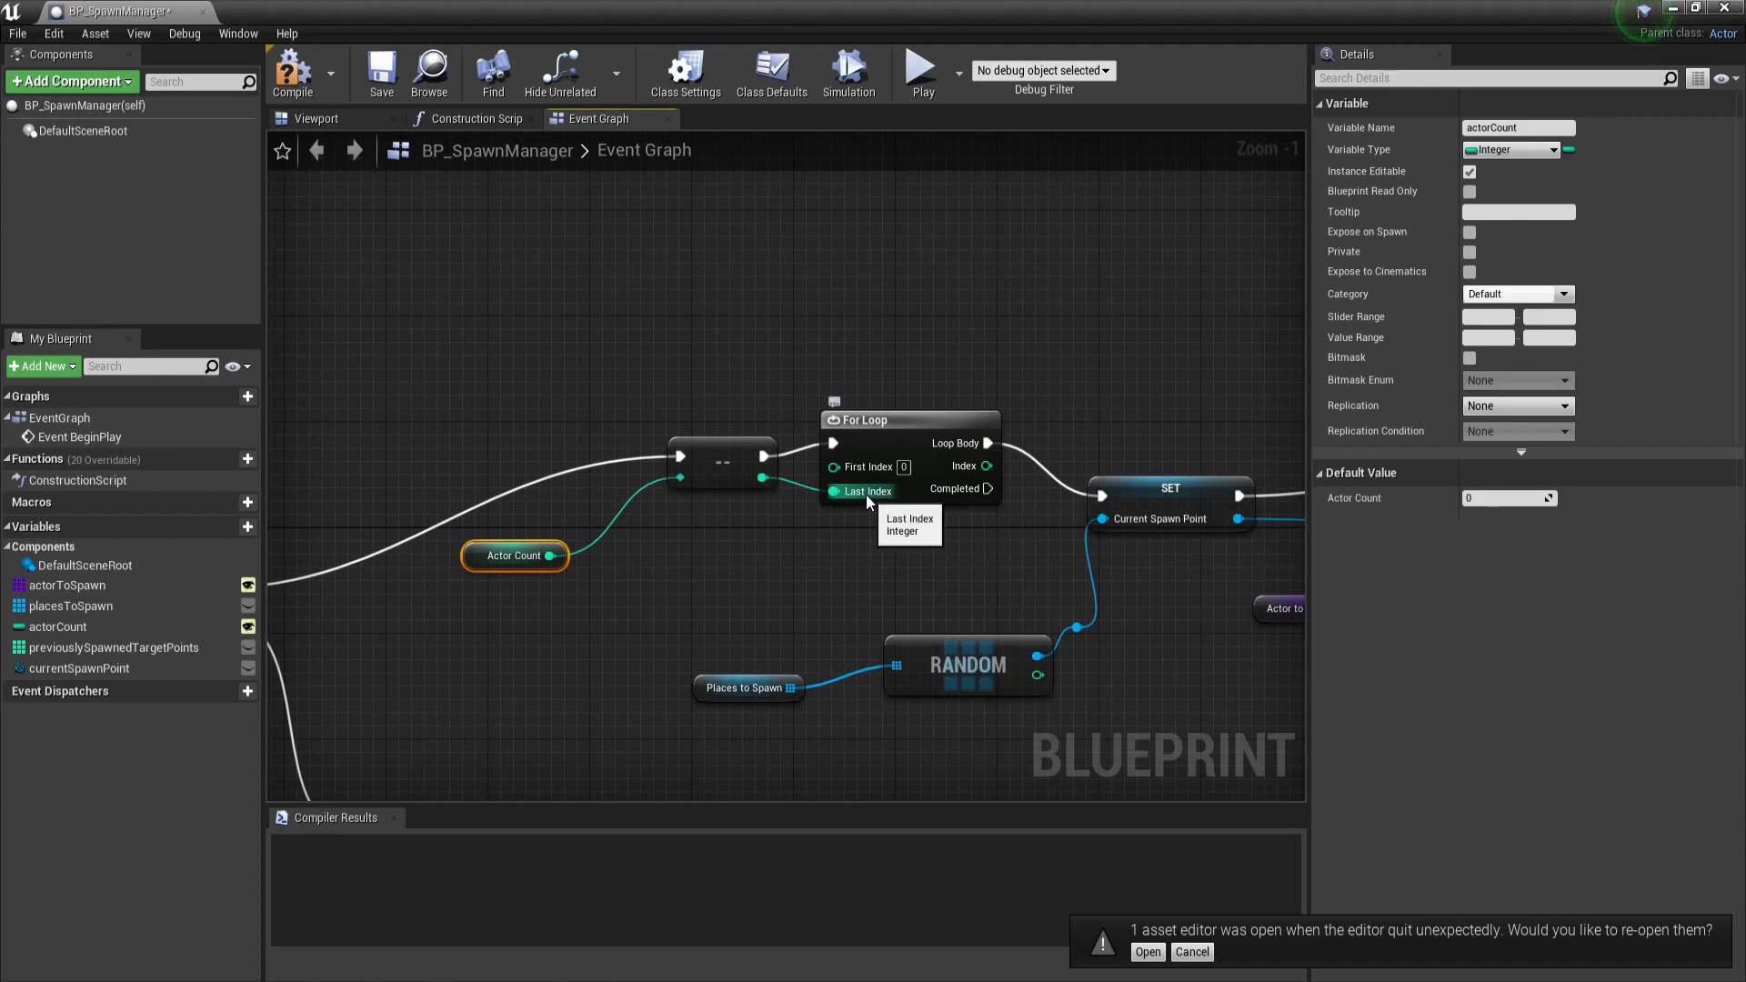
mouse_move(906, 466)
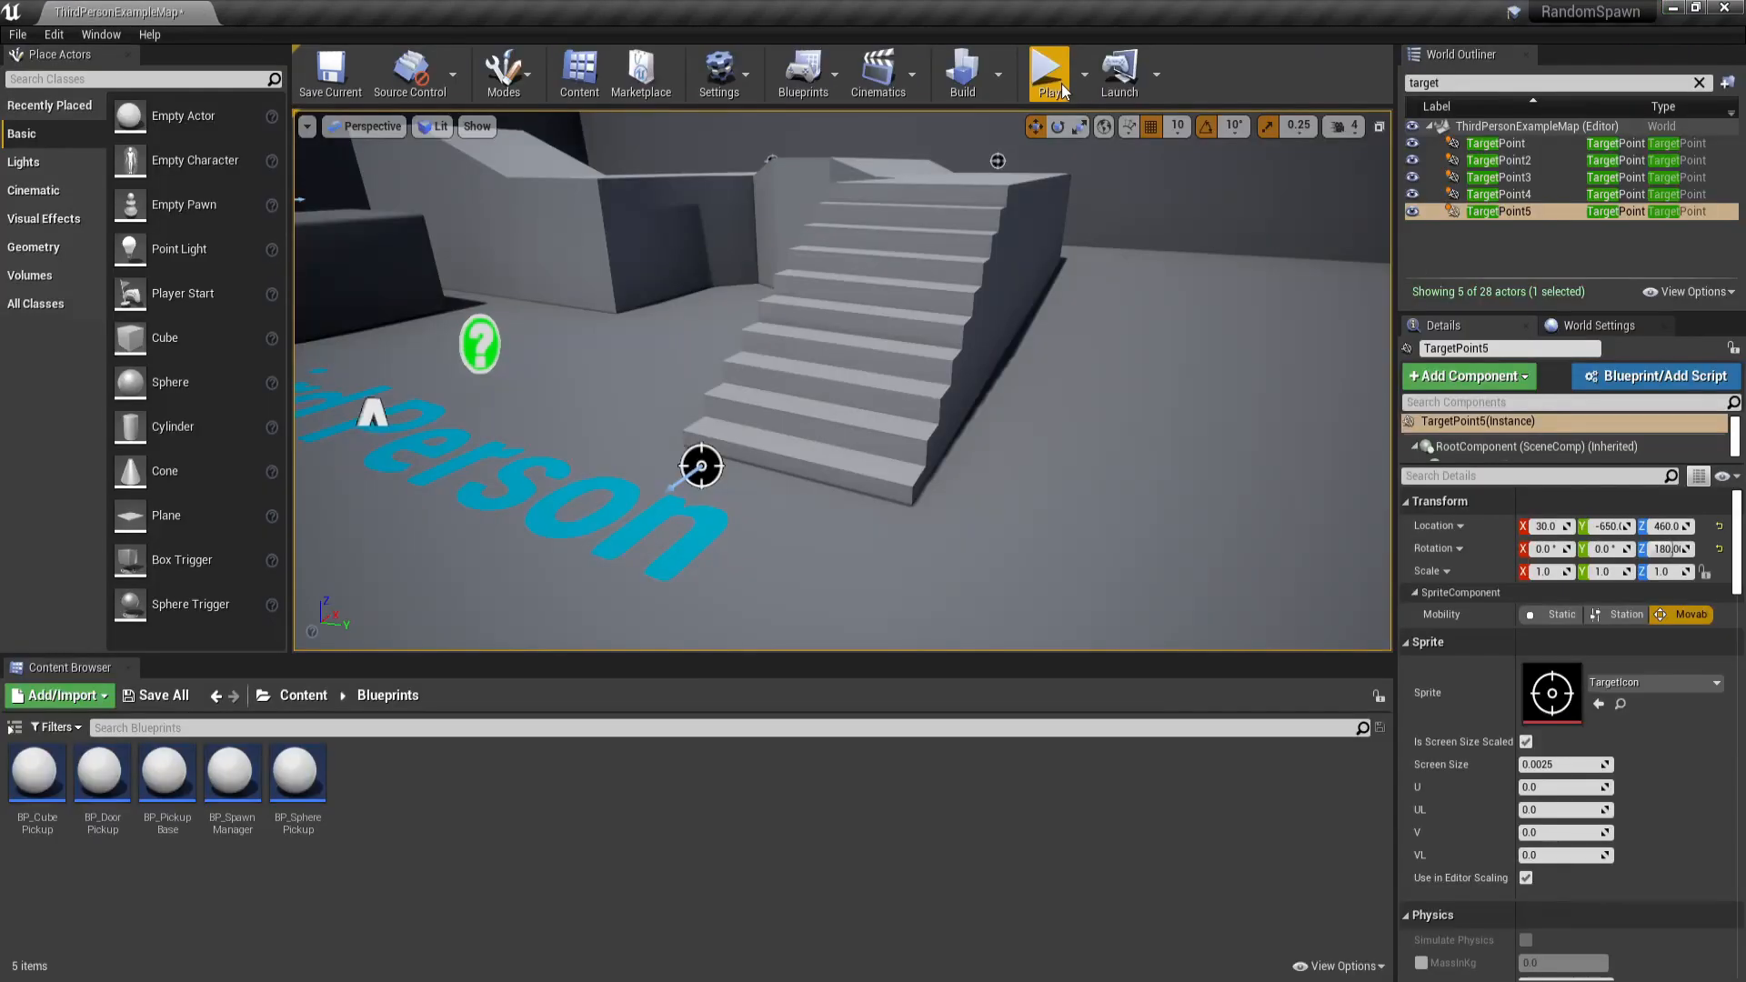
- Play the level so the character runs past pickups spawned at the target points
click(1046, 73)
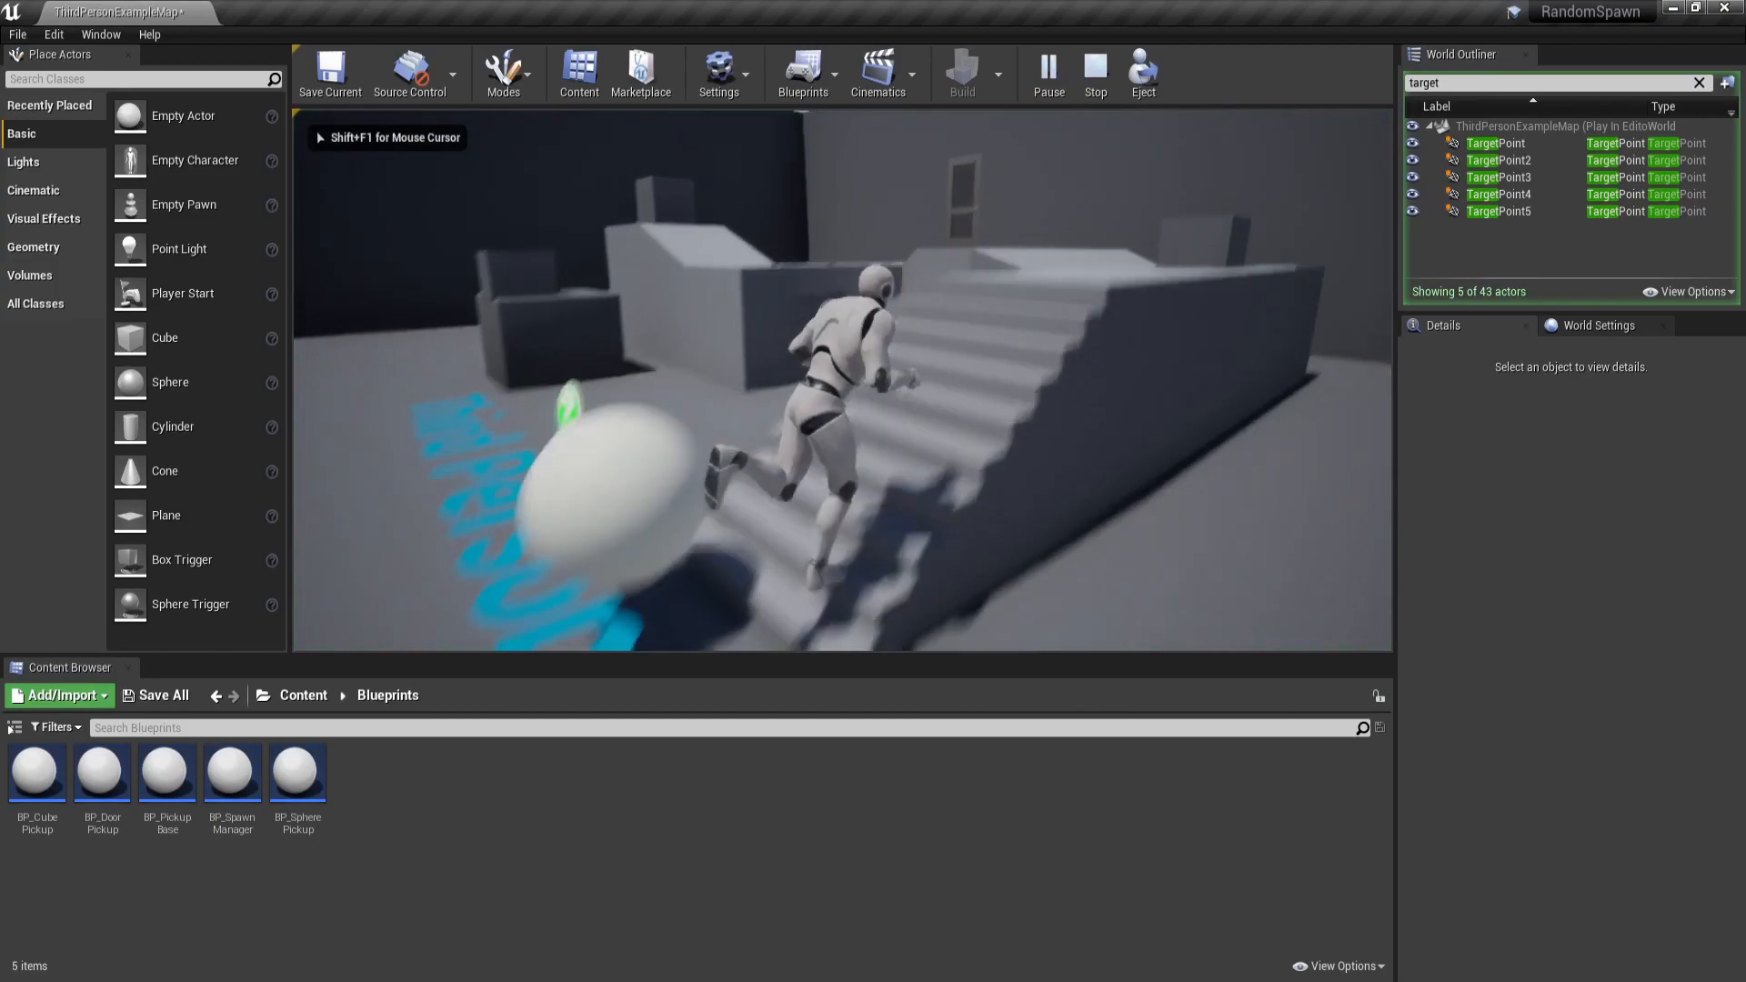